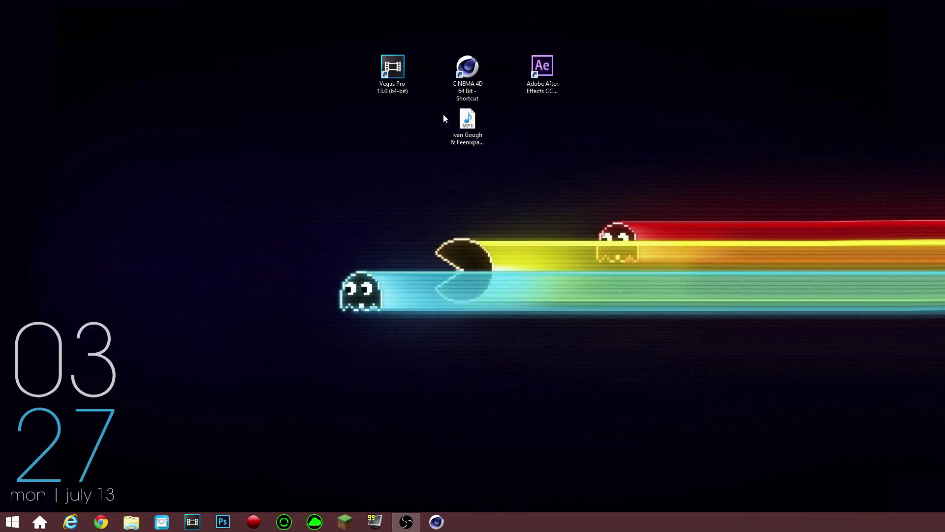
- Move the music file down and place the CINEMA 4D shortcut beside Vegas Pro, After Effects further right
left_click(466, 120)
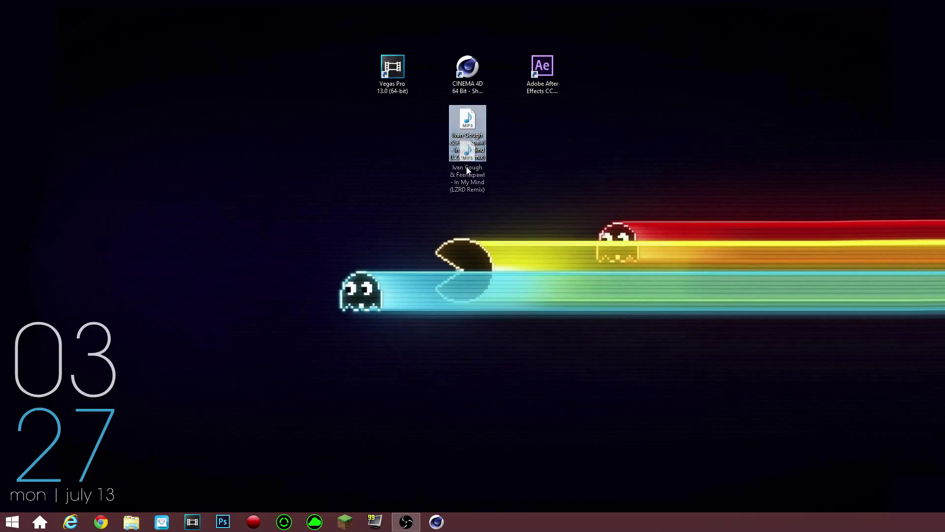
left_click_drag(785, 290, 262, 11)
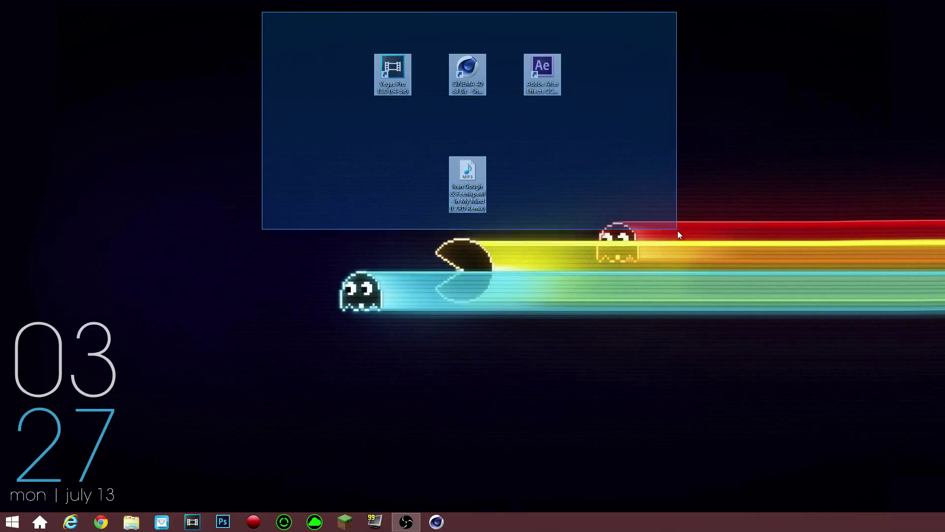
left_click_drag(677, 230, 696, 247)
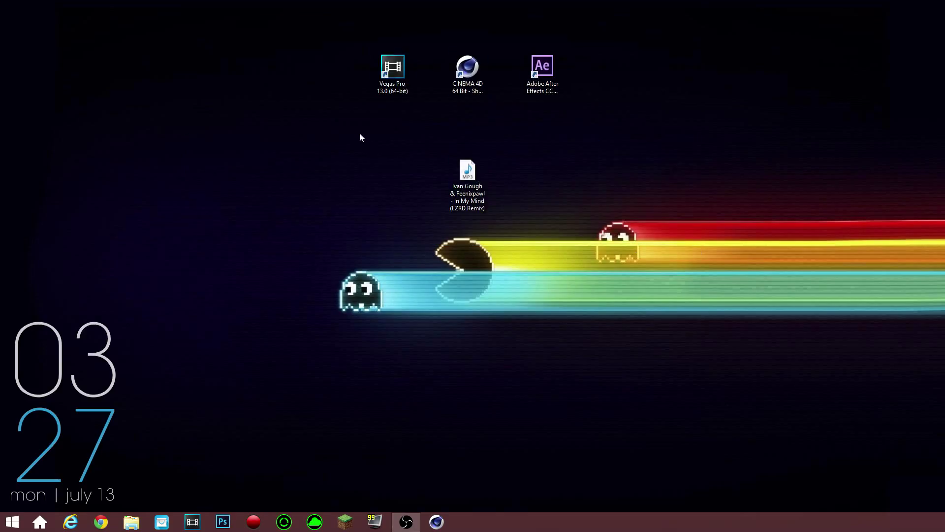
left_click(467, 184)
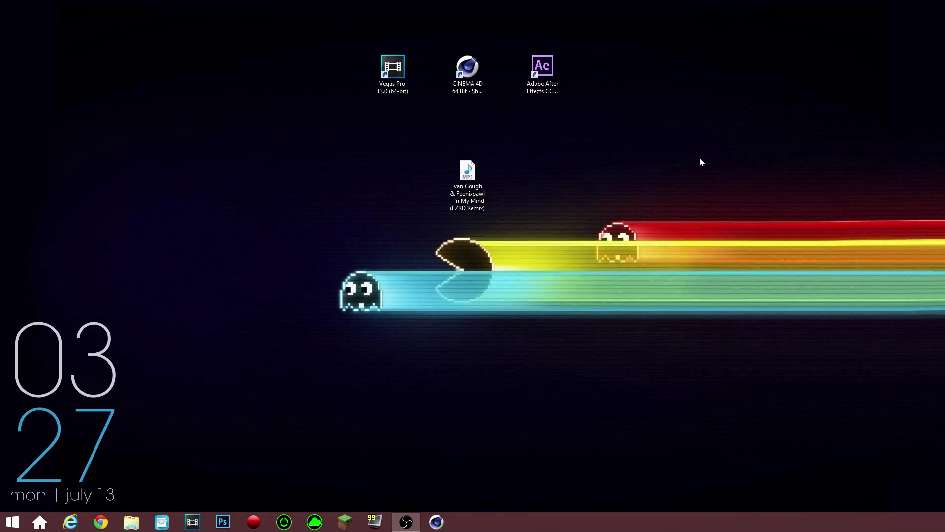
left_click(466, 69)
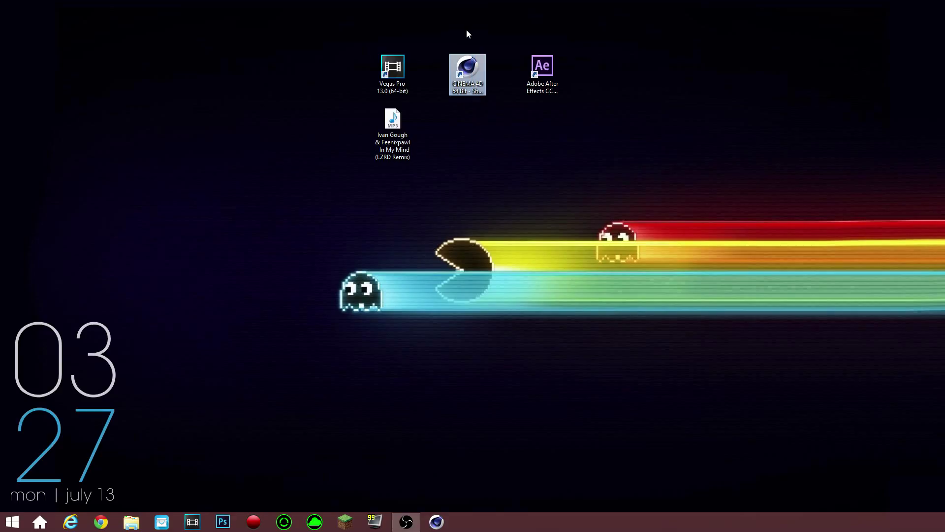
mouse_move(523, 49)
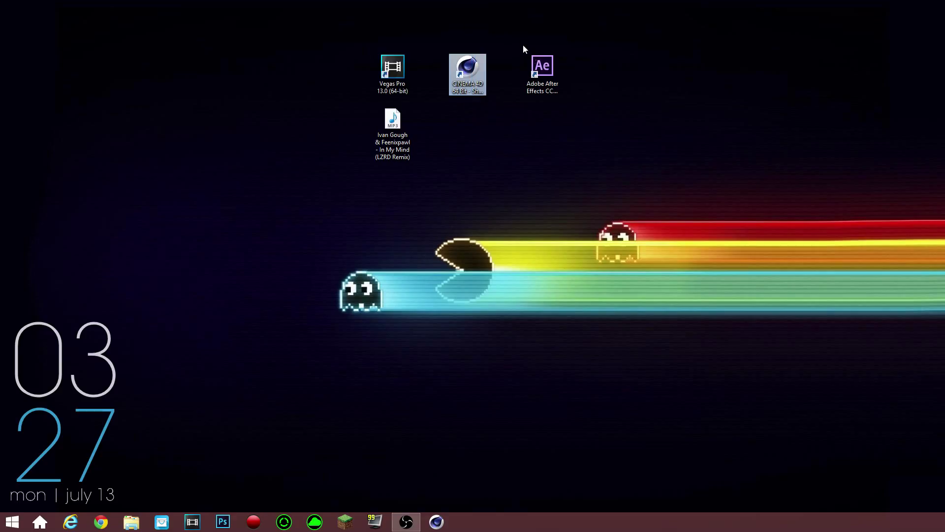
left_click_drag(542, 72, 657, 71)
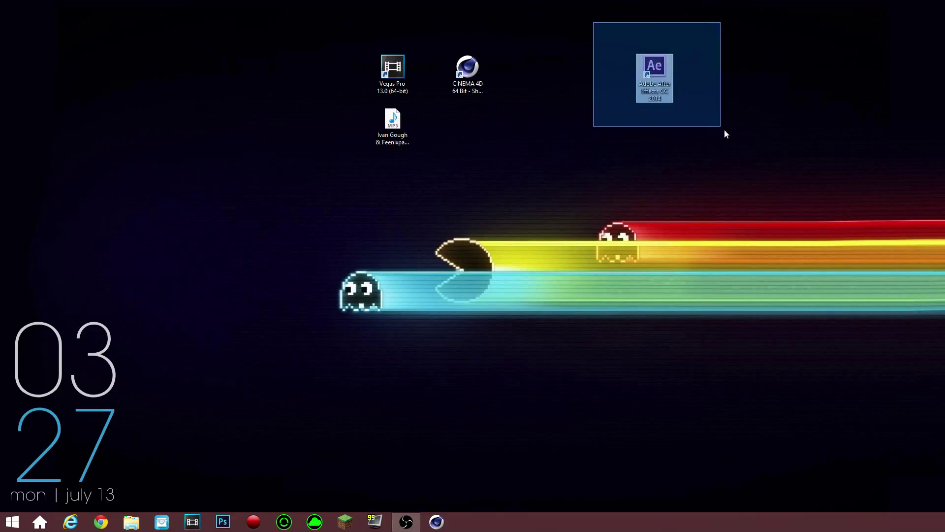
left_click(729, 144)
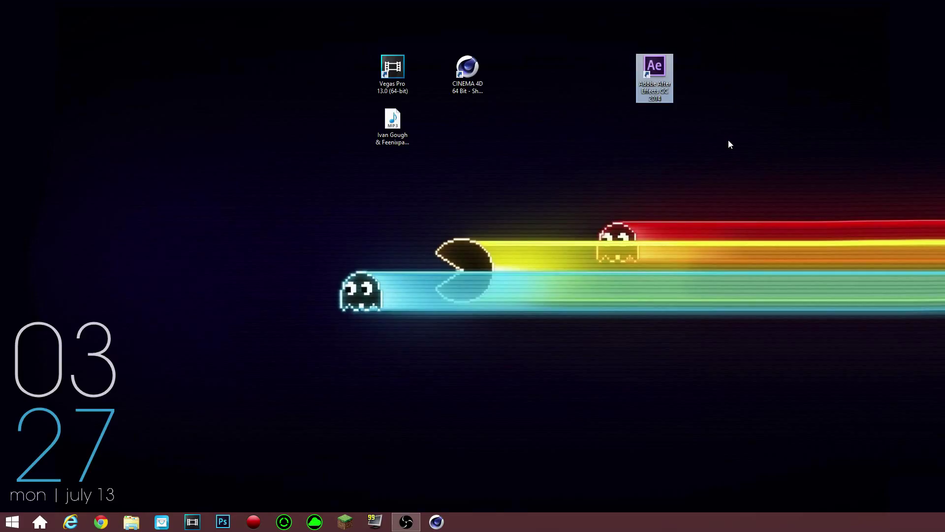
left_click_drag(482, 40, 728, 140)
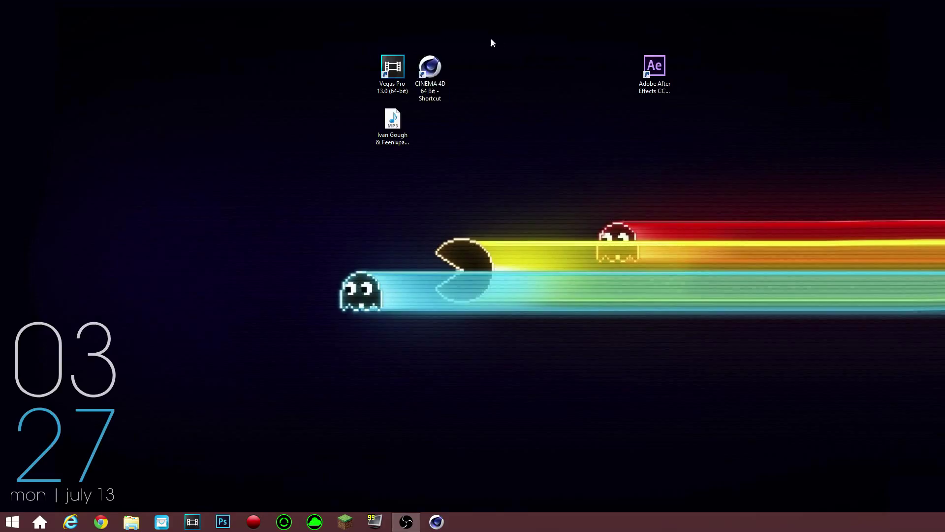
- Group the Vegas, CINEMA 4D and music icons, shift After Effects back left, and launch Vegas Pro 13.0
left_click_drag(493, 42, 474, 186)
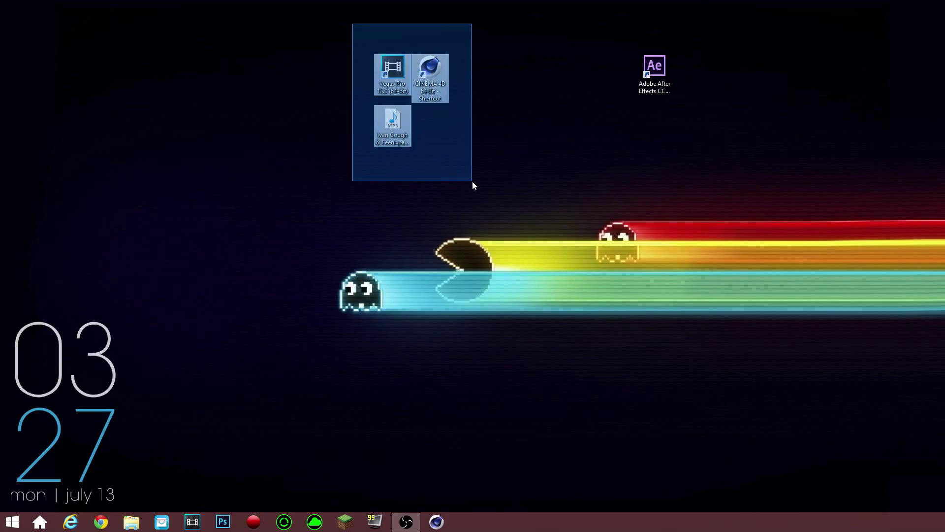
left_click(473, 186)
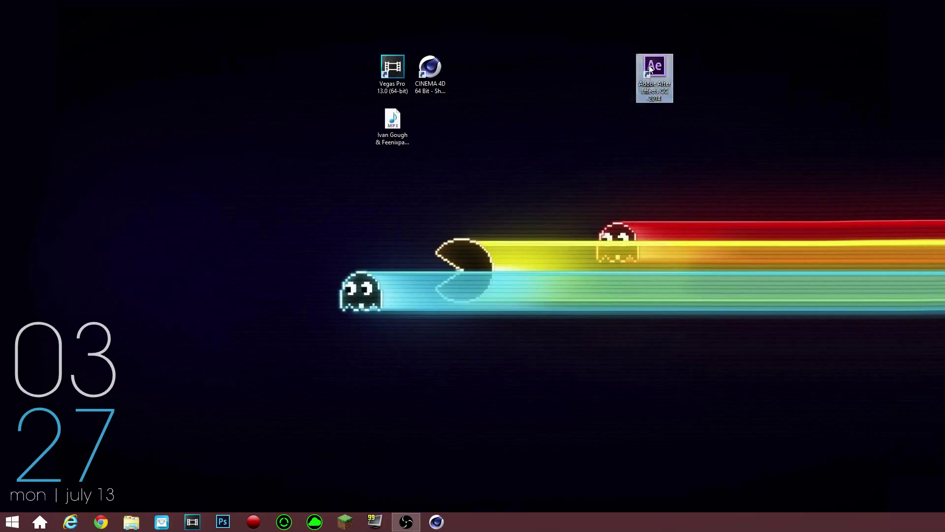
left_click_drag(654, 77, 578, 77)
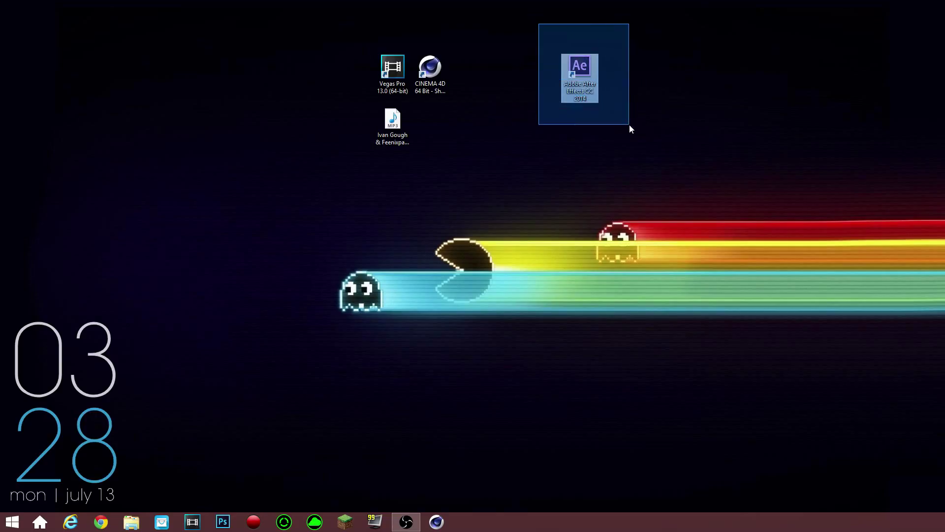
left_click(479, 30)
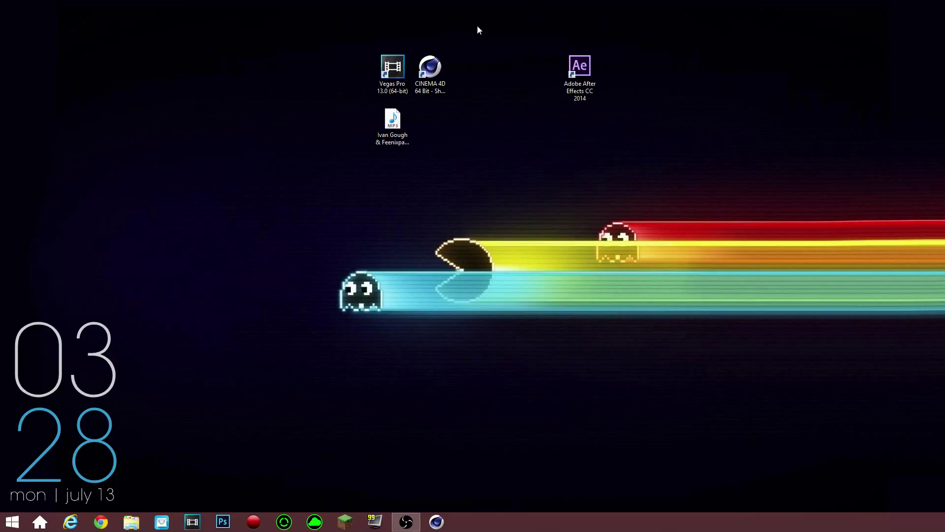
left_click_drag(480, 30, 509, 244)
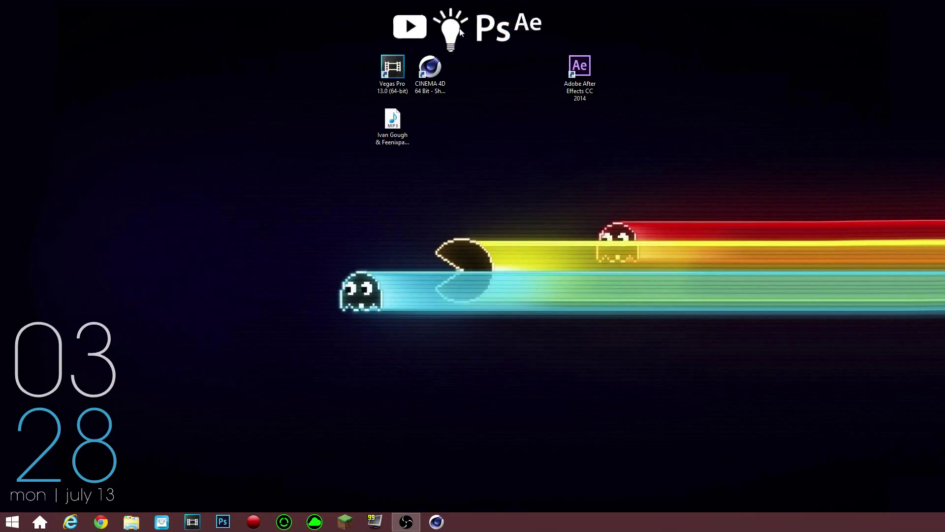
double_click(393, 66)
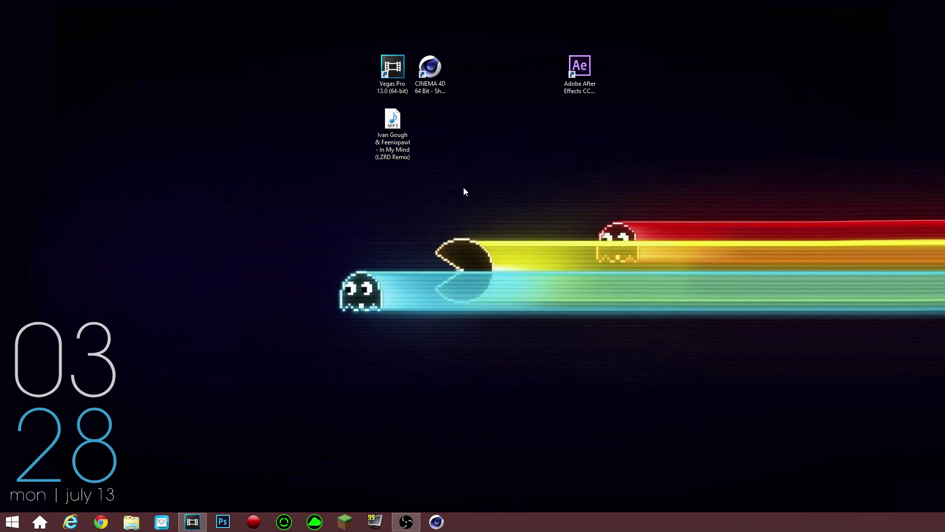
- Drop the MP3 onto the timeline as an audio track and position the playhead
left_click_drag(393, 127, 393, 286)
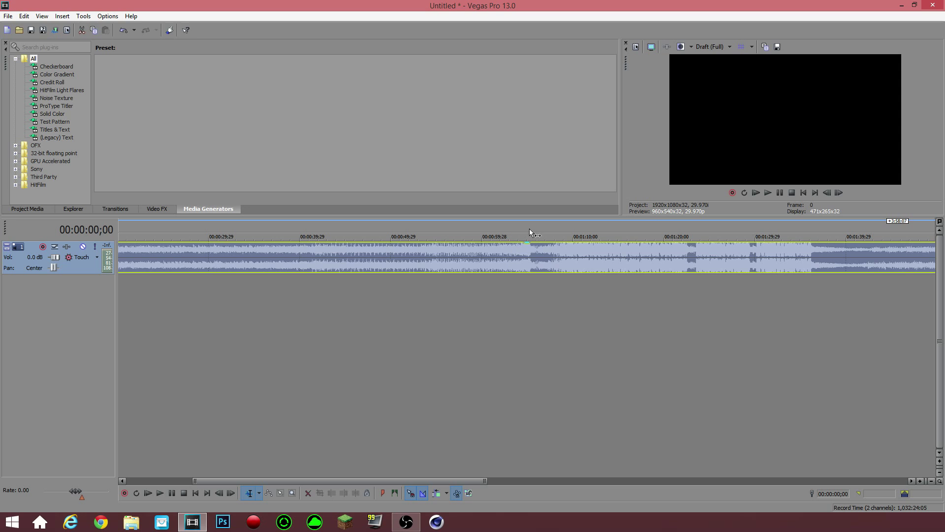
left_click(529, 236)
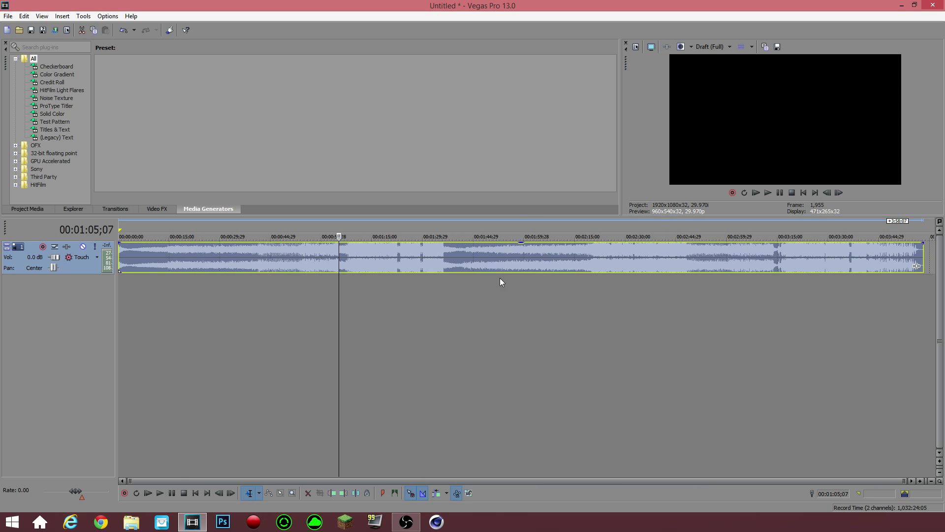
mouse_move(512, 297)
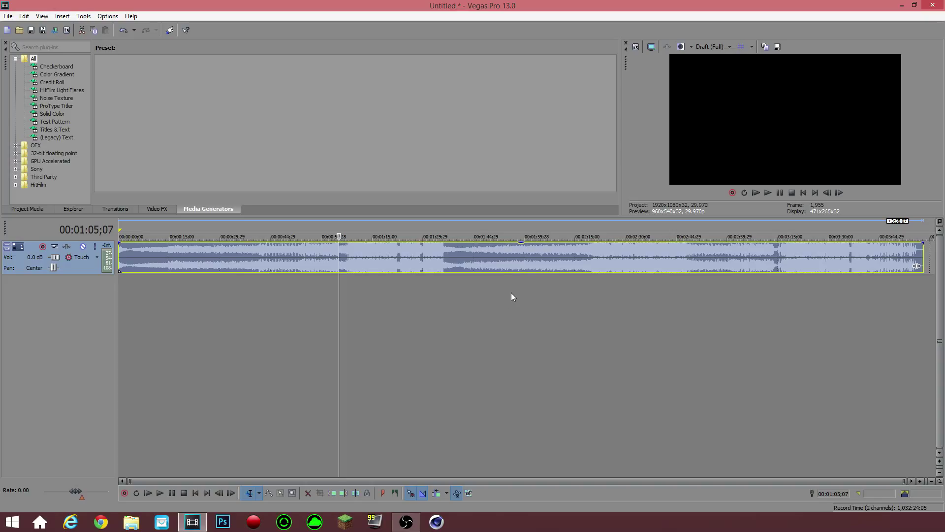
mouse_move(486, 332)
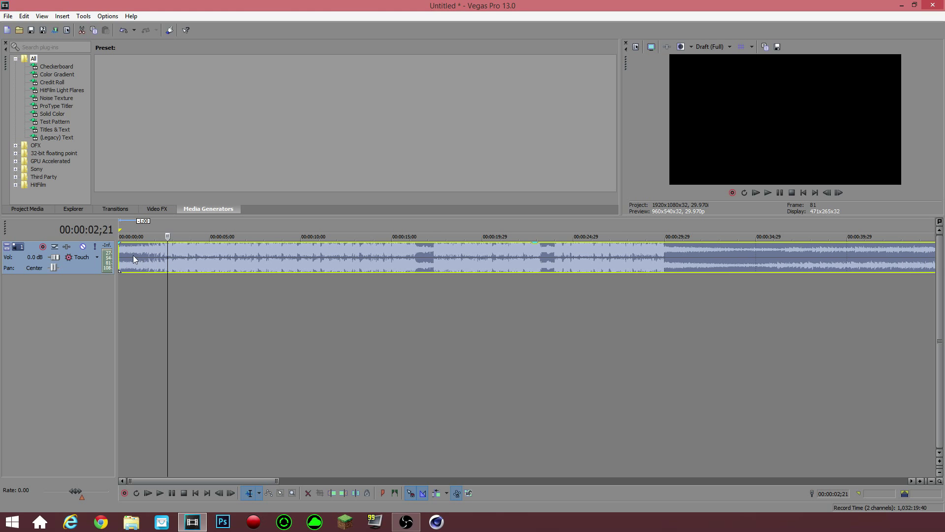
mouse_move(160, 235)
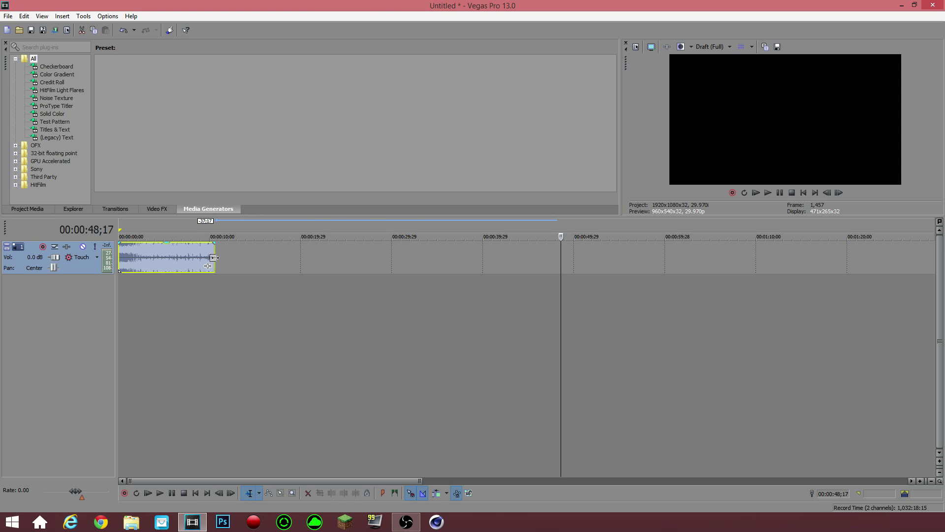
- Scroll along the ten-second clip and play it back from the start in the preview transport
scroll("right", 3)
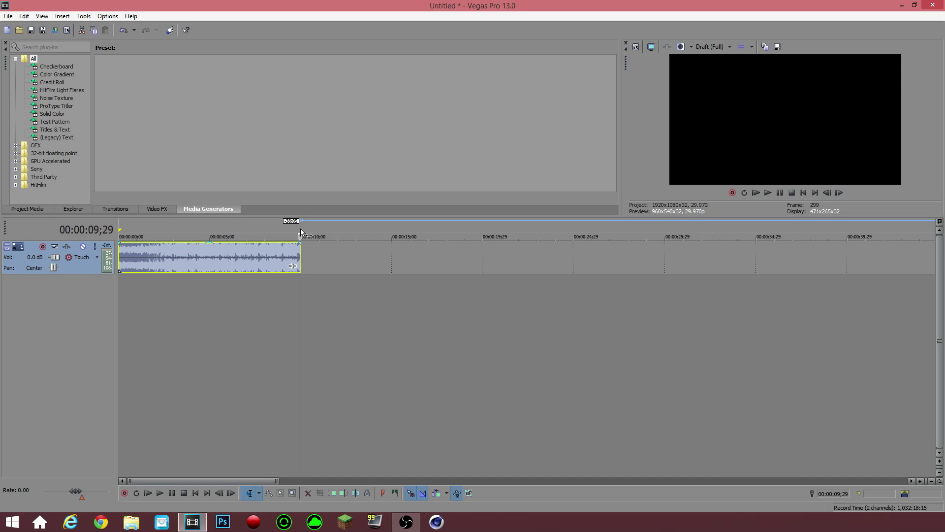
mouse_move(300, 251)
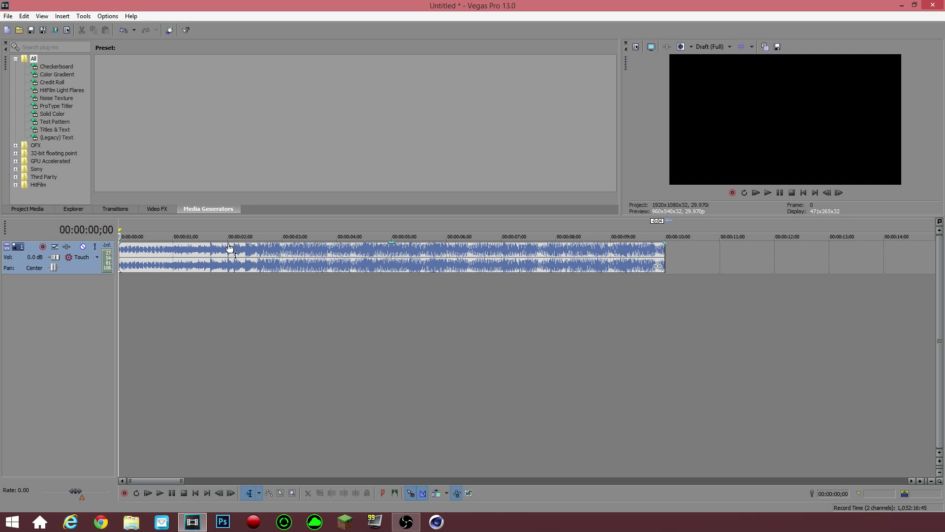
mouse_move(229, 232)
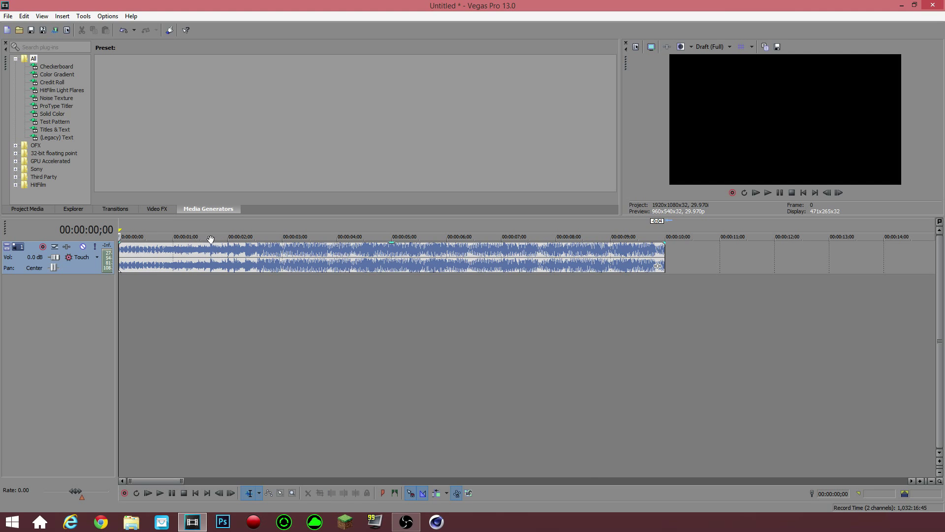
left_click(767, 192)
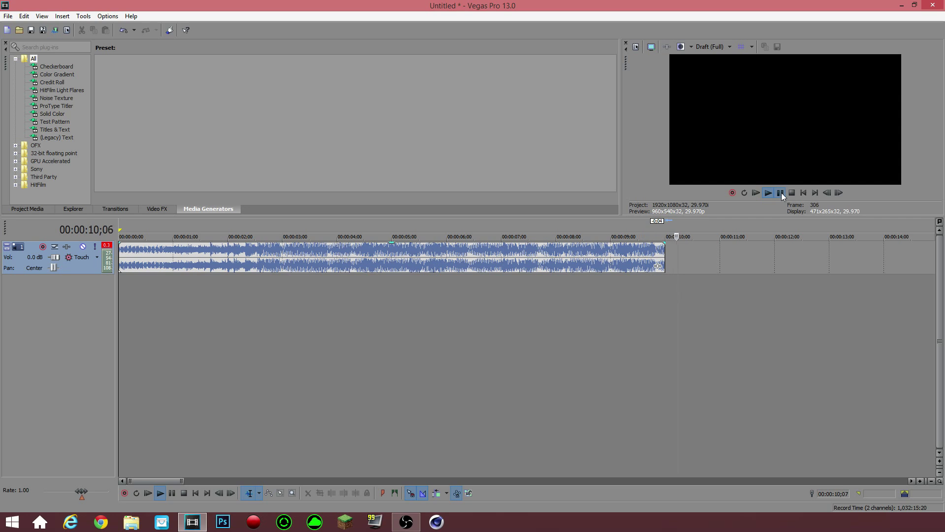
left_click(780, 192)
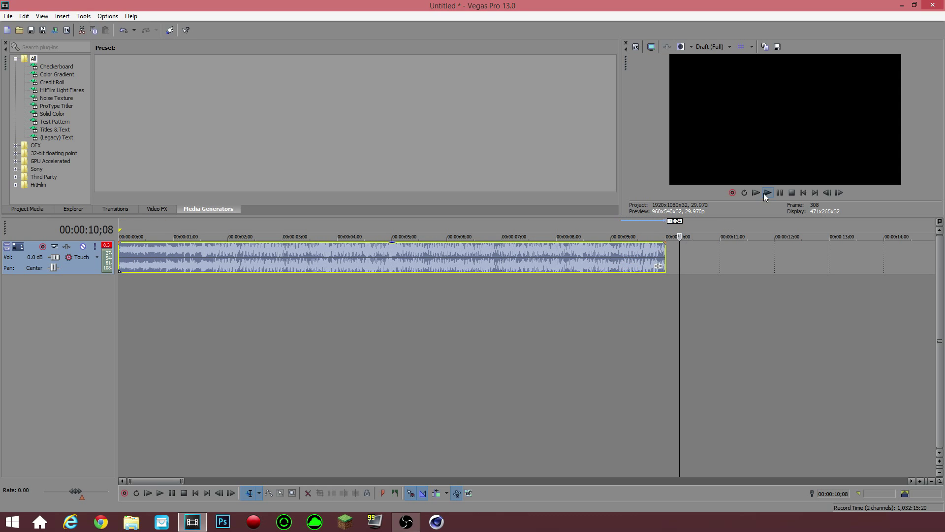
left_click(755, 192)
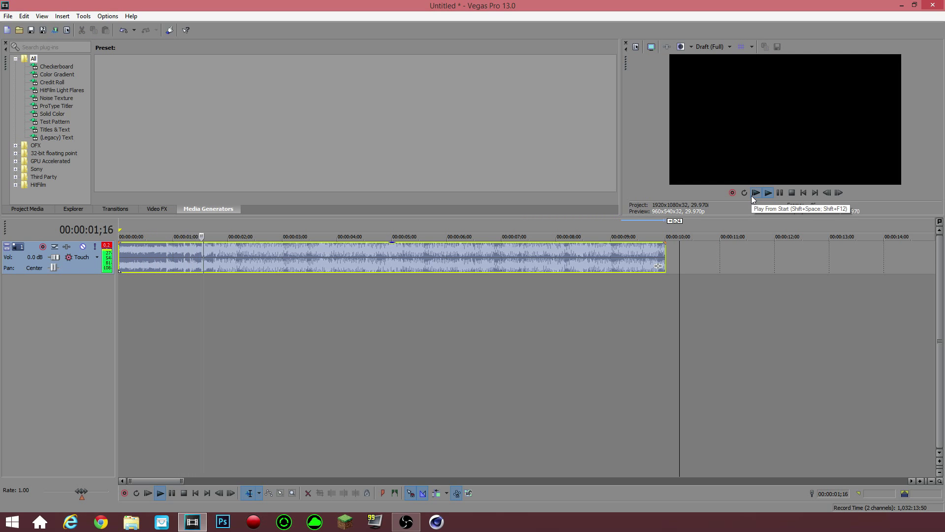
left_click(756, 192)
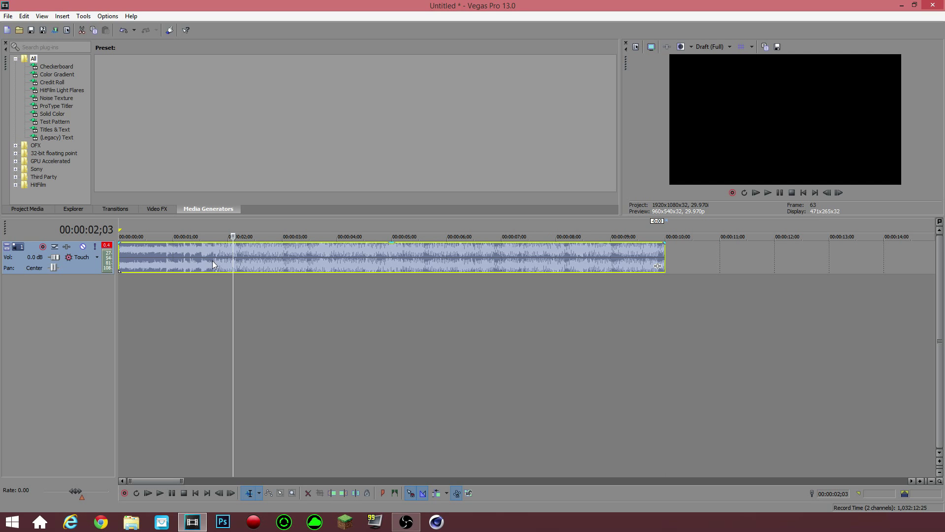
mouse_move(246, 253)
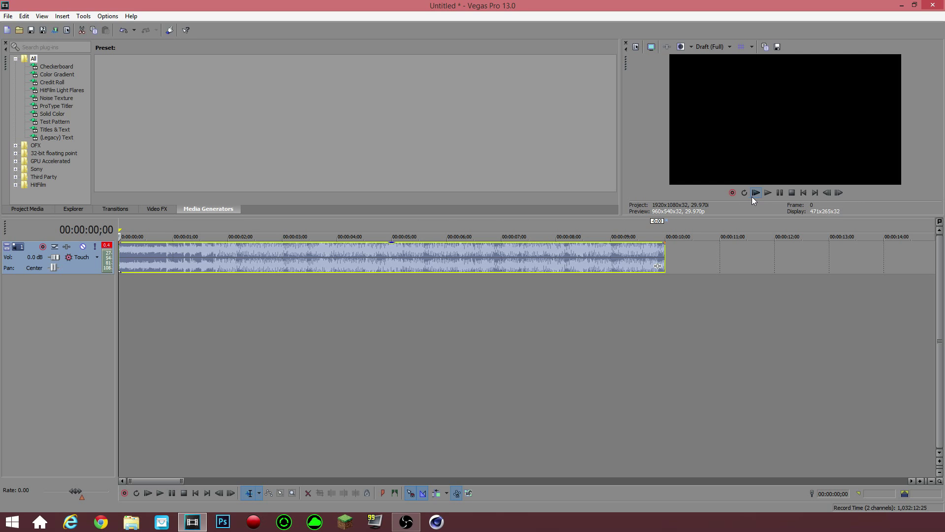
mouse_move(755, 192)
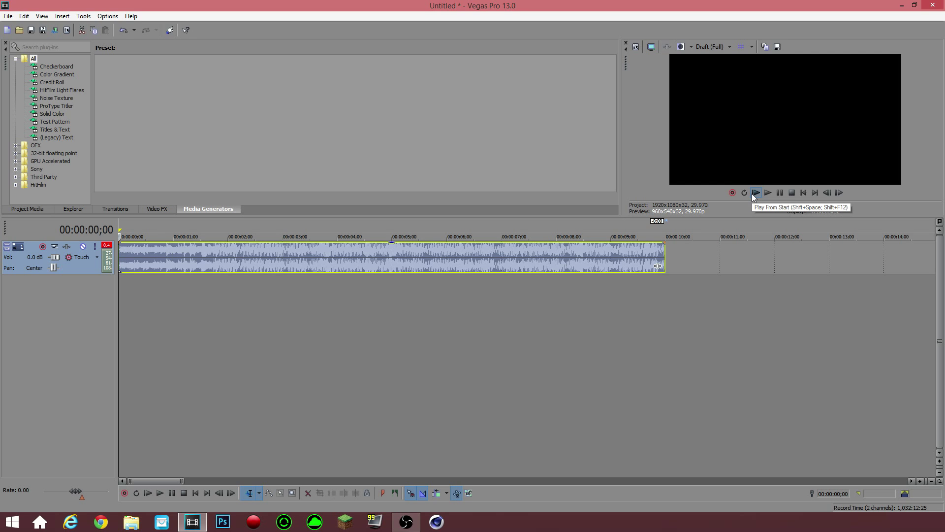
left_click(755, 192)
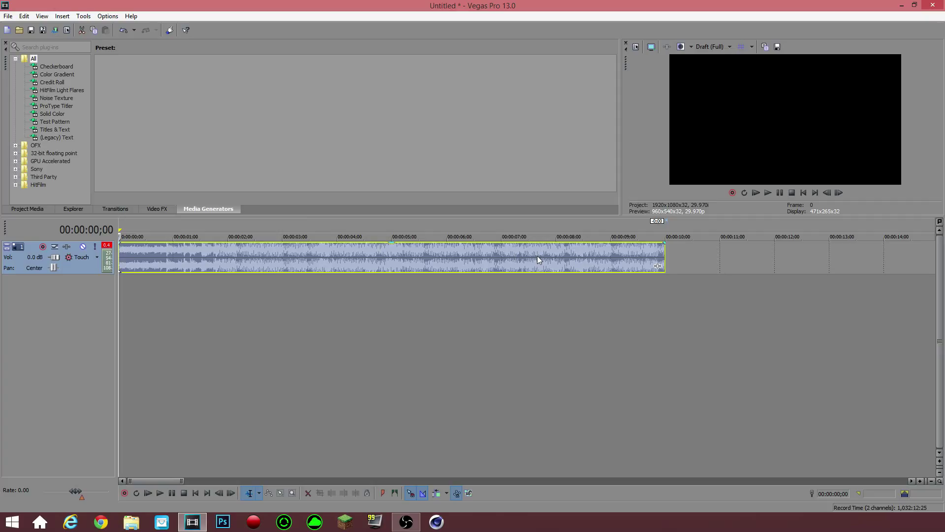
mouse_move(541, 259)
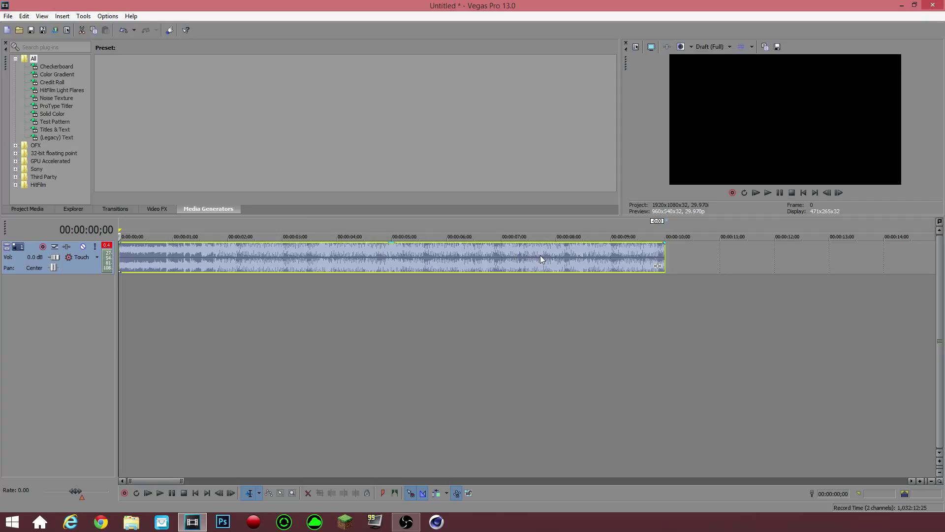
mouse_move(419, 407)
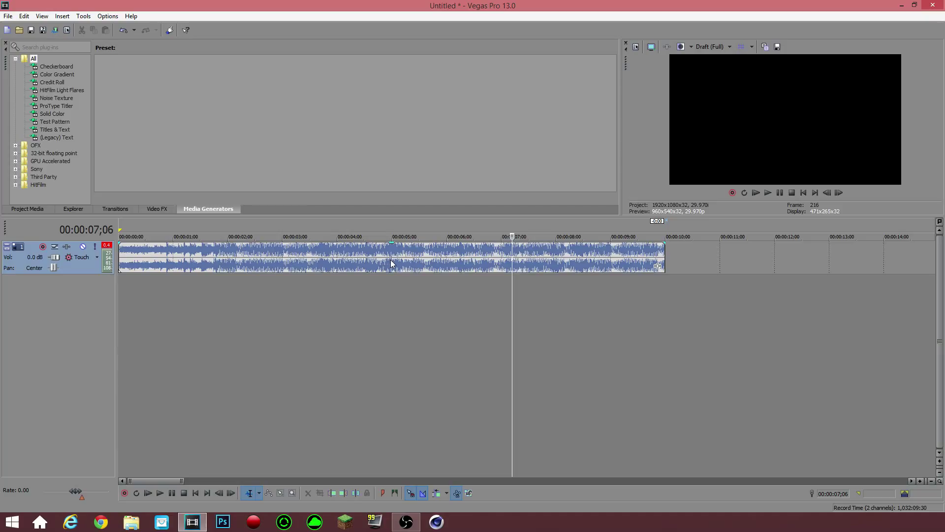
mouse_move(395, 270)
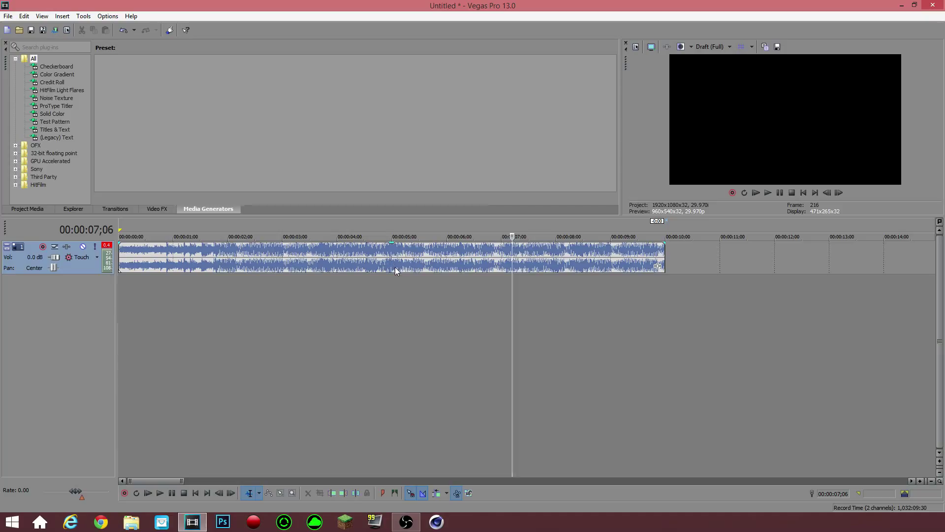
mouse_move(361, 272)
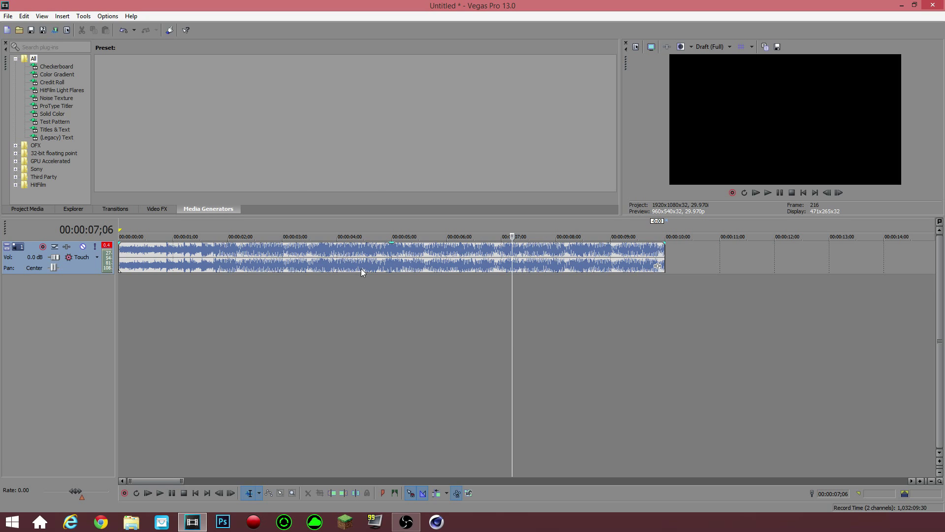
mouse_move(685, 214)
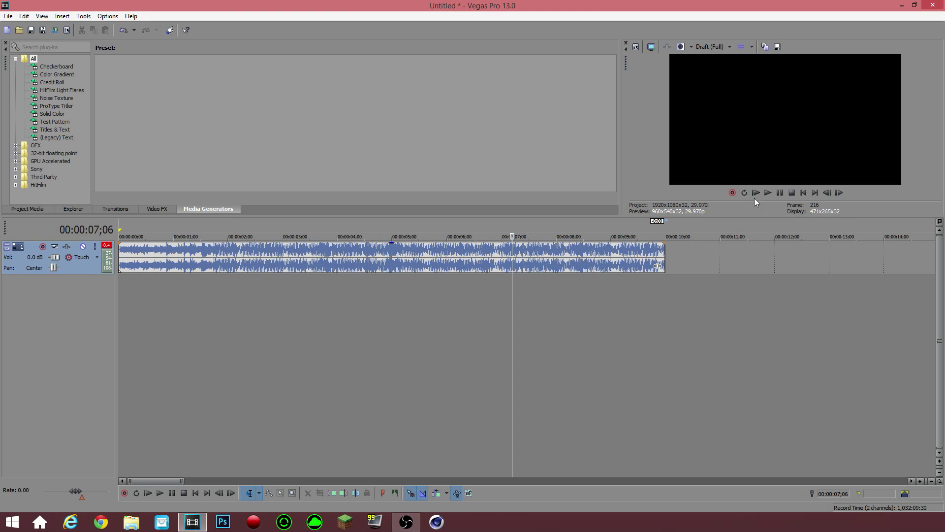
mouse_move(367, 34)
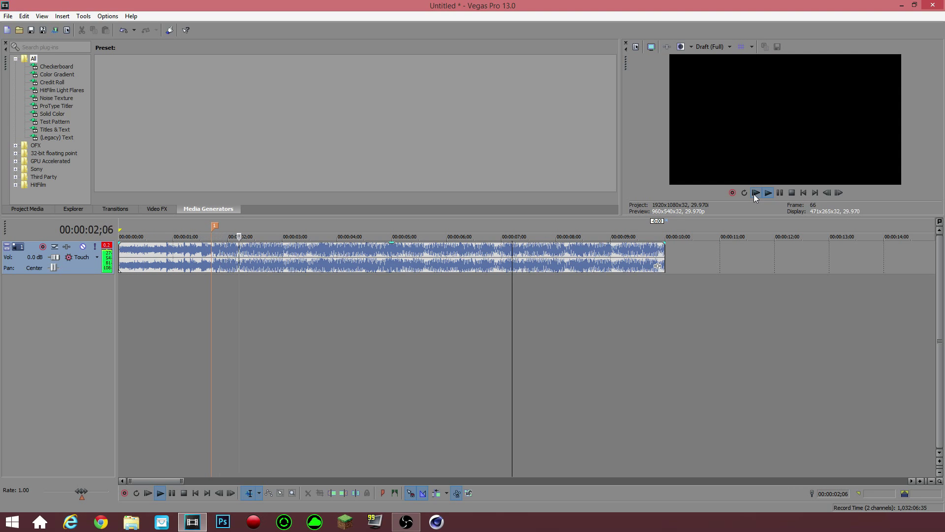
- Play the ten-second music clip through once more
left_click(755, 192)
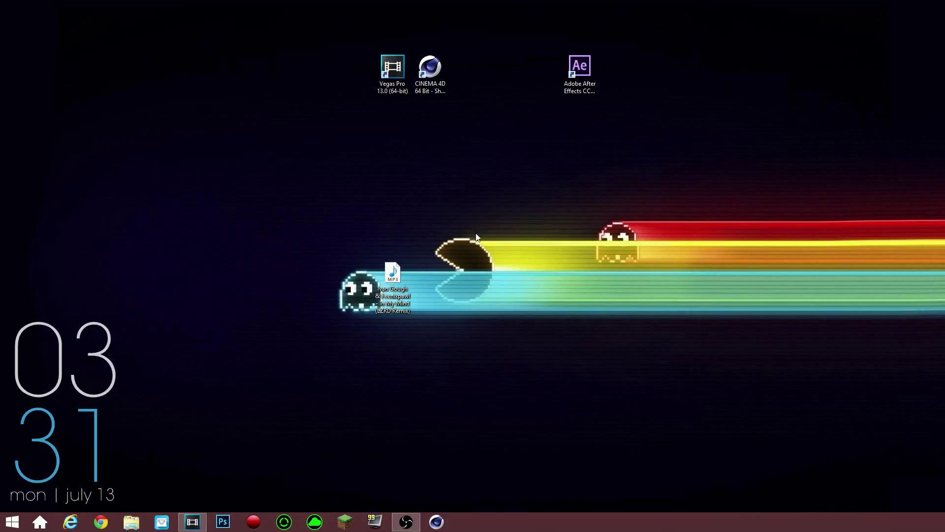
mouse_move(430, 65)
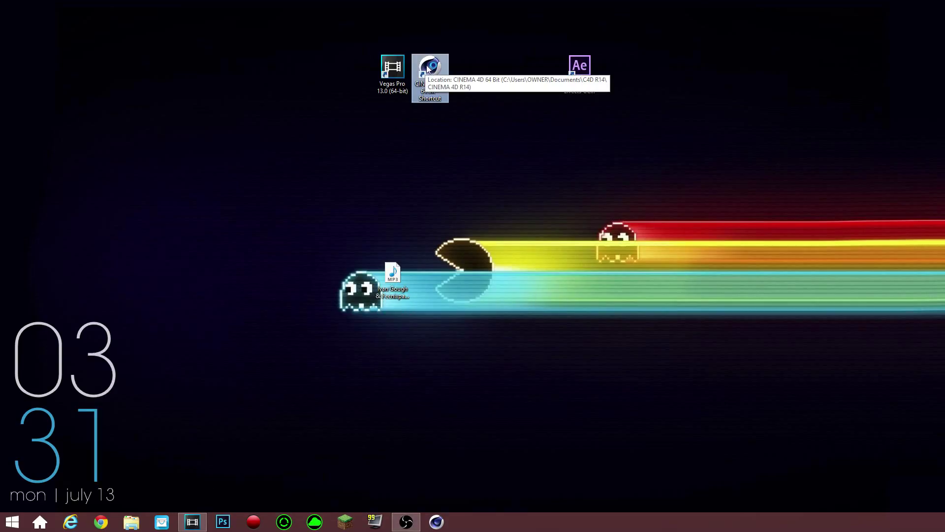
mouse_move(618, 108)
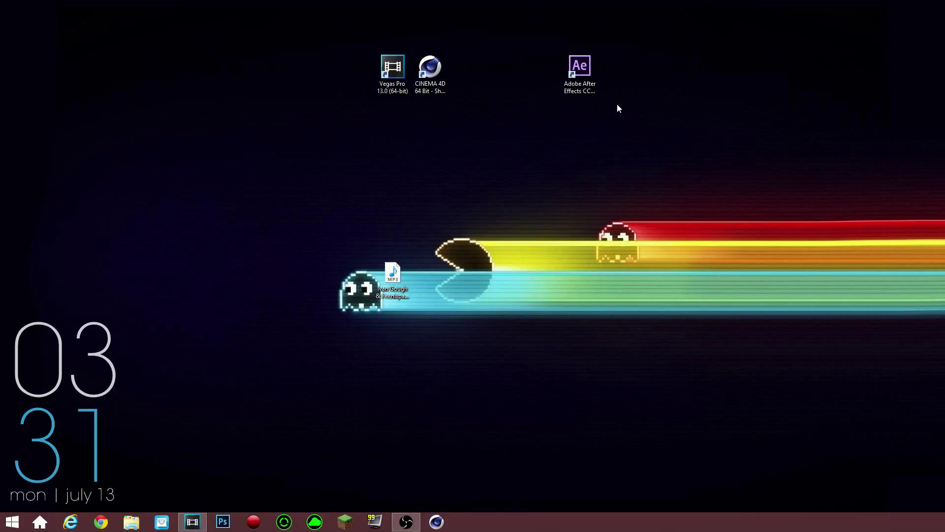
- Launch CINEMA 4D R14 from the desktop and maximize it to full screen
double_click(429, 66)
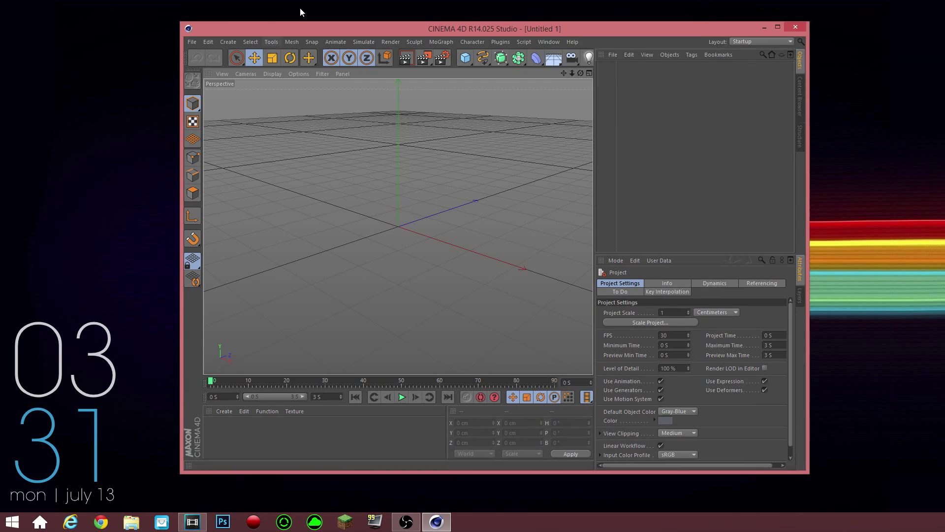
left_click(777, 26)
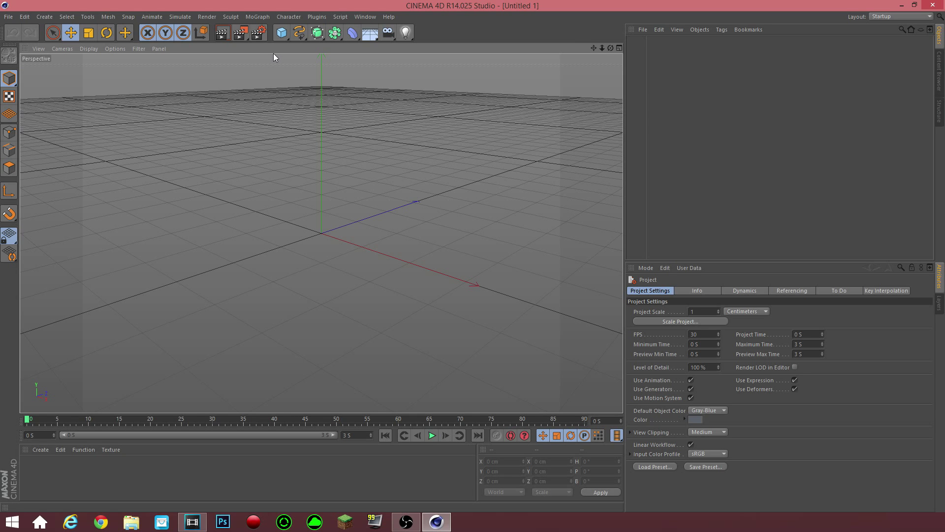
mouse_move(258, 33)
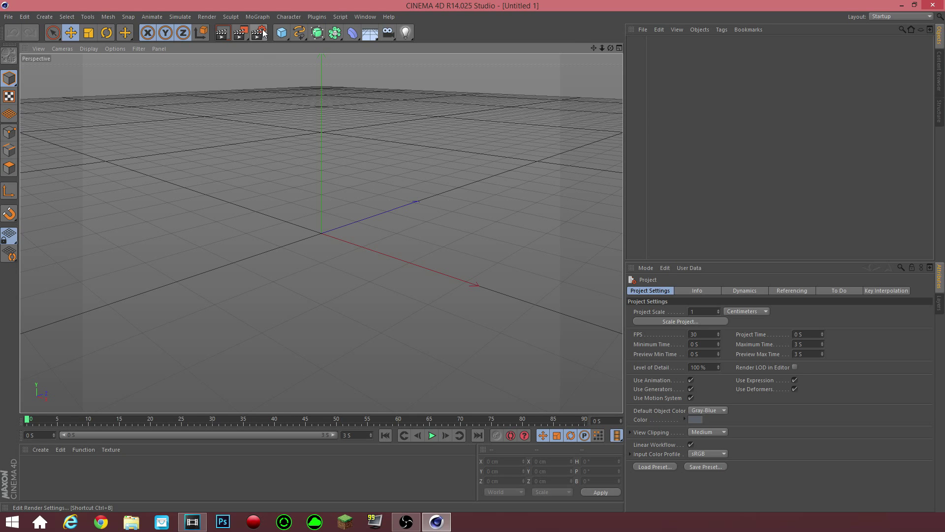
- Set the render output size to 1920 × 1080 in Render Settings and close the dialog
left_click(262, 33)
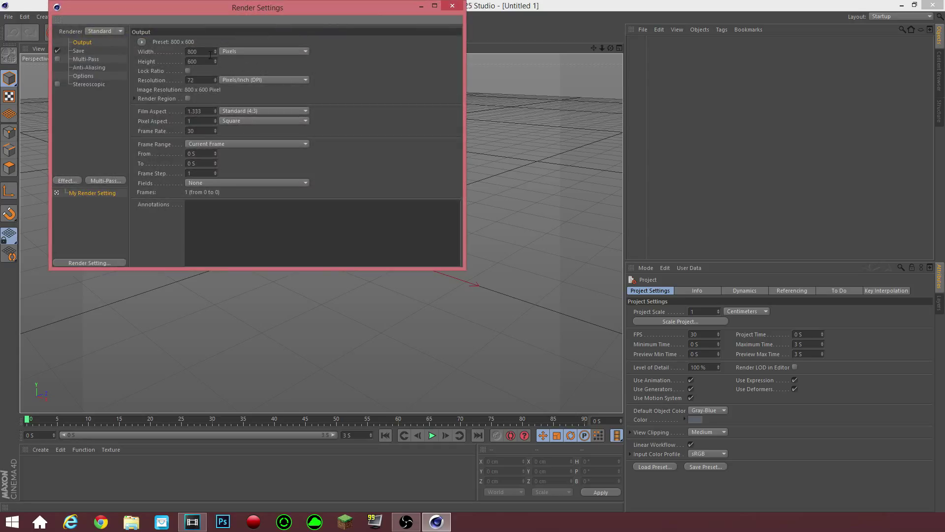
type("1920")
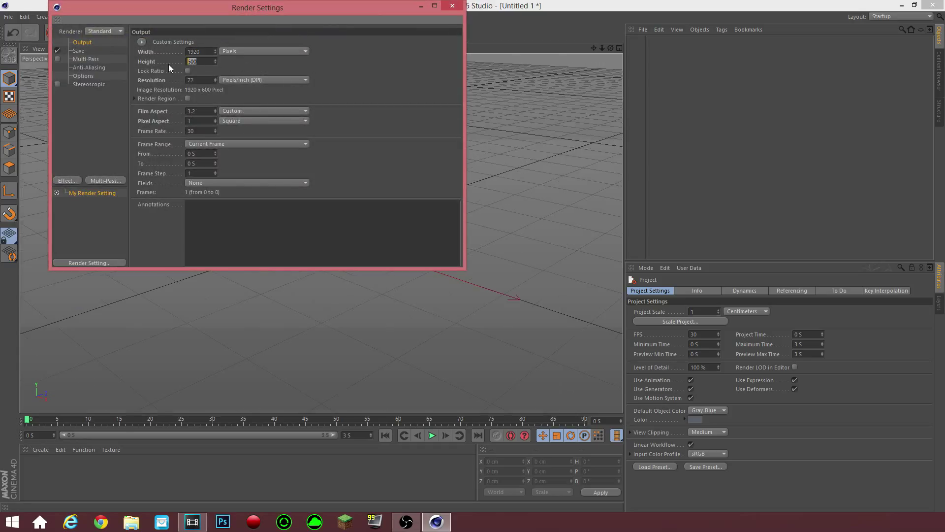
type("1080")
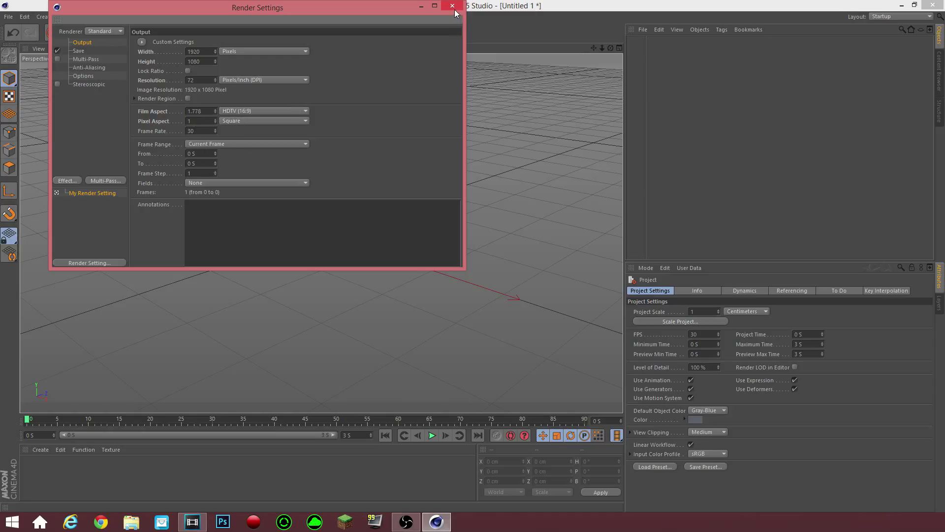
left_click(452, 7)
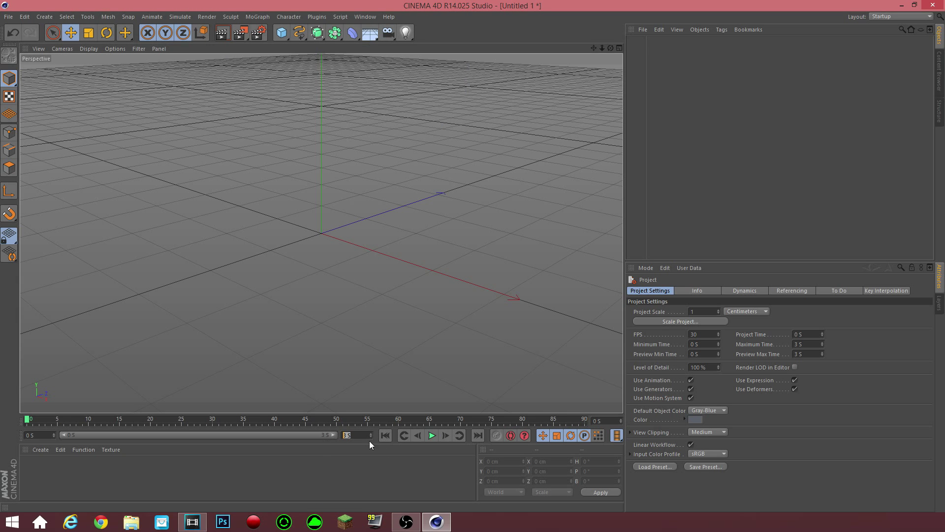
mouse_move(339, 430)
type("10")
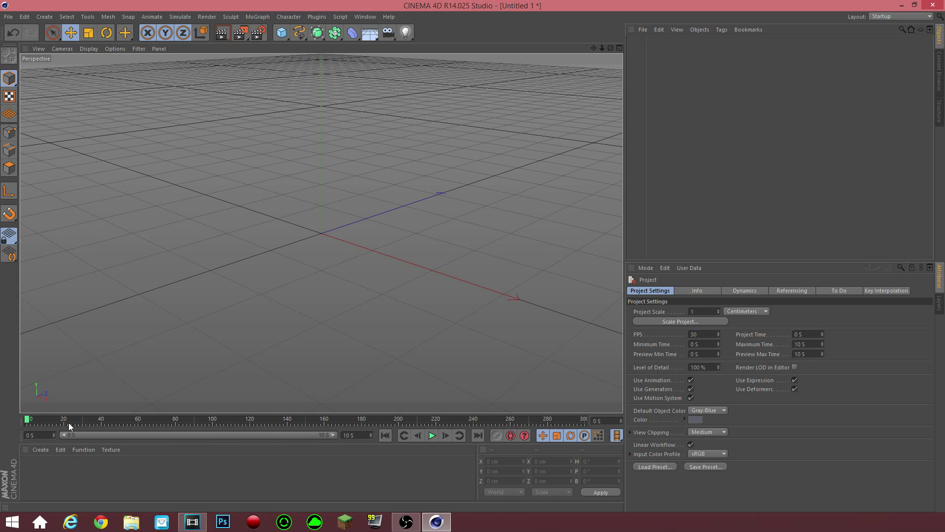
mouse_move(23, 396)
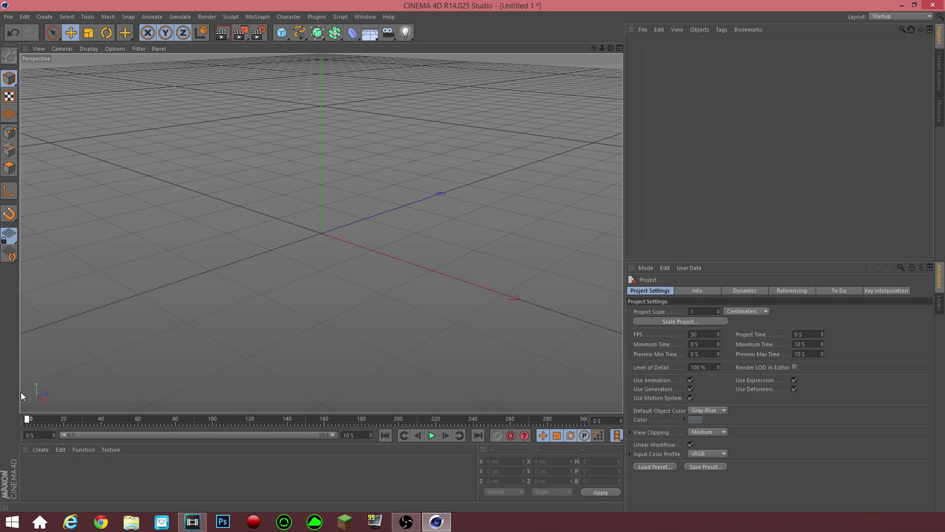
mouse_move(3, 417)
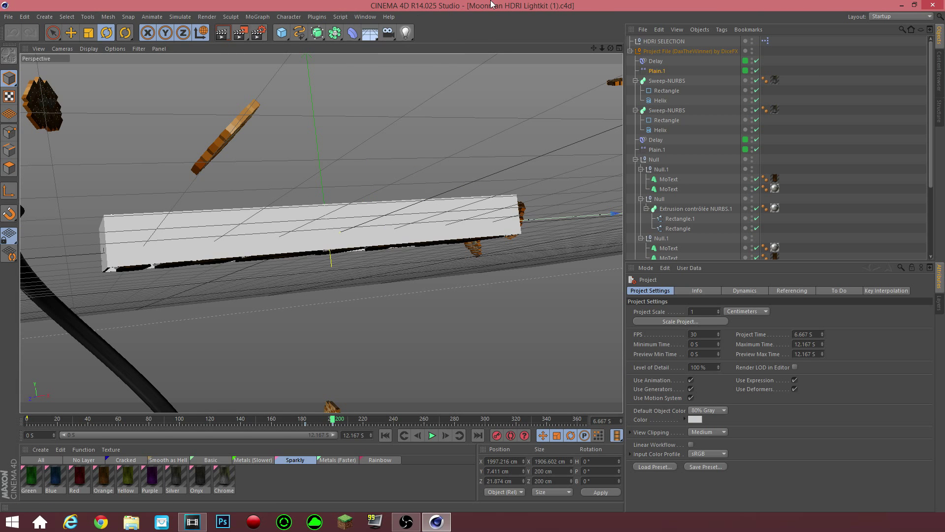
- Select the lightkit's other objects for removal, browse the material layer groups, and select the HDRI SELECTION null
left_click(654, 100)
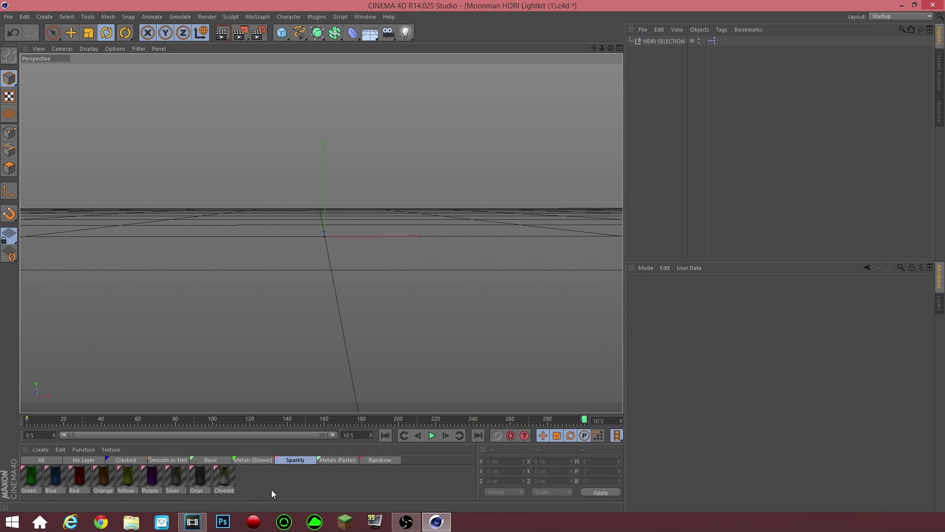
left_click(211, 460)
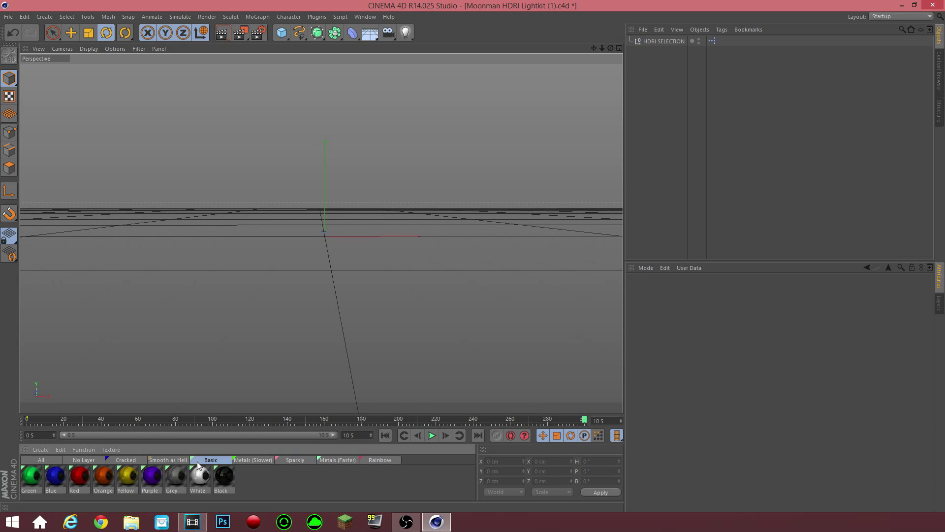
left_click(83, 460)
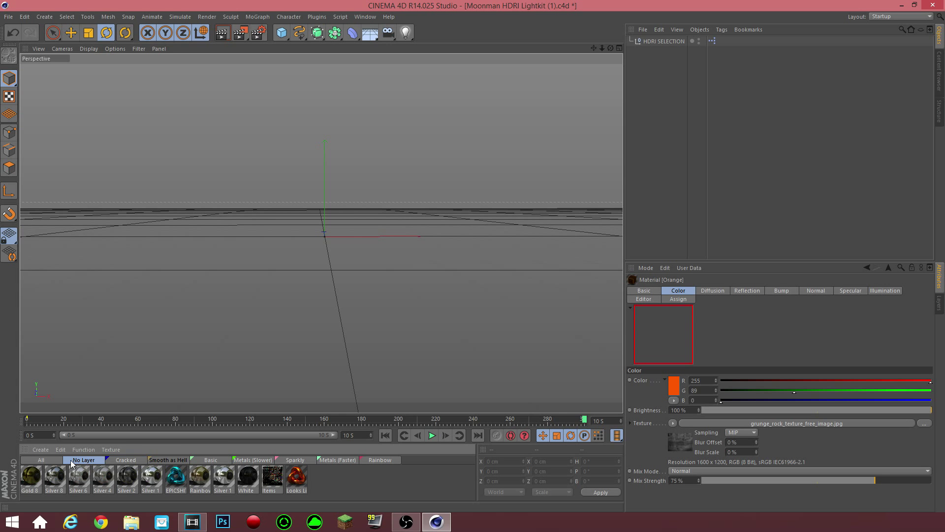
left_click(336, 460)
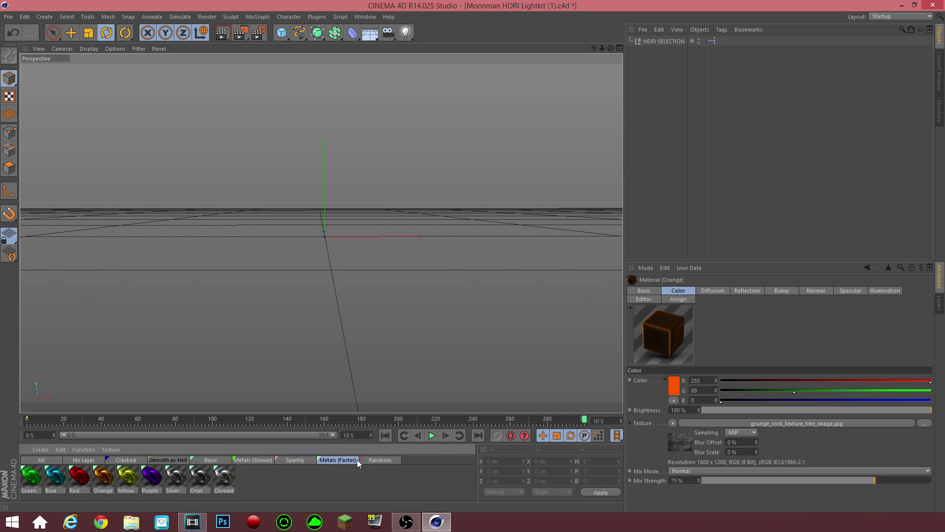
left_click(211, 460)
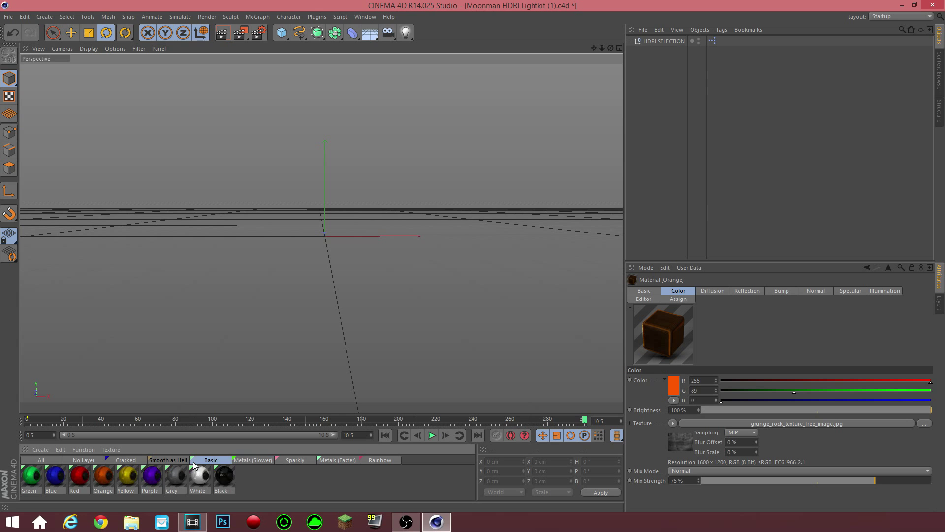
left_click(125, 460)
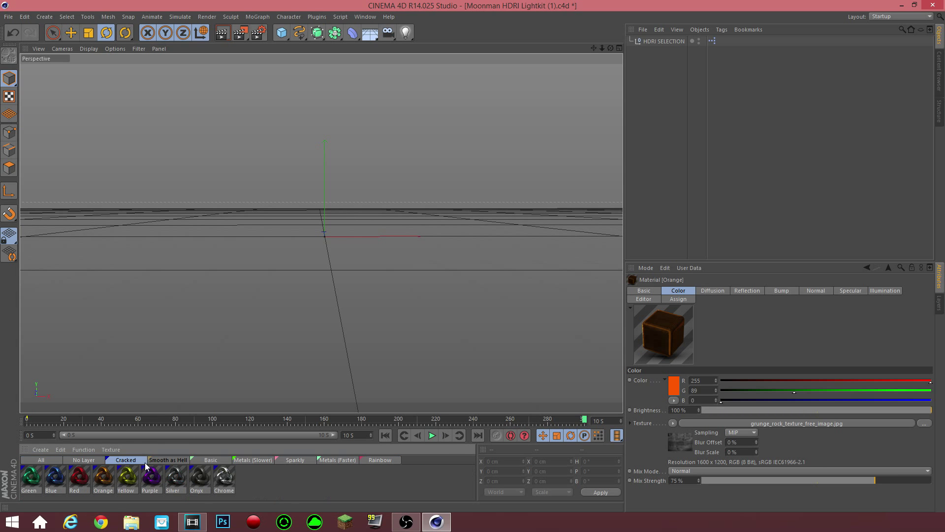
left_click(379, 459)
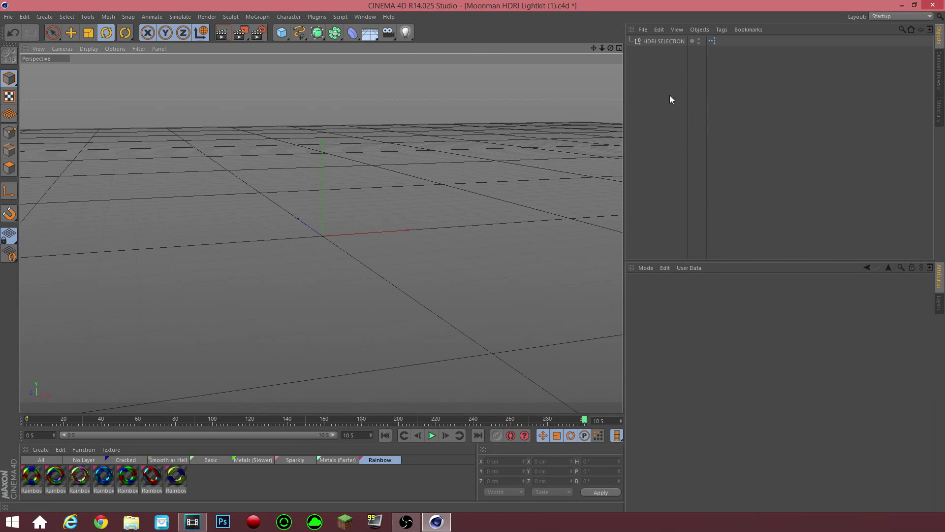
mouse_move(671, 53)
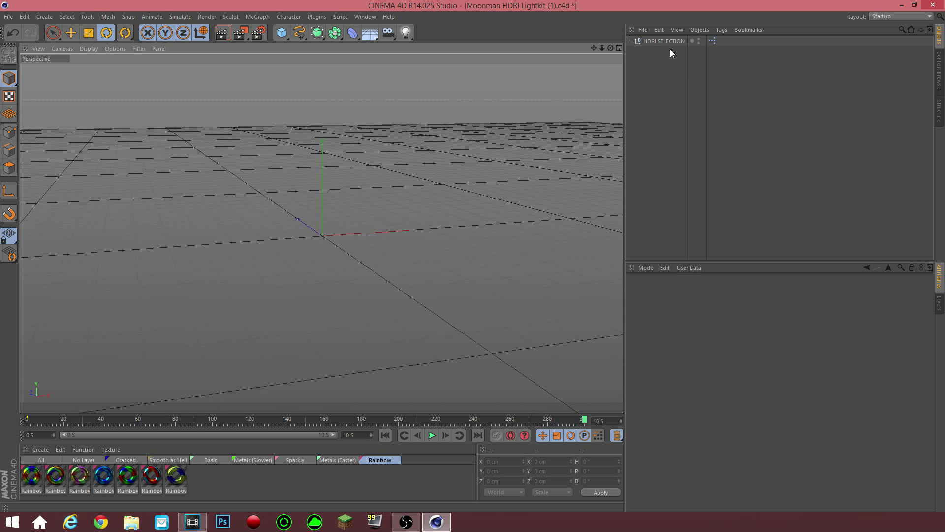
left_click(664, 41)
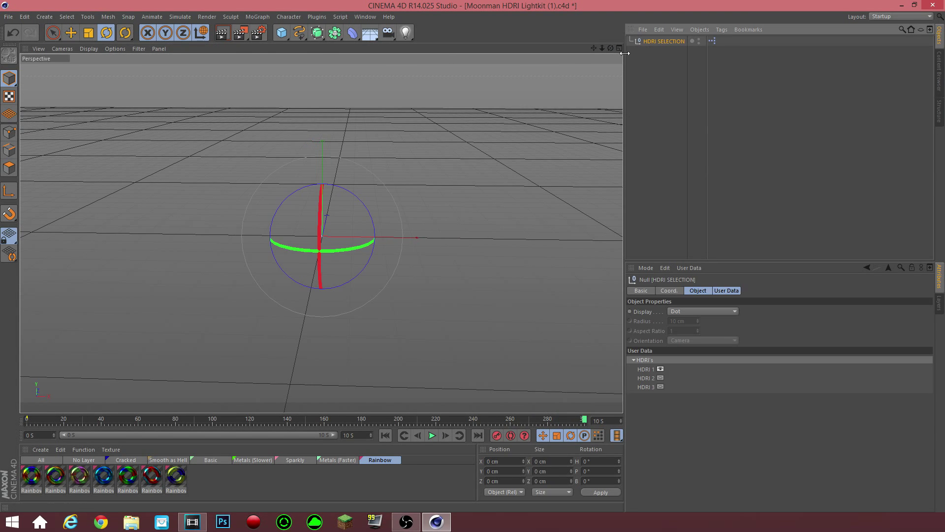
- Add a MoText object and make its text read TEXT in capitals
left_click(257, 17)
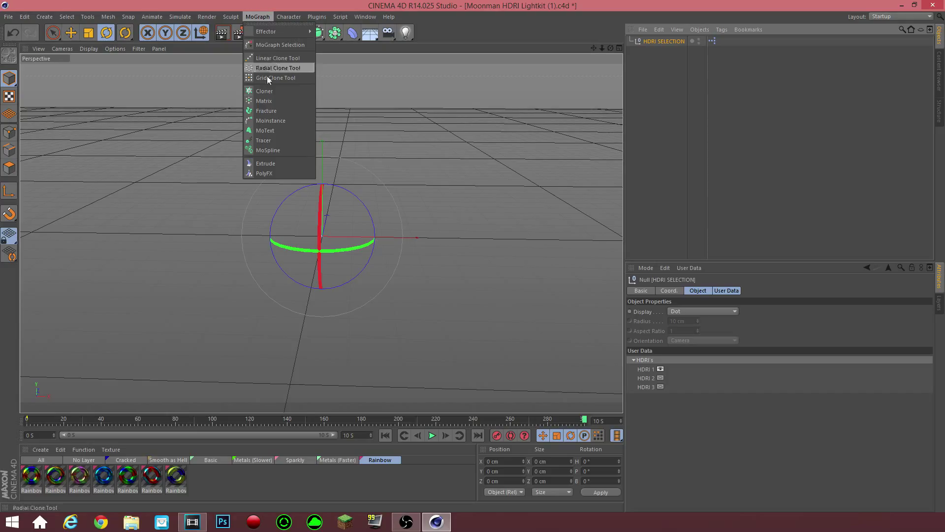
left_click(265, 130)
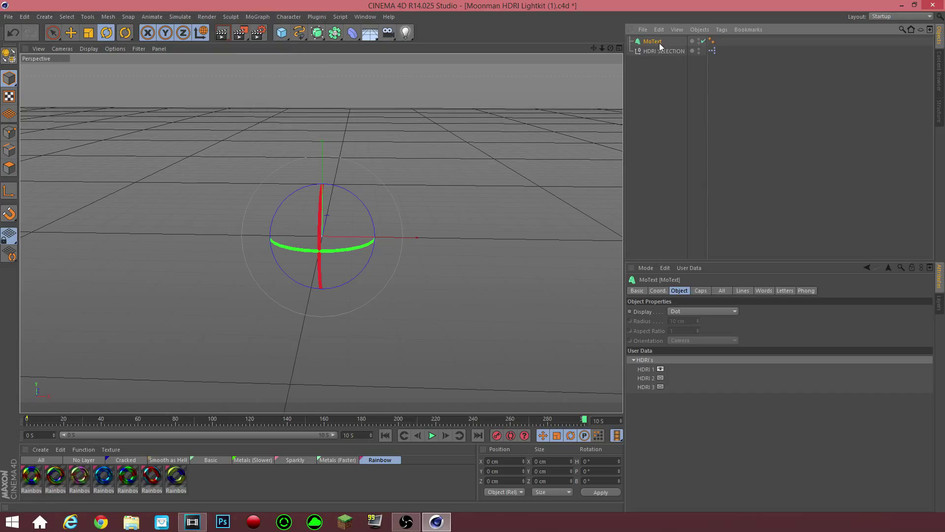
mouse_move(670, 48)
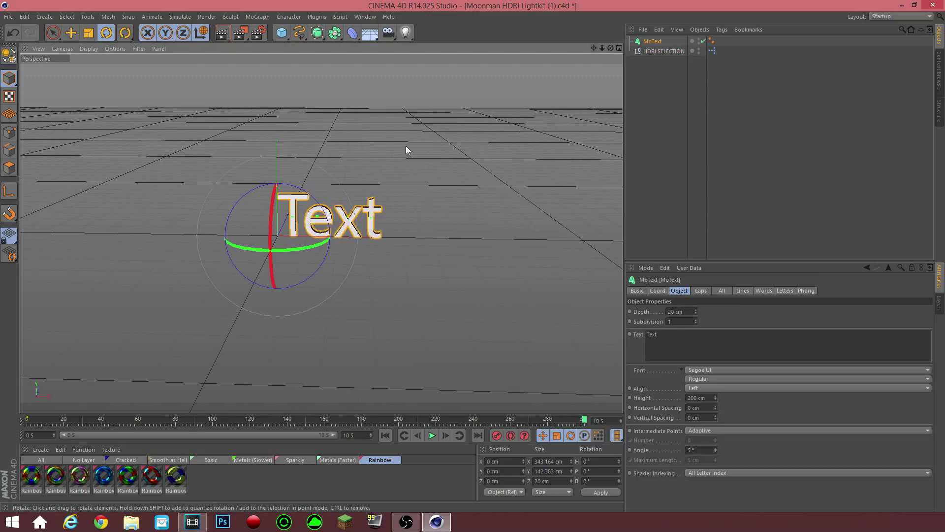
left_click(662, 341)
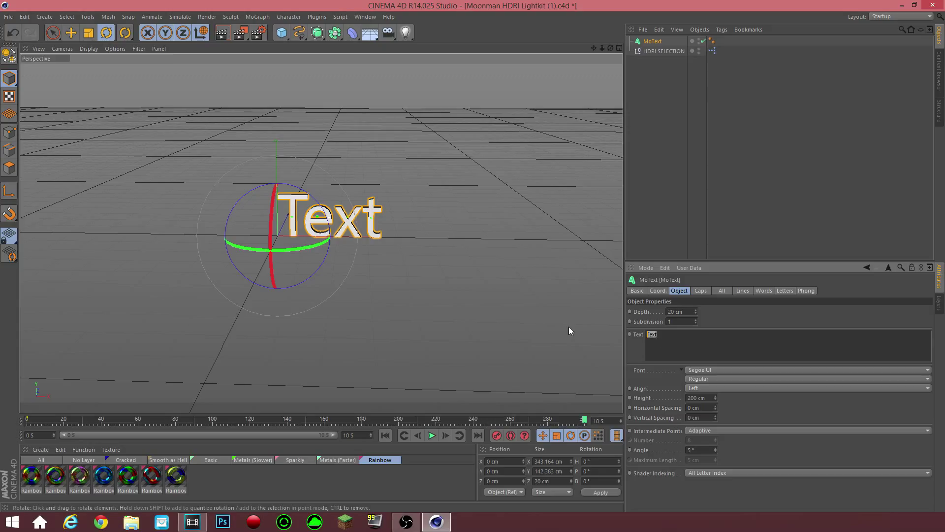
type("TE")
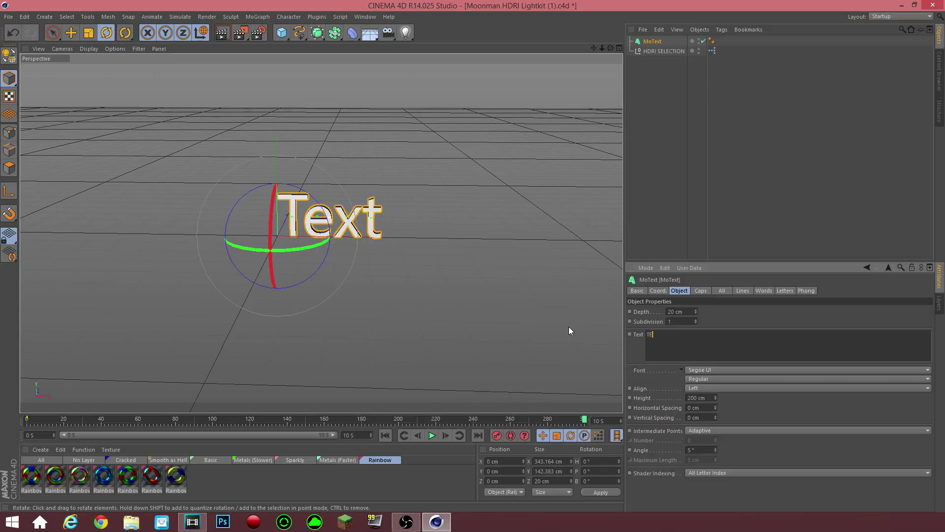
type("TEXT")
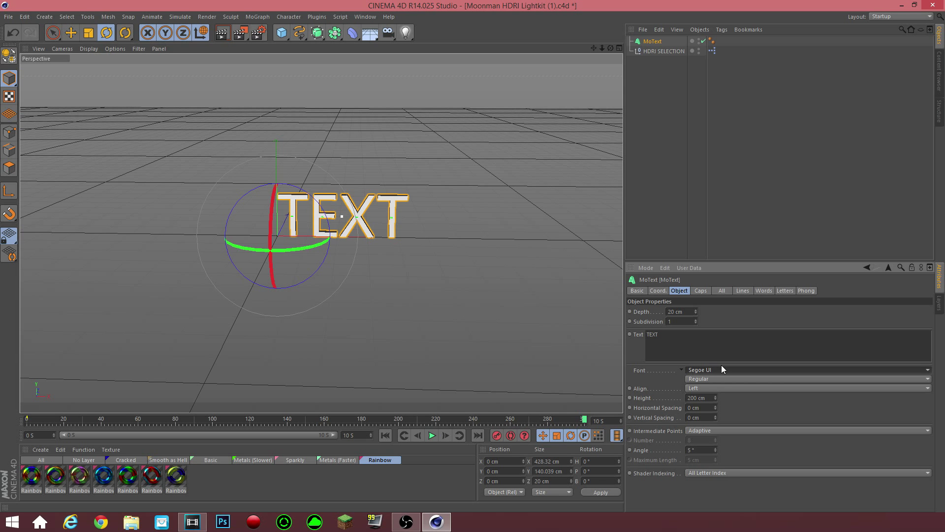
- Set the MoText font to PRIMETIME from the font list
left_click(699, 369)
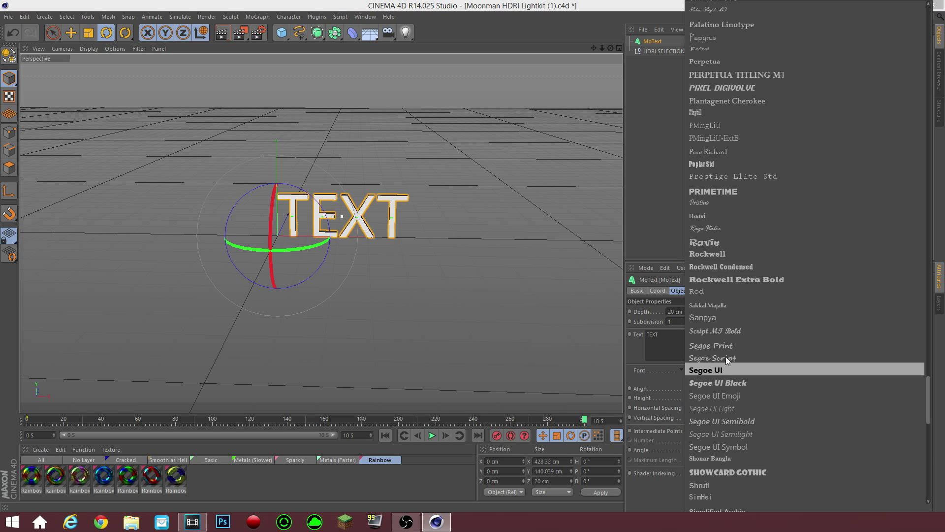
scroll("down", 3)
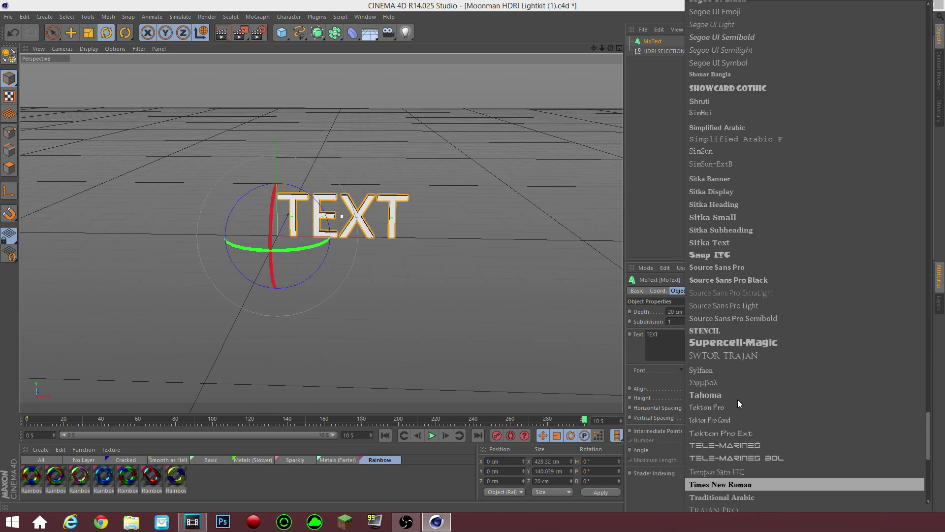
scroll("down", 3)
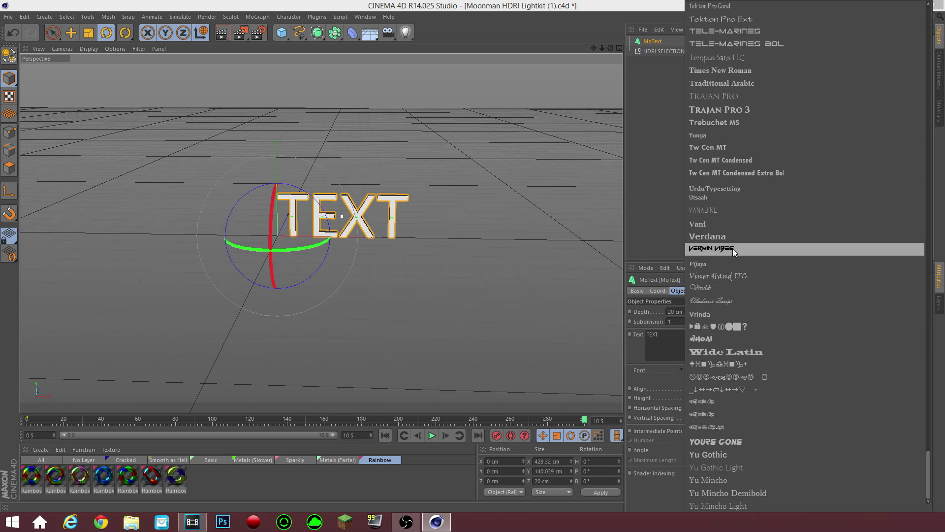
scroll("down", 3)
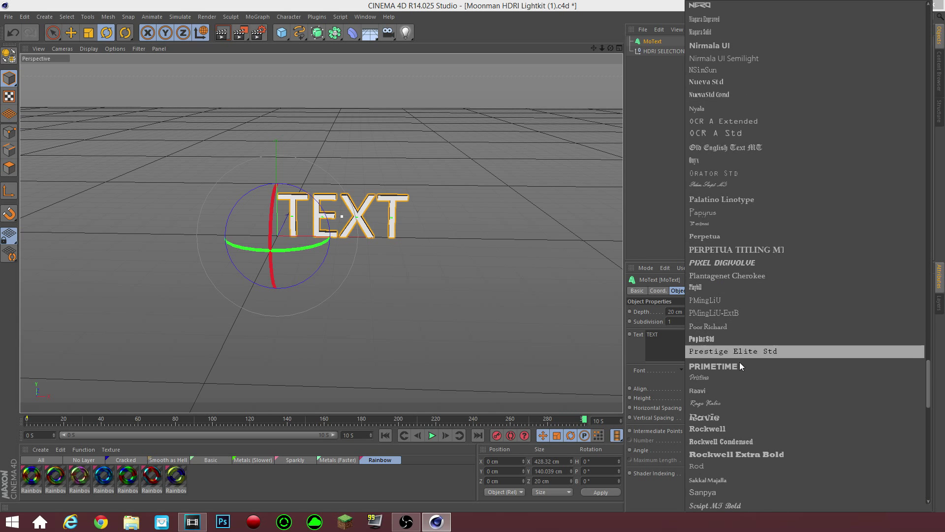
left_click(731, 351)
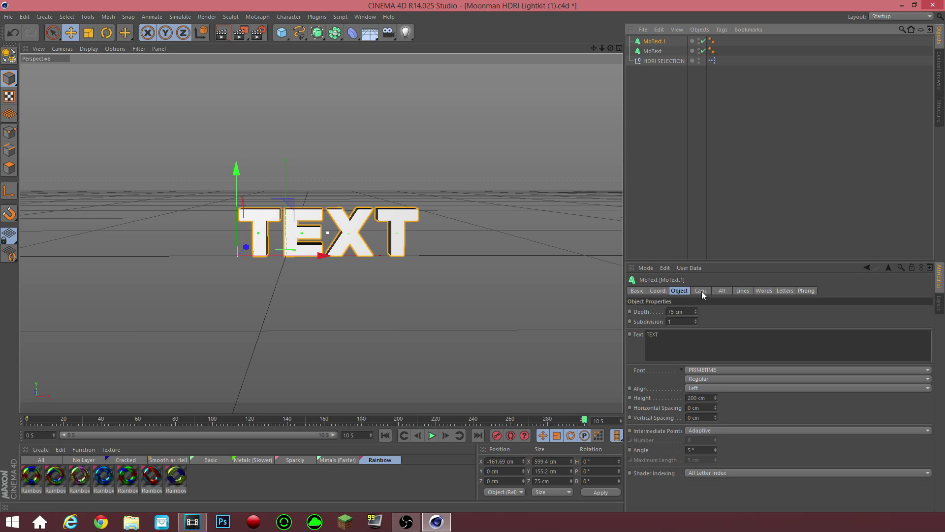
- Give MoText.1 3 cm fillet caps on start and end with a 60 cm depth
left_click(700, 290)
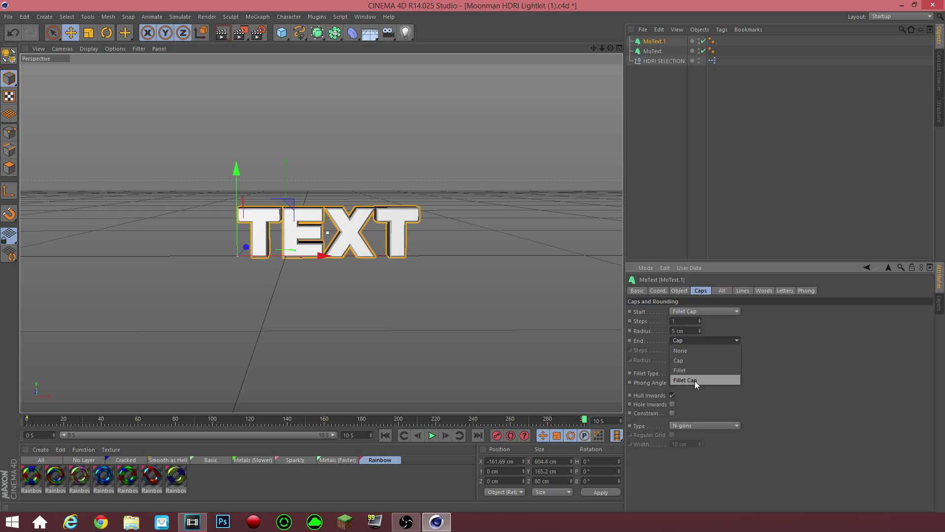
left_click(687, 380)
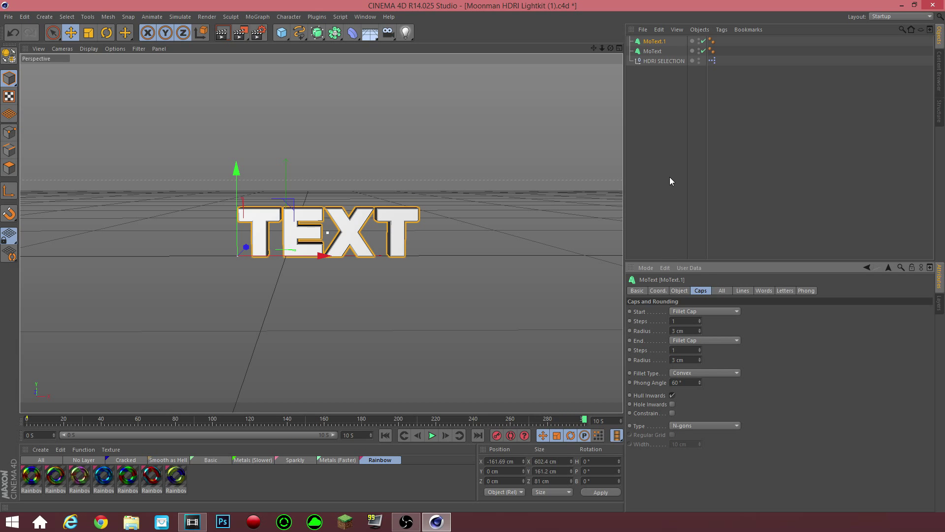
left_click(679, 290)
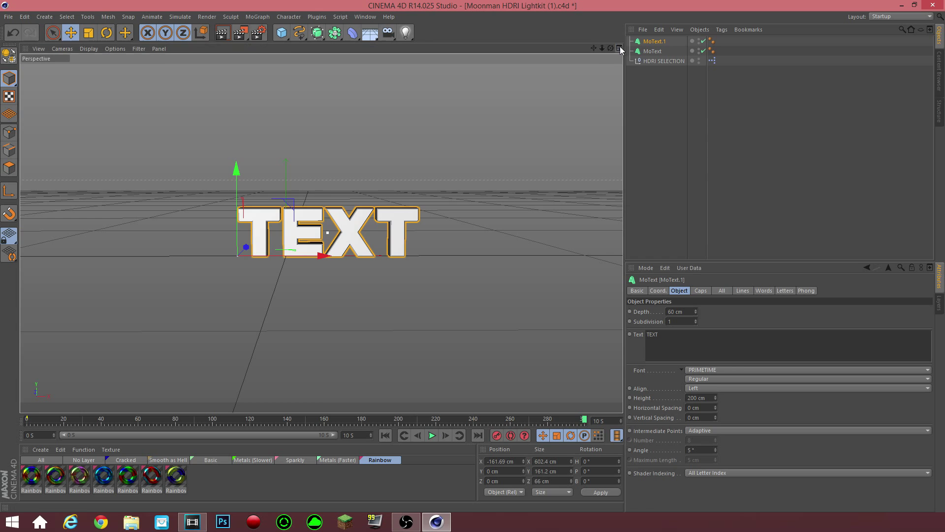
left_click(618, 48)
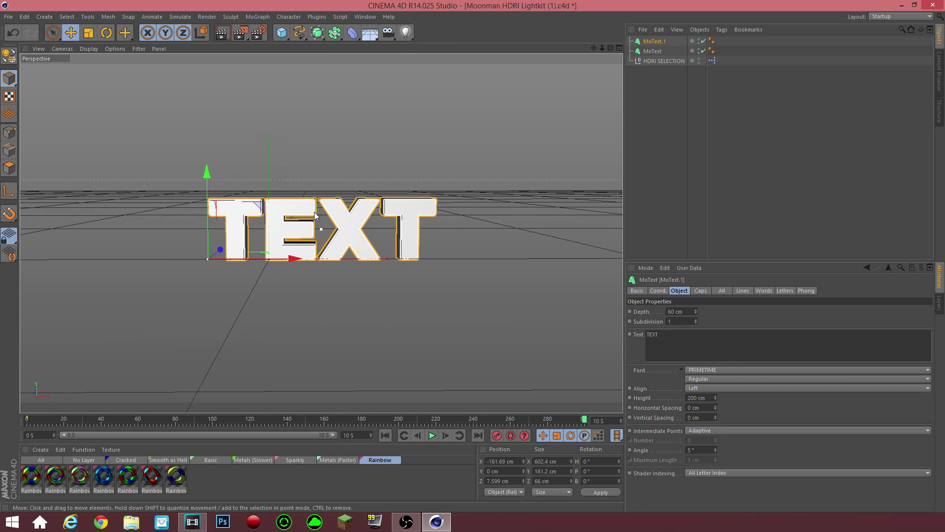
- Switch to the Basic material group and apply its green and white materials to the TEXT objects
left_click(125, 460)
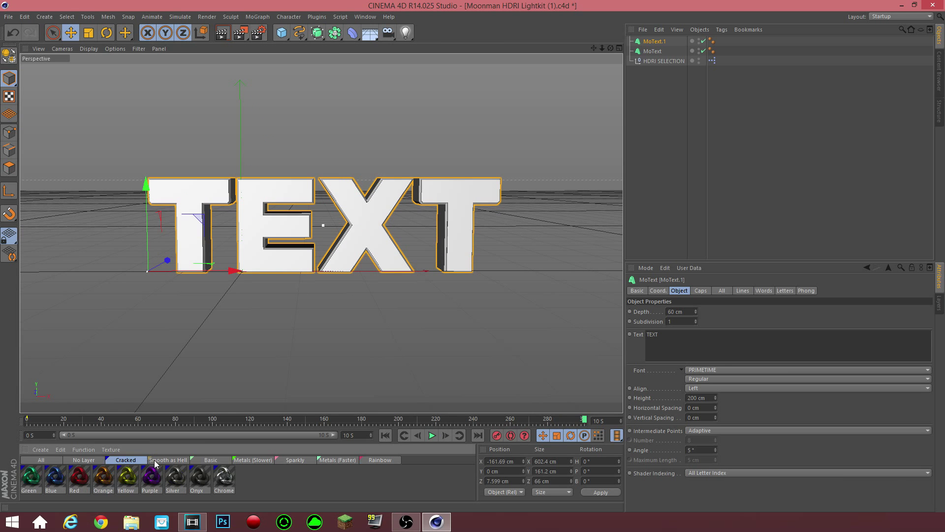
left_click(167, 460)
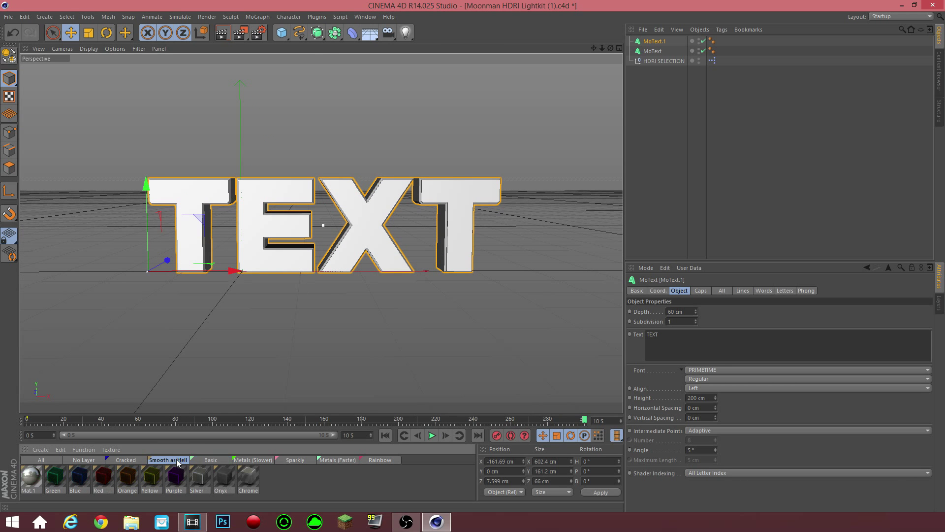
left_click(210, 460)
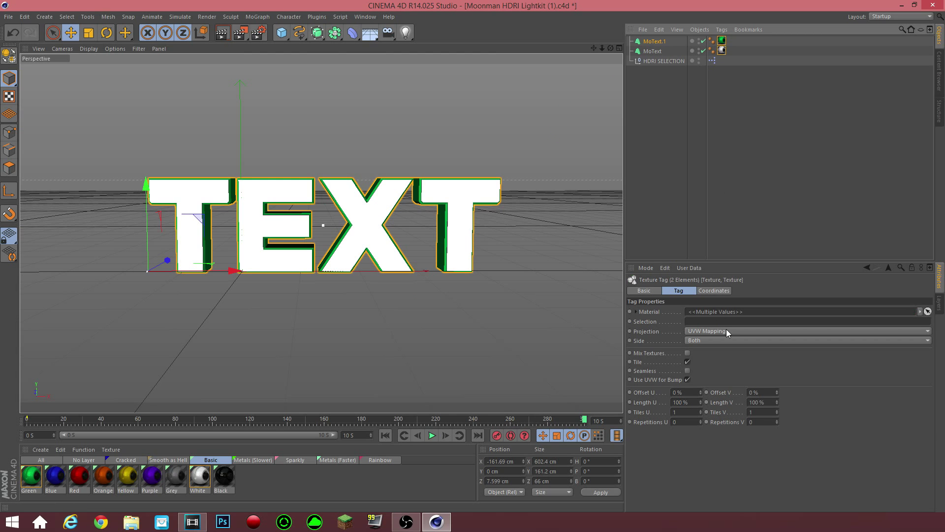
left_click(804, 330)
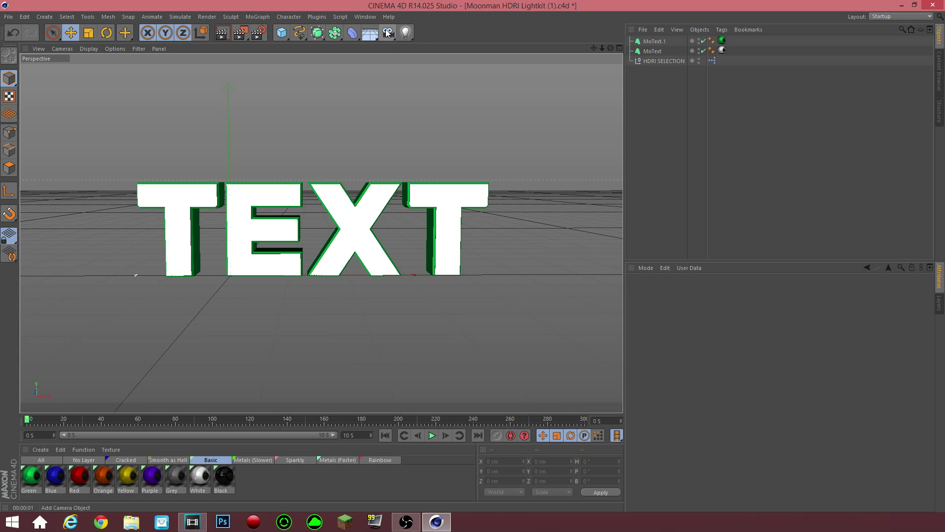
- Add a plain Camera to the scene from the camera dropdown
left_click(388, 33)
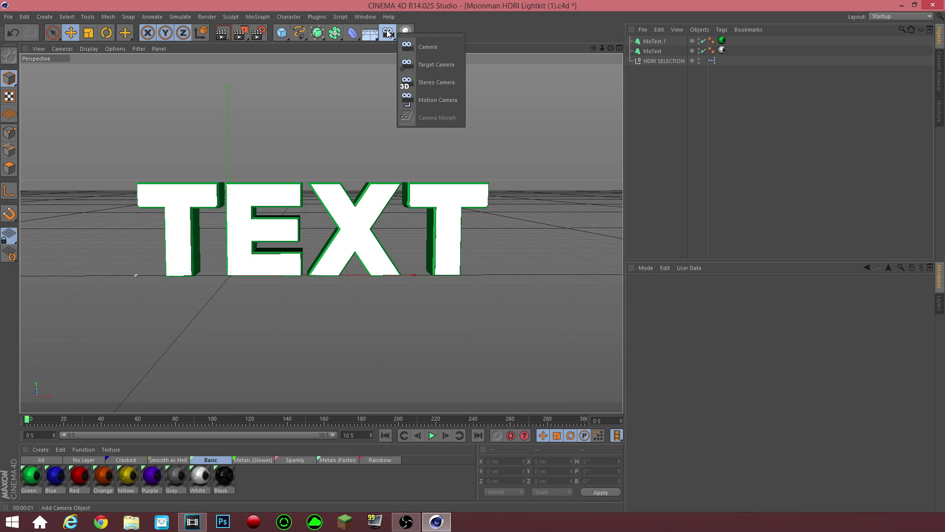
left_click(429, 46)
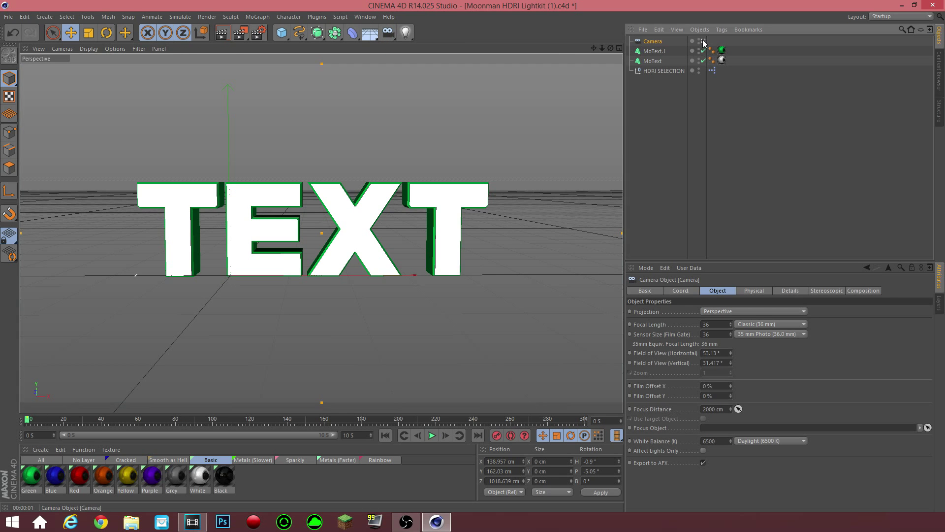
mouse_move(705, 44)
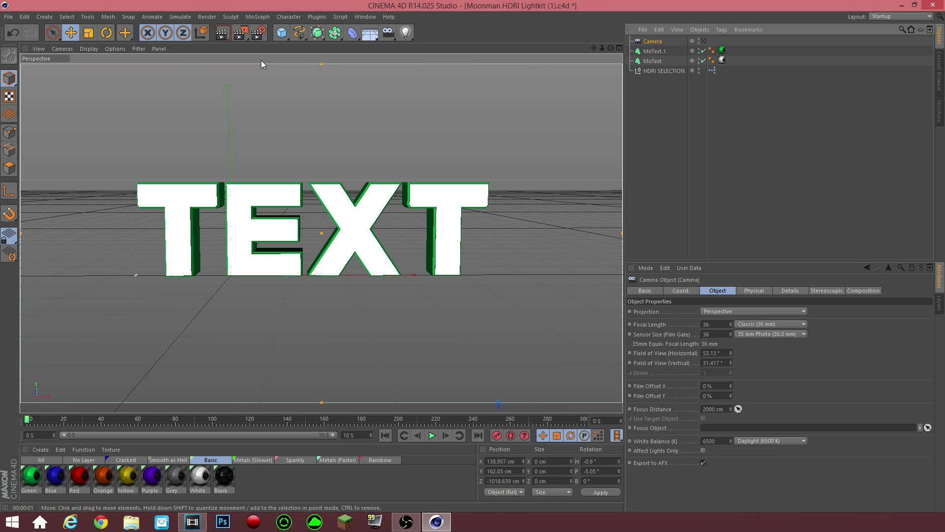
mouse_move(584, 319)
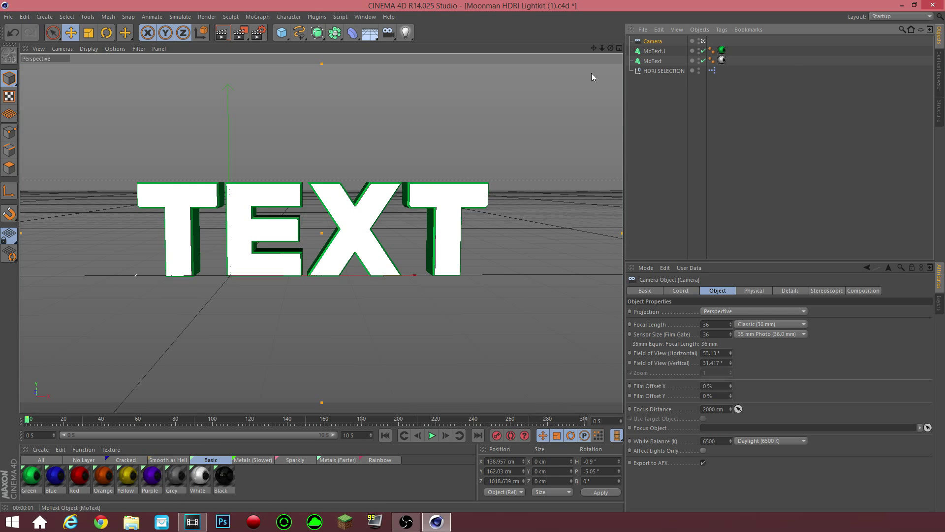
- Select both MoText objects and group them under a Null with Alt+G
left_click(652, 41)
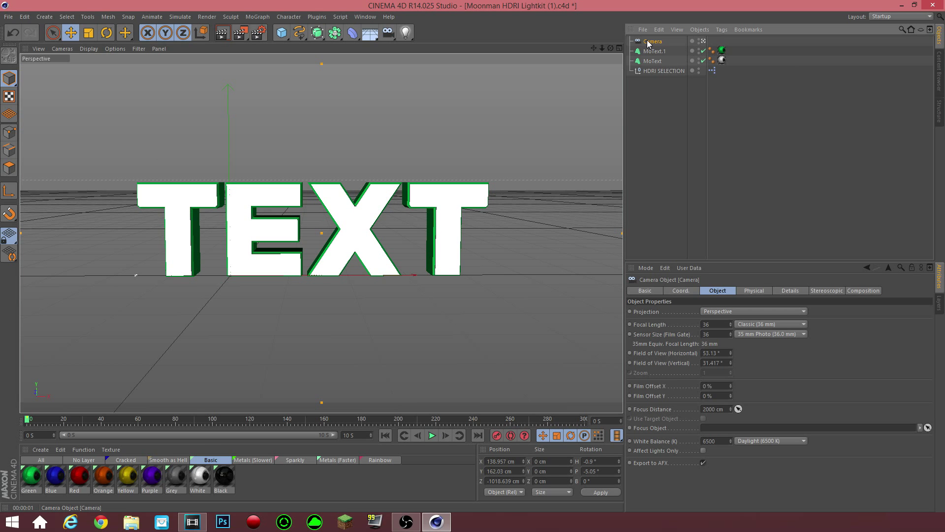
left_click(656, 51)
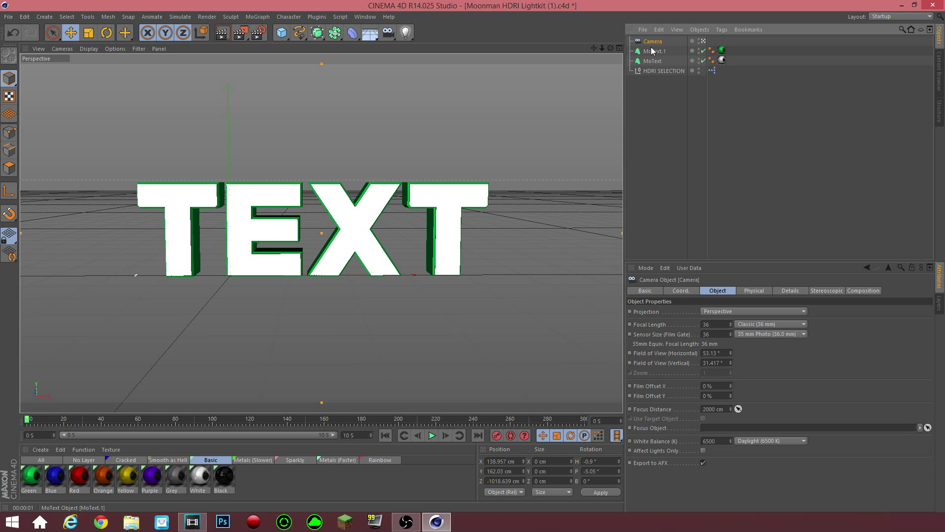
left_click(653, 61)
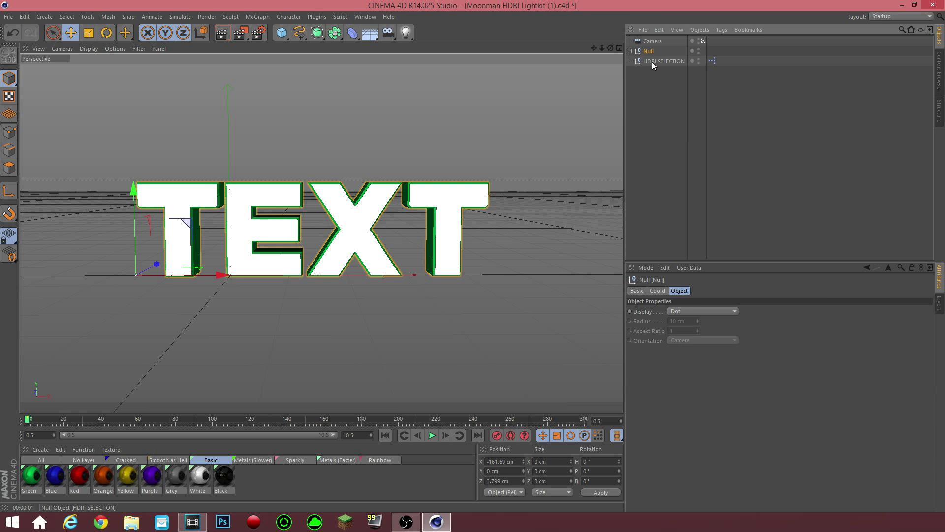
left_click(652, 41)
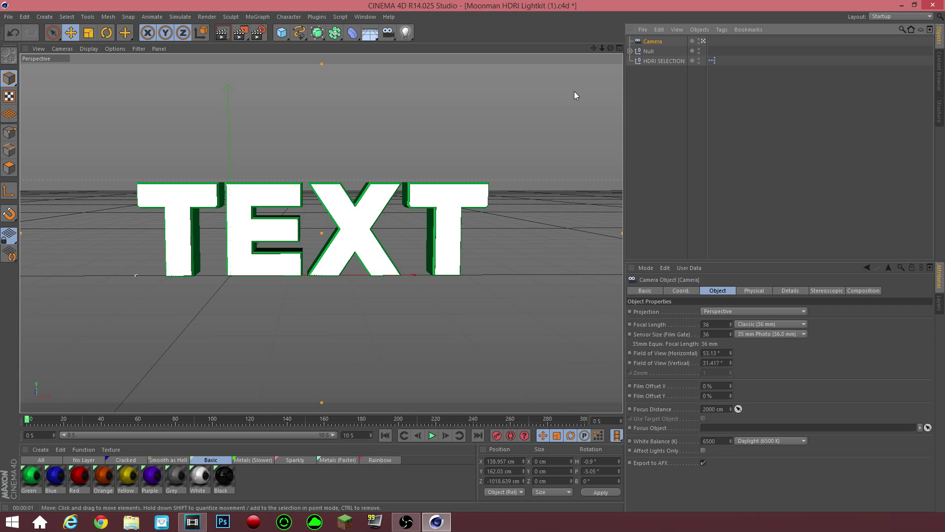
mouse_move(355, 345)
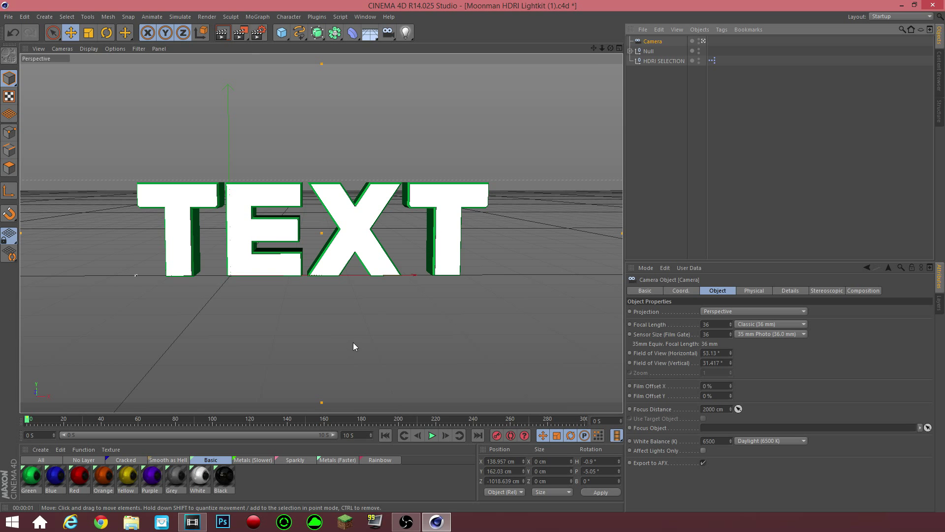
- Switch to Vegas Pro showing the music clip on the timeline
left_click(192, 522)
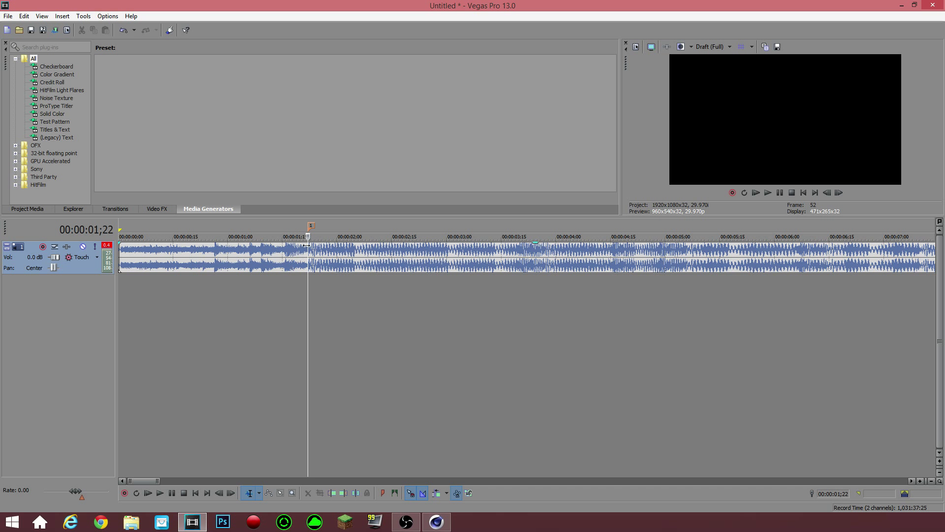
mouse_move(885, 117)
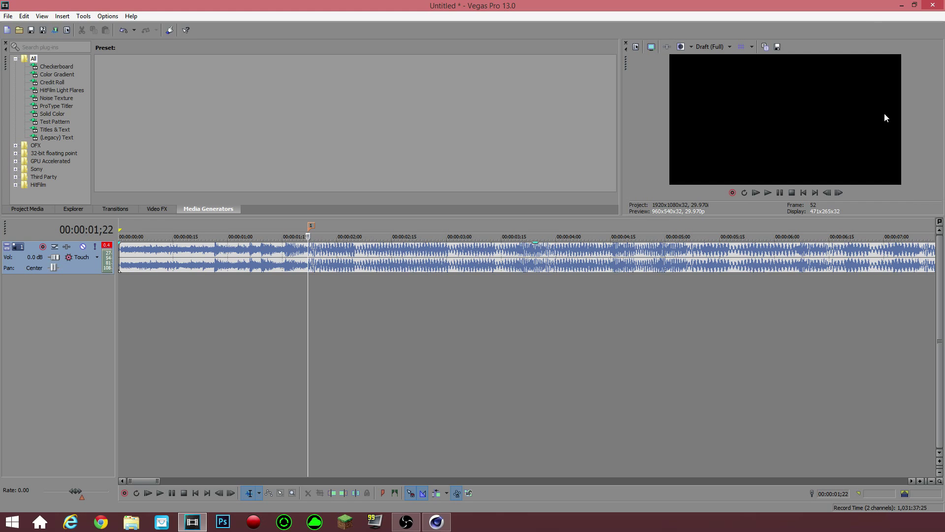
mouse_move(514, 314)
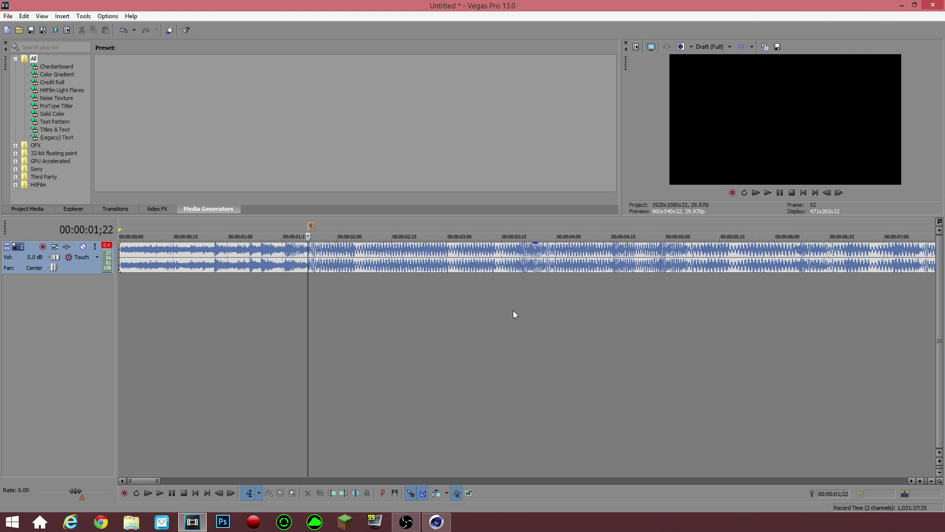
mouse_move(560, 187)
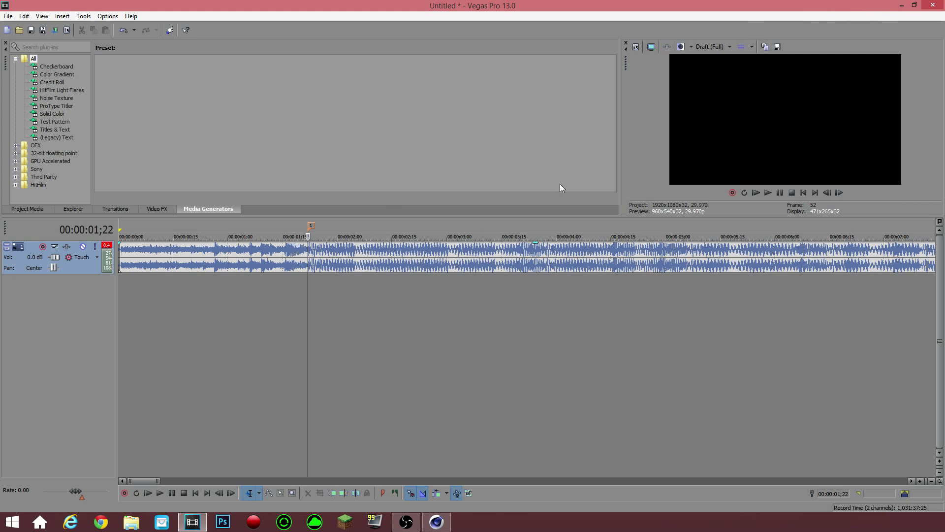
mouse_move(345, 316)
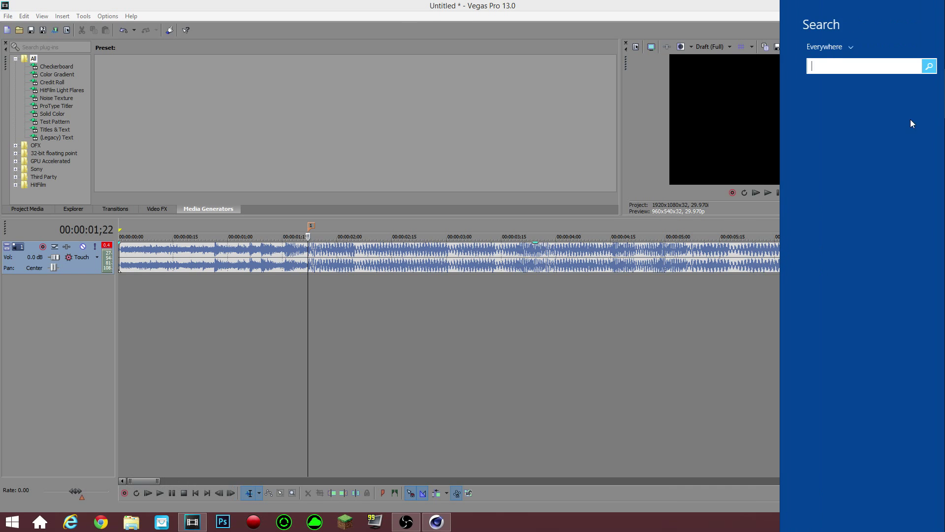
- Launch Calculator via search for 'calc' and start dividing 22
type("calc")
type("22")
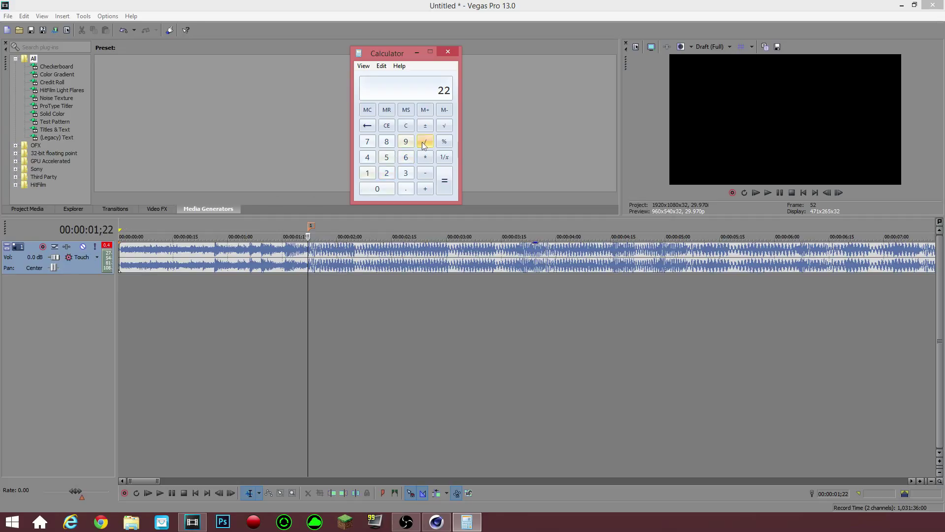
left_click(444, 181)
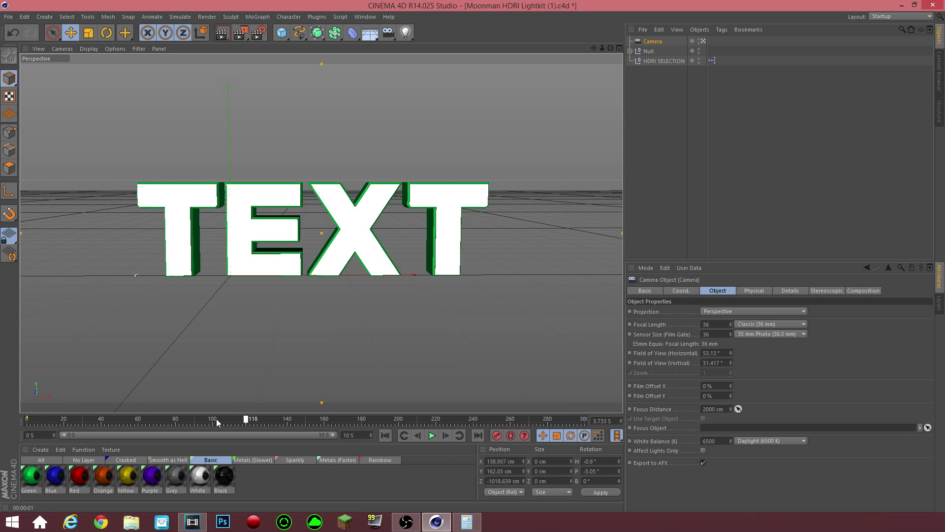
- Scrub the timeline playhead and leave it at frame 52
left_click_drag(252, 419, 120, 419)
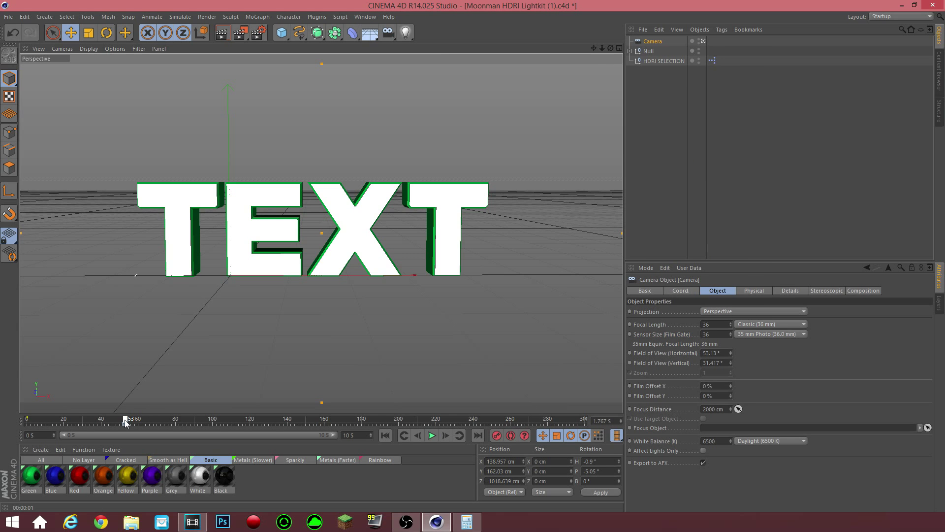
left_click_drag(125, 418, 123, 418)
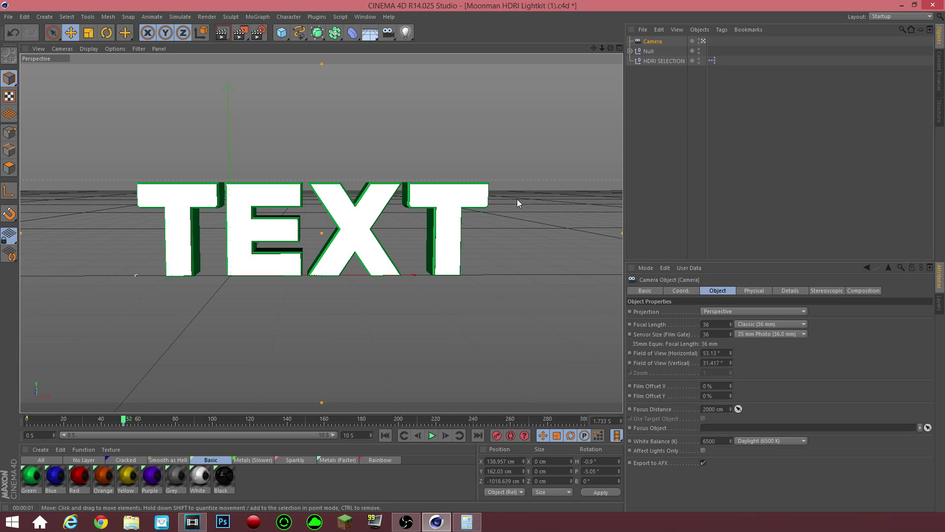
- With Axis modification on, drag the Null's pivot to the centre of the TEXT letters
left_click(648, 52)
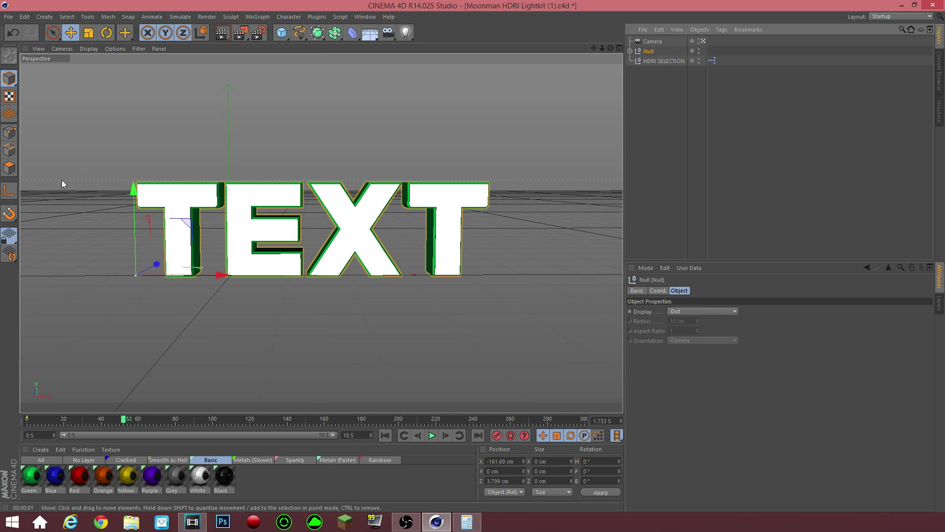
left_click(71, 33)
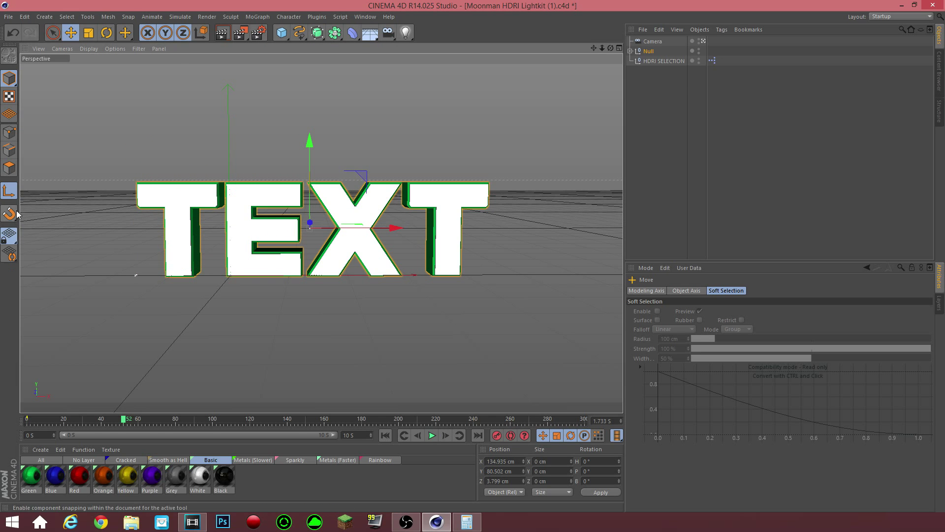
left_click_drag(308, 223, 133, 275)
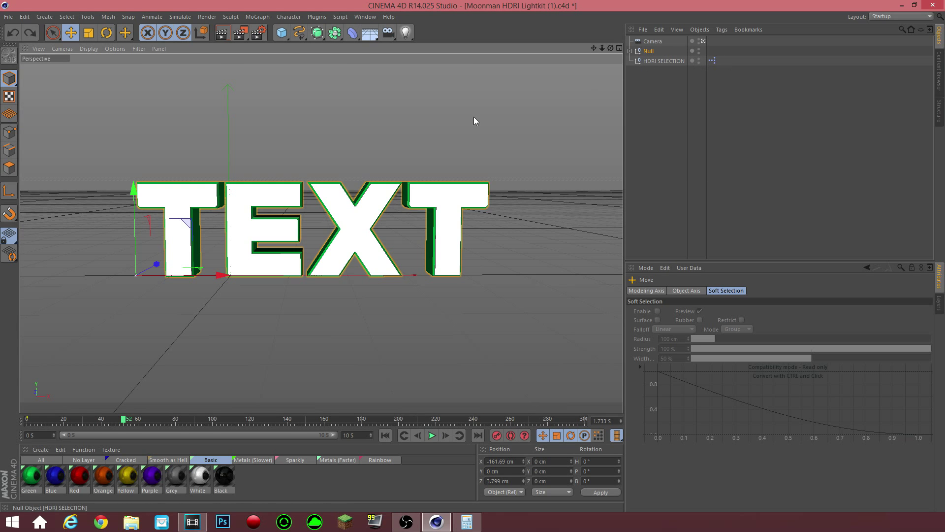
mouse_move(9, 190)
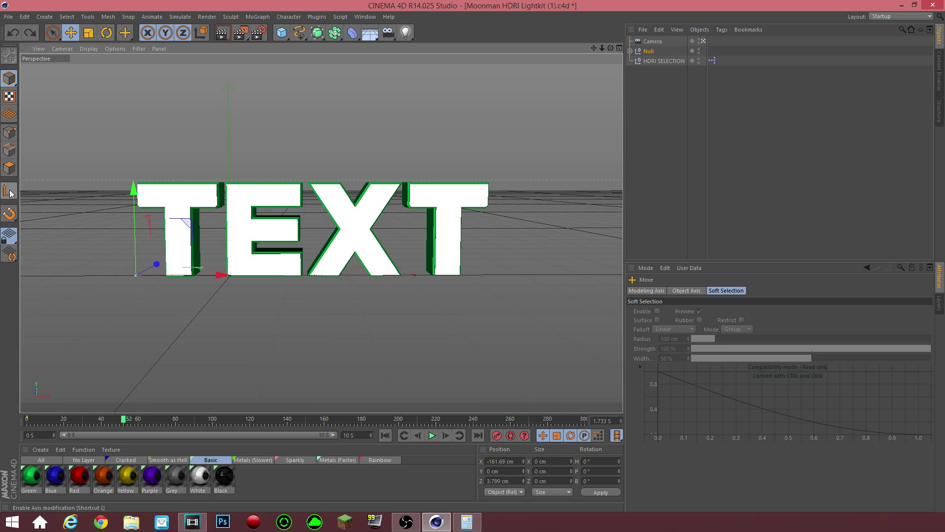
left_click(9, 190)
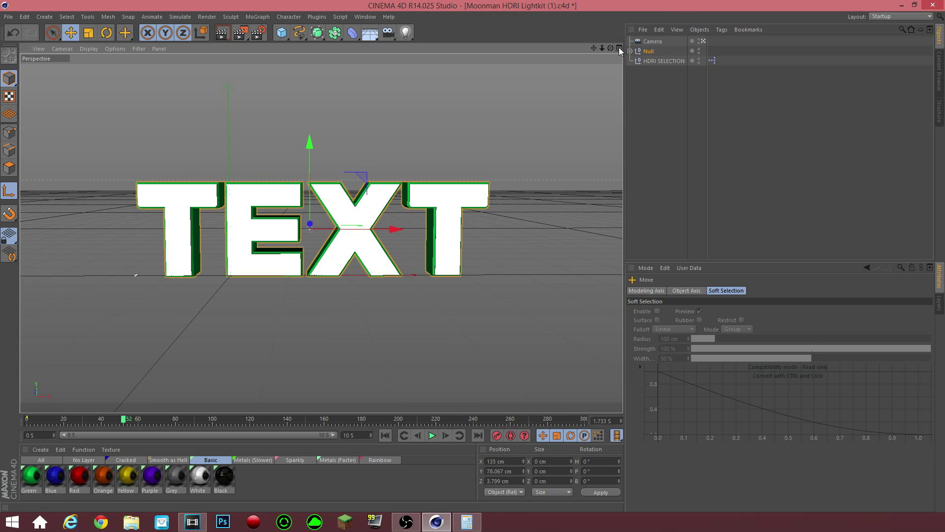
left_click(620, 48)
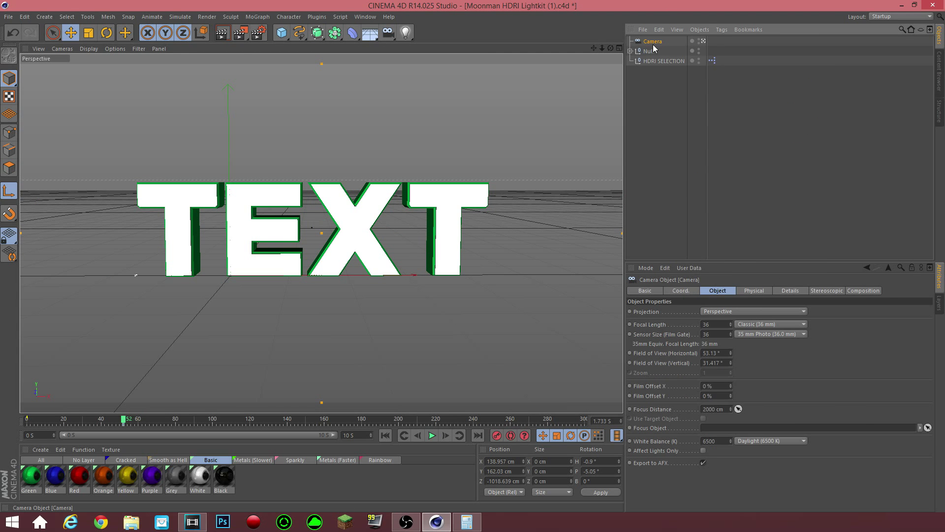
- Give the Camera a Target tag aimed at the Null
right_click(652, 41)
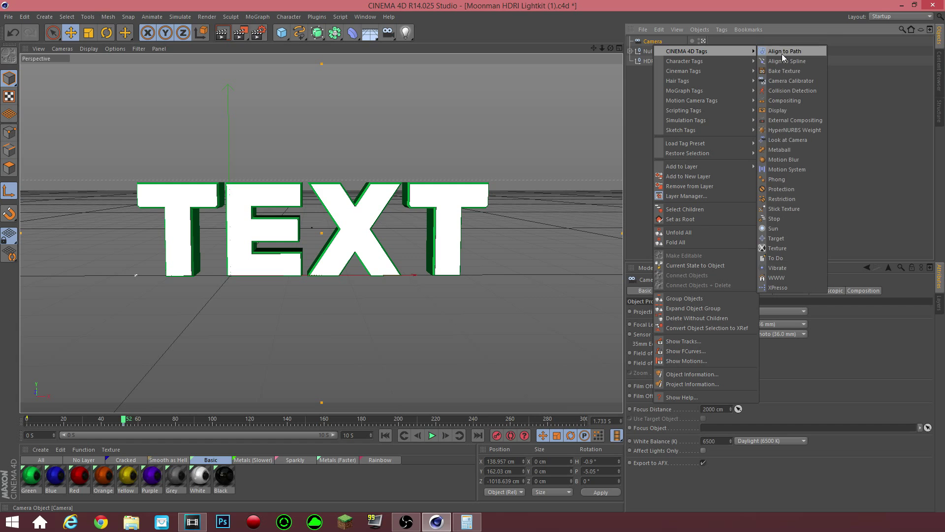
left_click(777, 239)
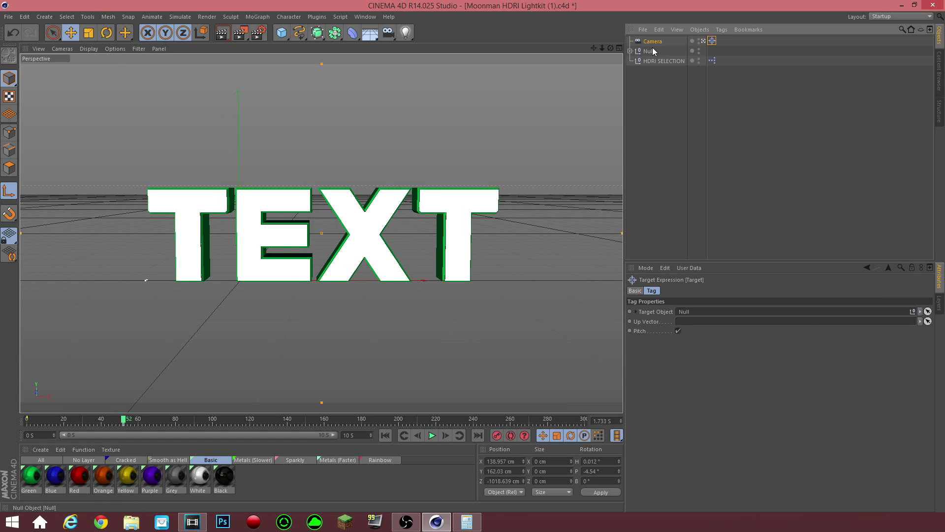
left_click(649, 50)
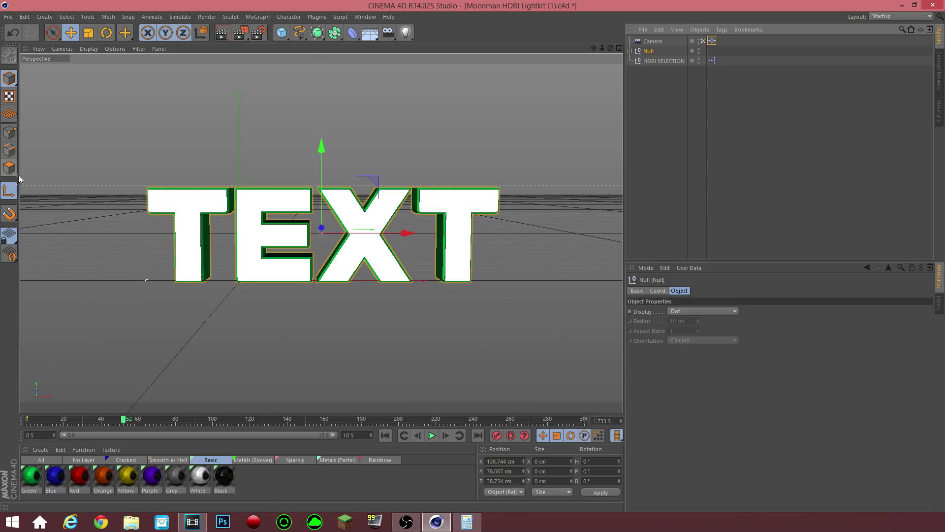
- Nudge the Null and scrub the timeline to check the camera keeps aiming at it
left_click_drag(410, 233, 406, 234)
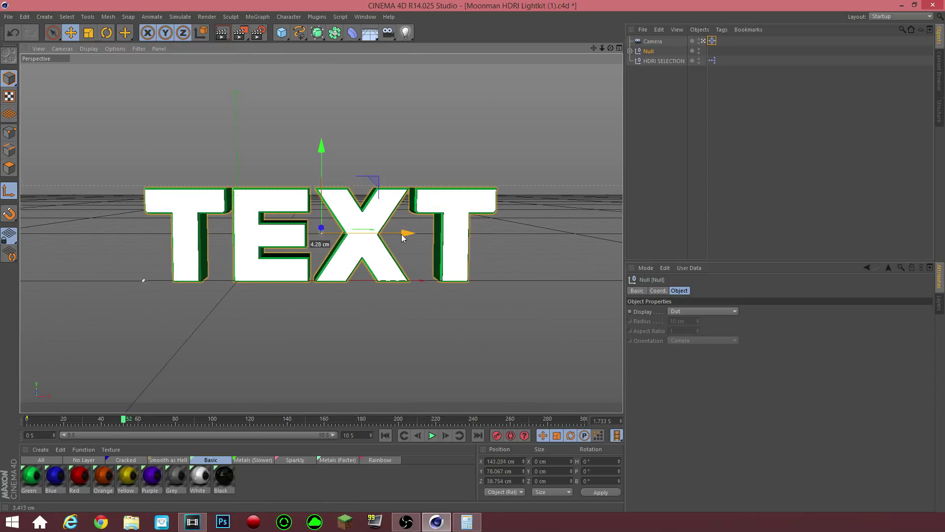
left_click(652, 42)
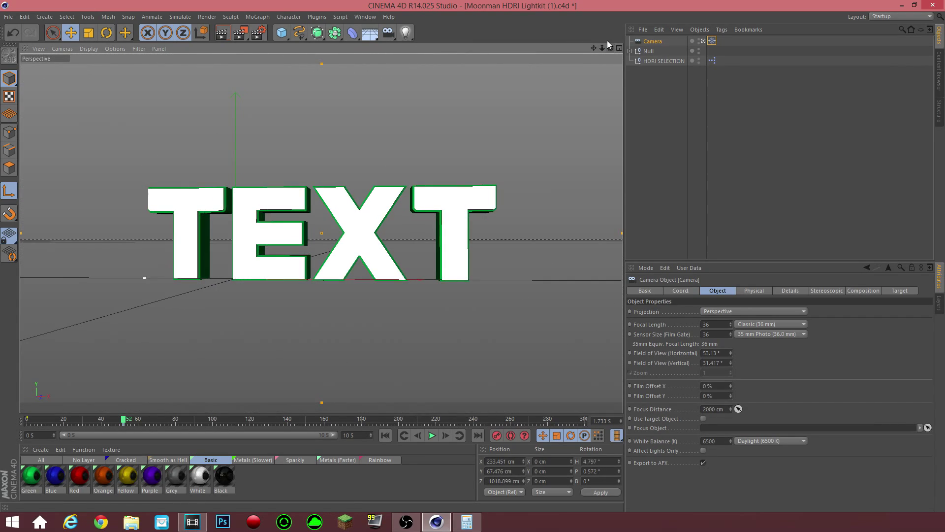
left_click_drag(125, 418, 85, 418)
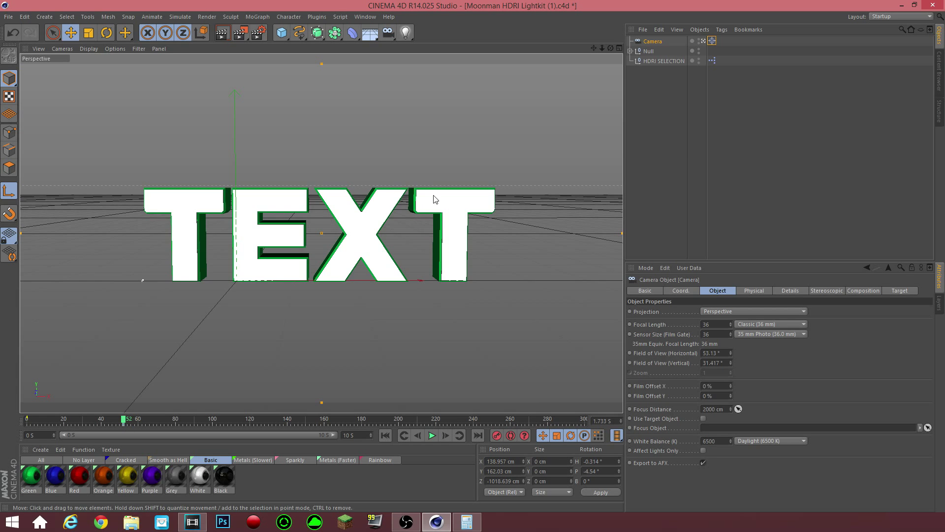
mouse_move(309, 229)
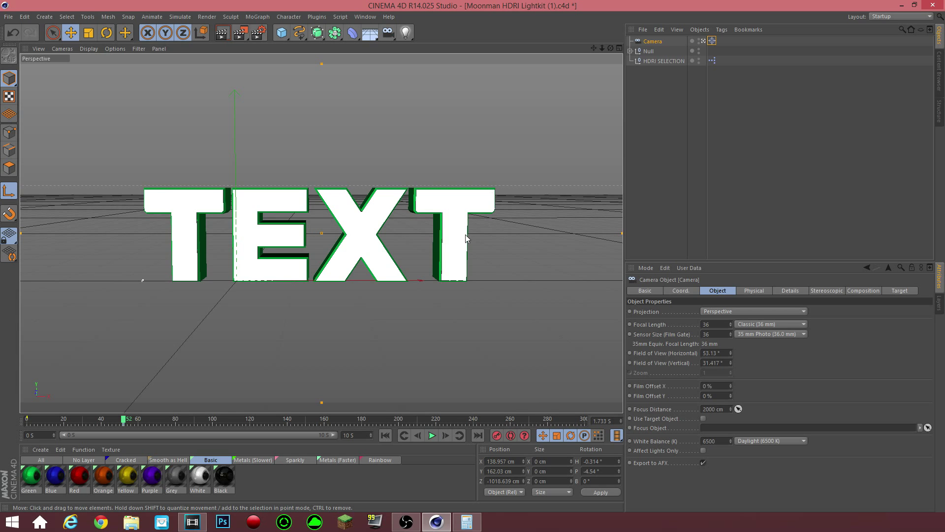
mouse_move(458, 236)
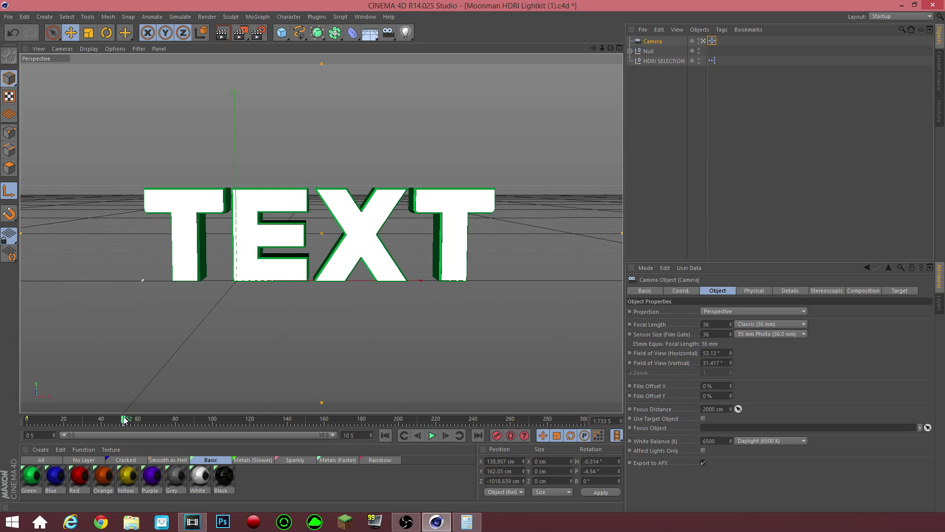
- Scrub the playhead through several frames and return it to frame 0
left_click_drag(124, 421, 114, 421)
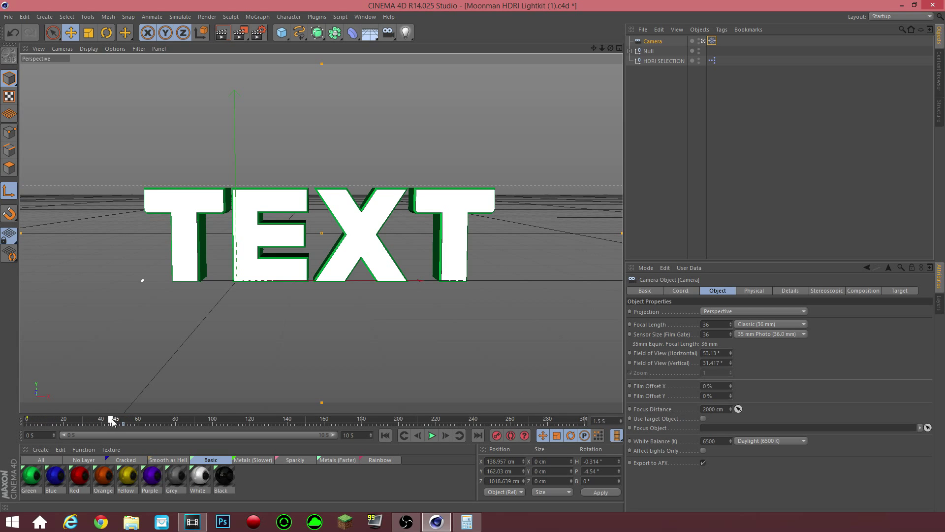
left_click_drag(110, 419, 176, 419)
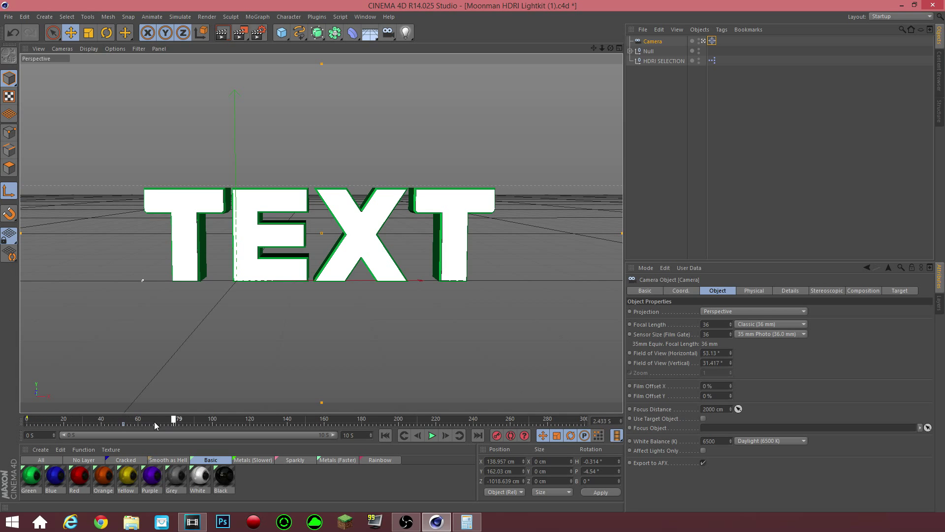
left_click_drag(178, 424, 125, 424)
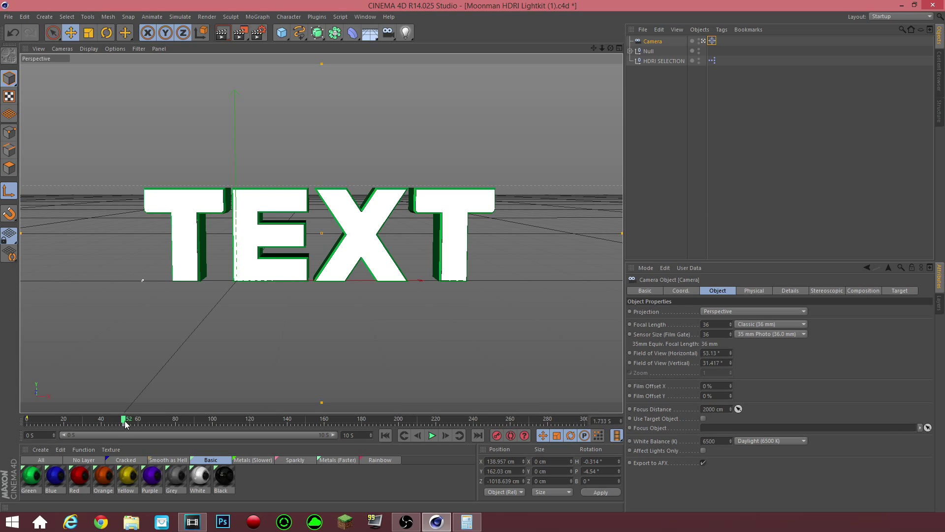
mouse_move(571, 429)
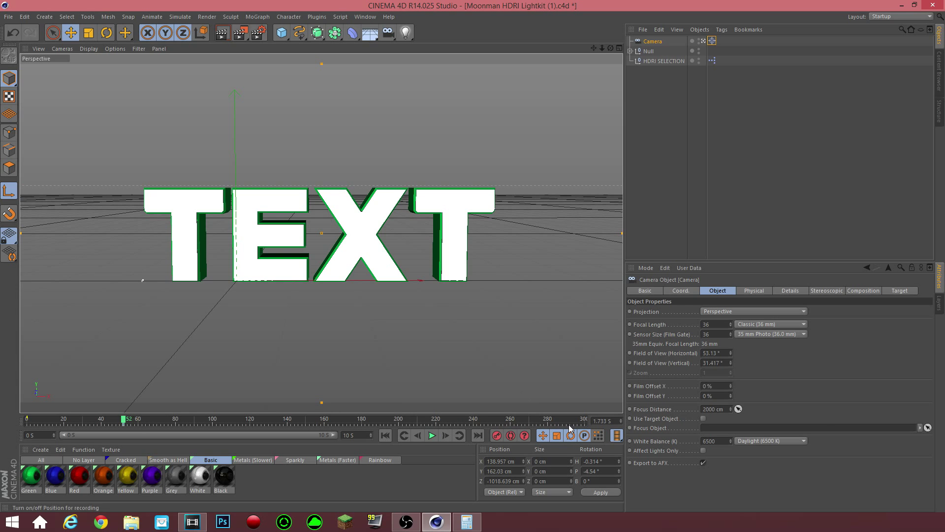
left_click_drag(125, 418, 422, 419)
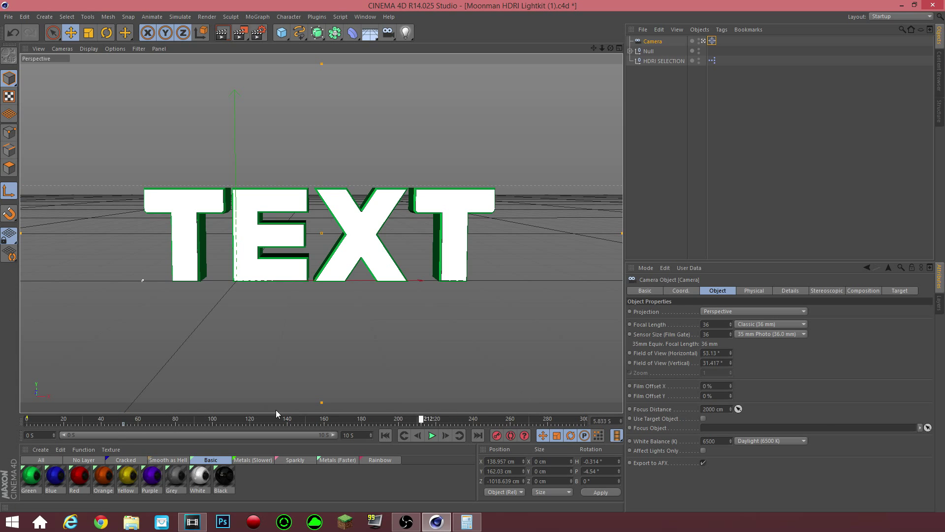
left_click_drag(423, 418, 532, 419)
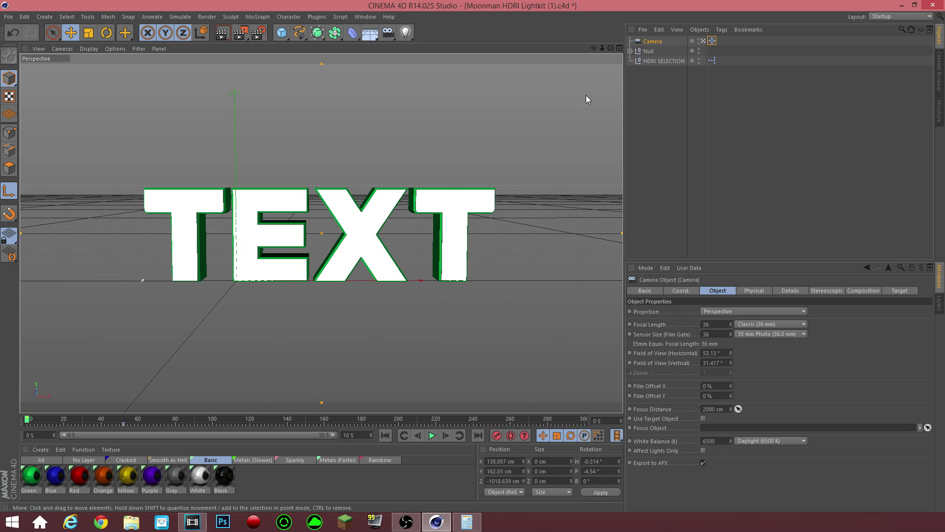
mouse_move(511, 205)
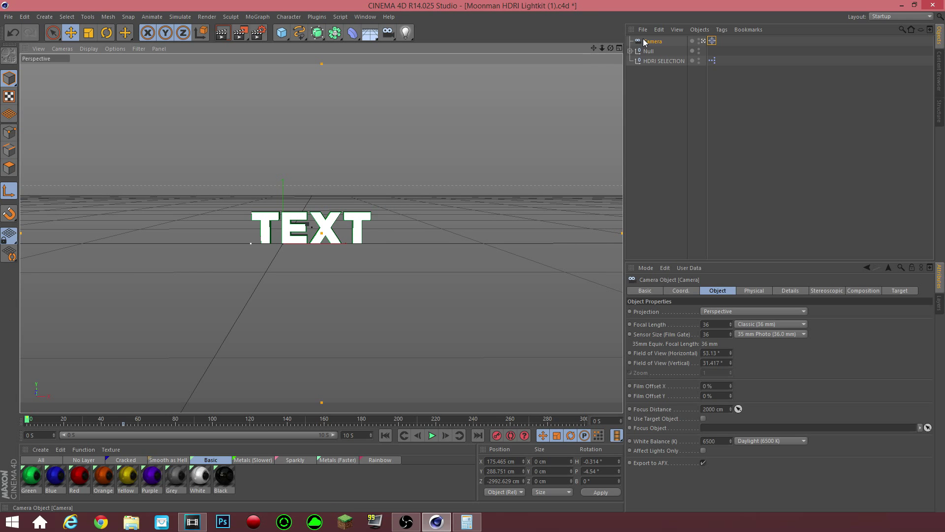
- Pull the camera far back, bank it 144° and keyframe it at frame 0
left_click(680, 290)
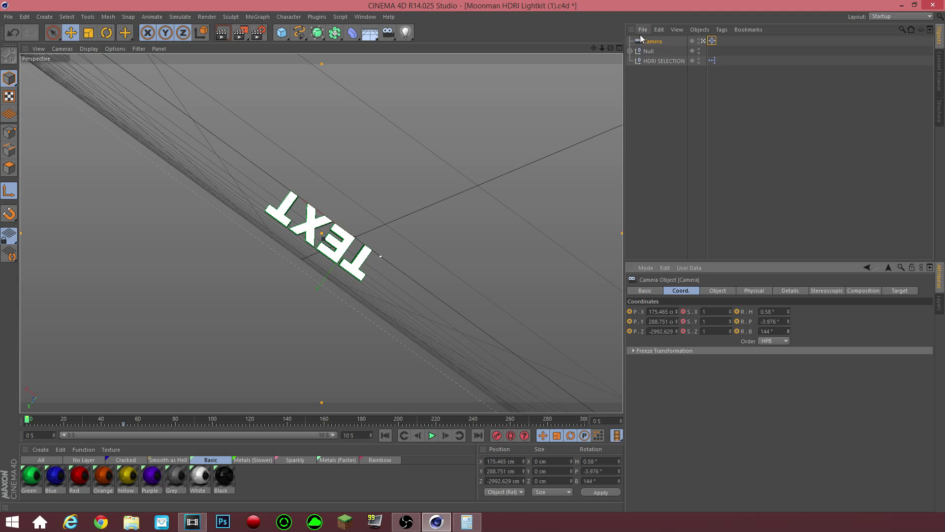
left_click(651, 41)
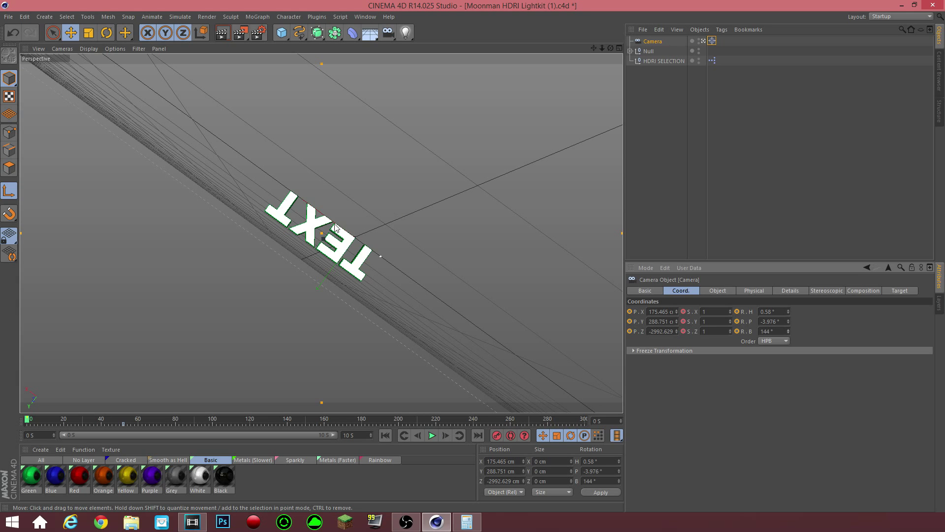
mouse_move(336, 216)
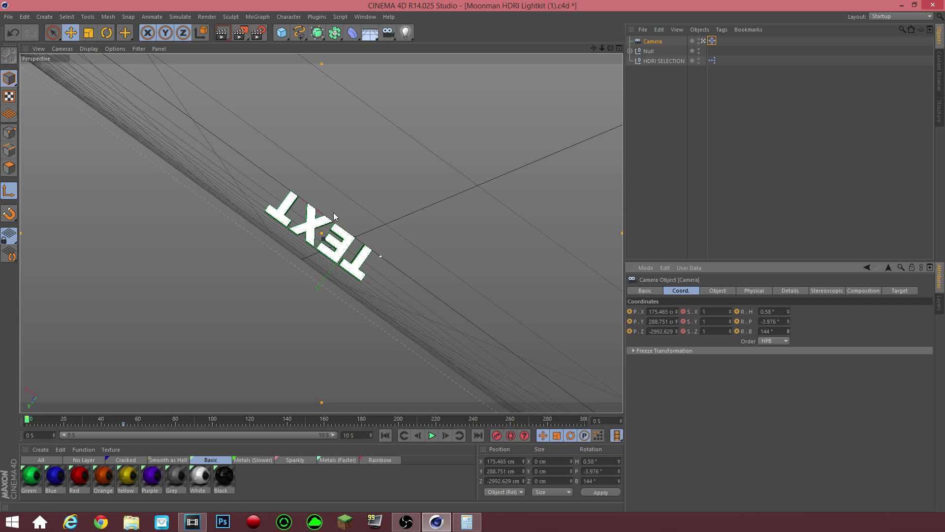
mouse_move(456, 425)
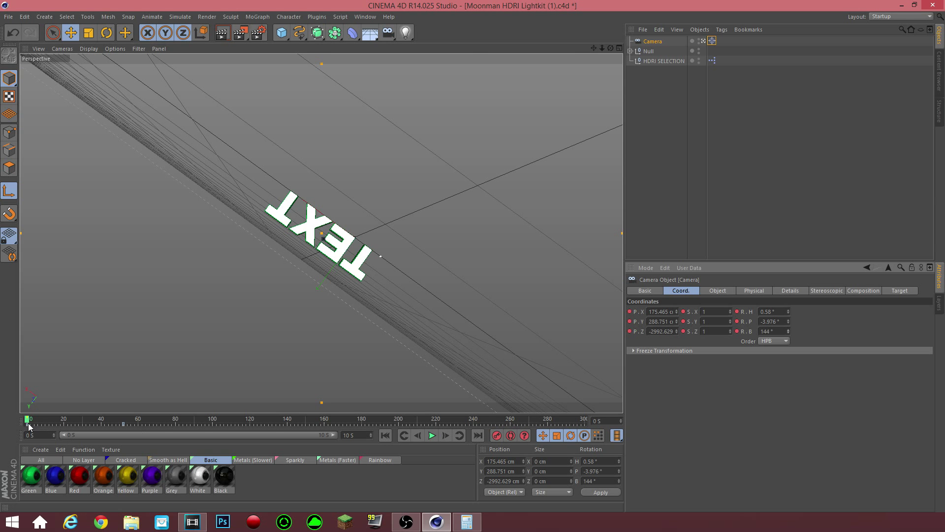
mouse_move(349, 429)
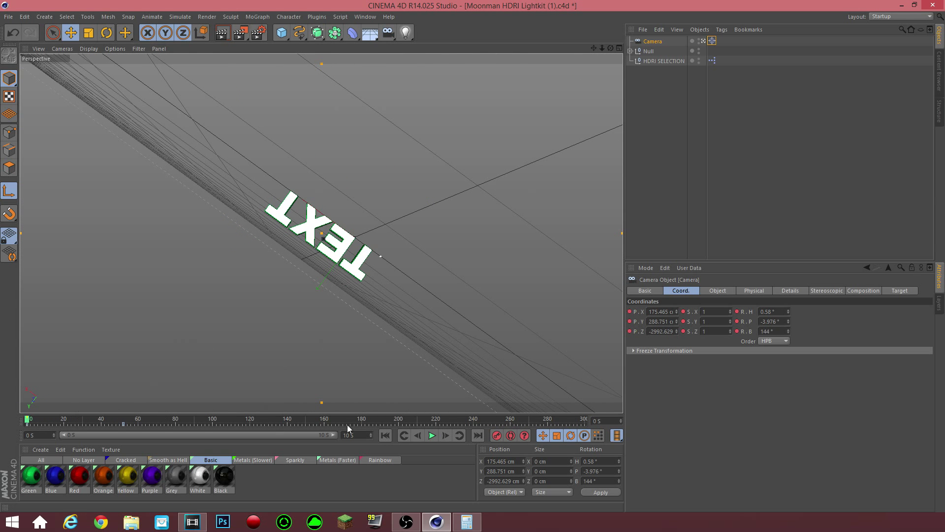
left_click(431, 434)
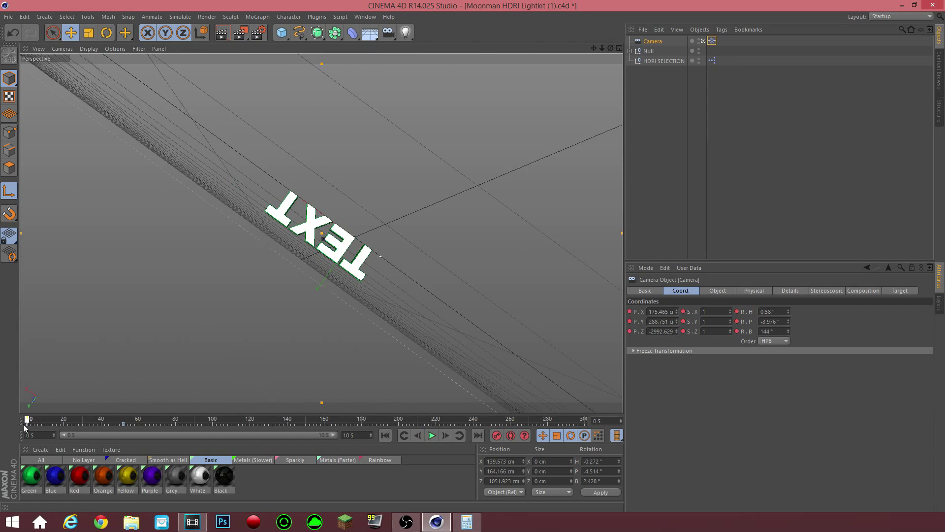
- Move the camera closer to the TEXT and record a keyframe for its position
left_click_drag(29, 419, 90, 419)
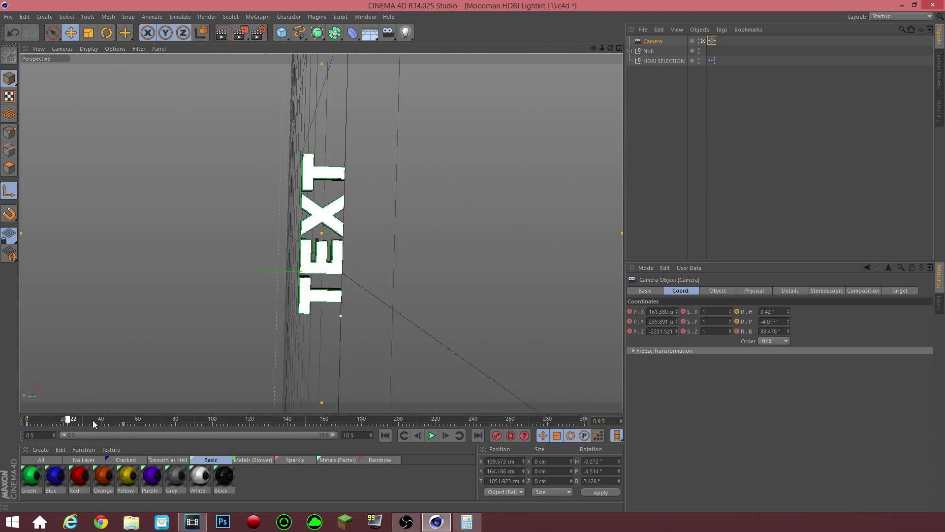
left_click_drag(69, 420, 102, 419)
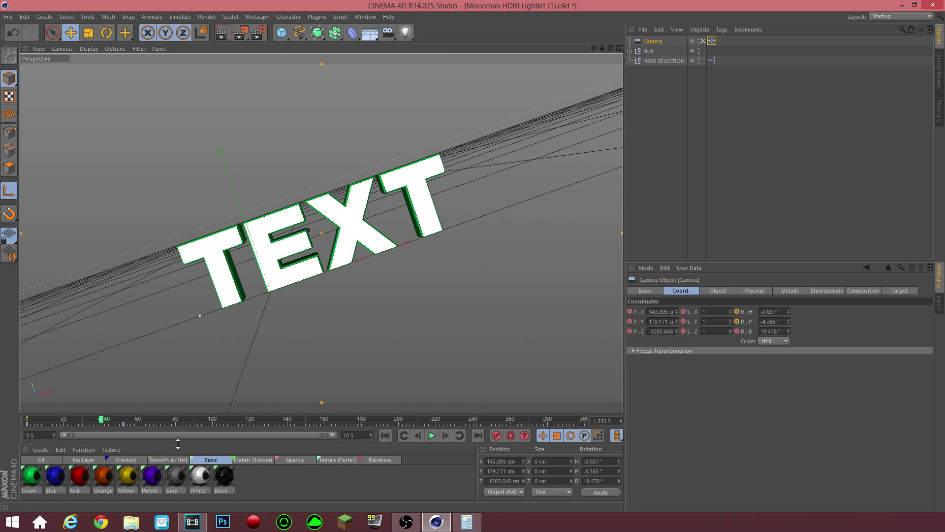
left_click_drag(101, 420, 106, 419)
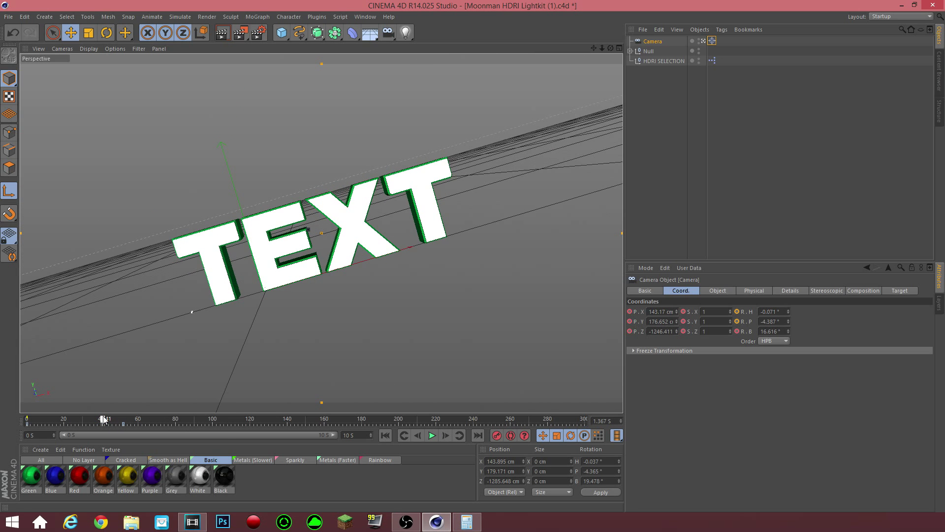
left_click_drag(102, 420, 91, 420)
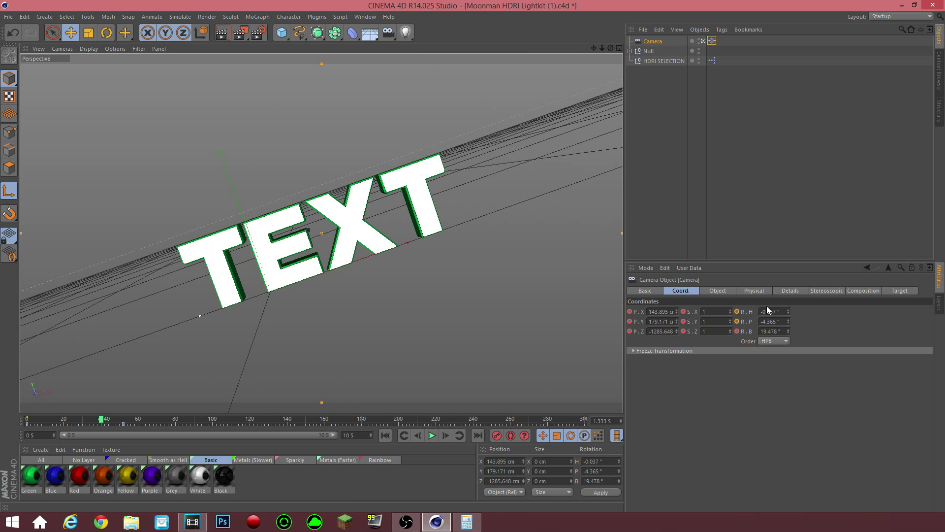
left_click_drag(321, 235, 313, 219)
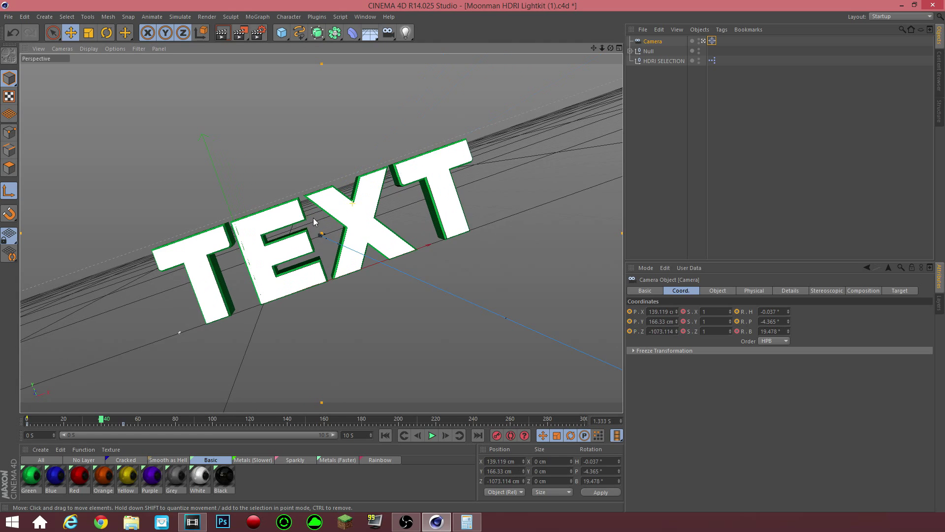
left_click_drag(313, 221, 335, 251)
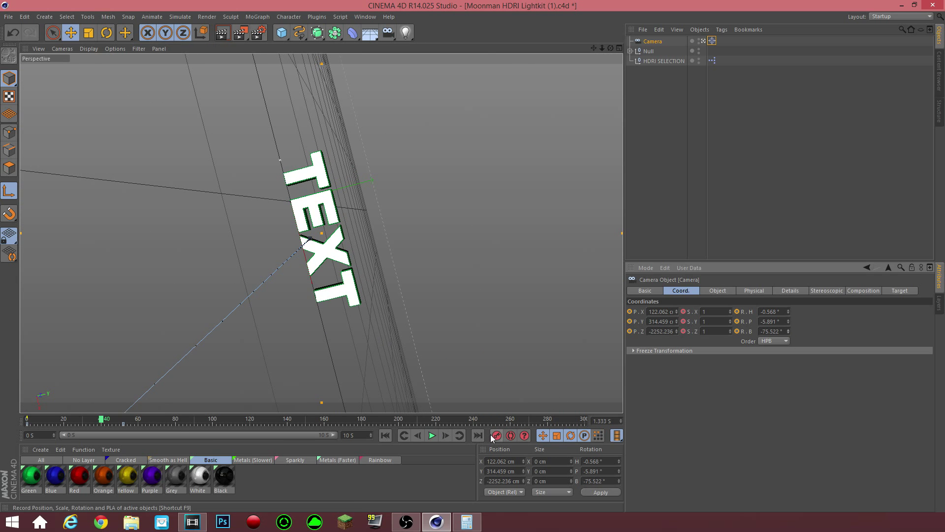
left_click(417, 434)
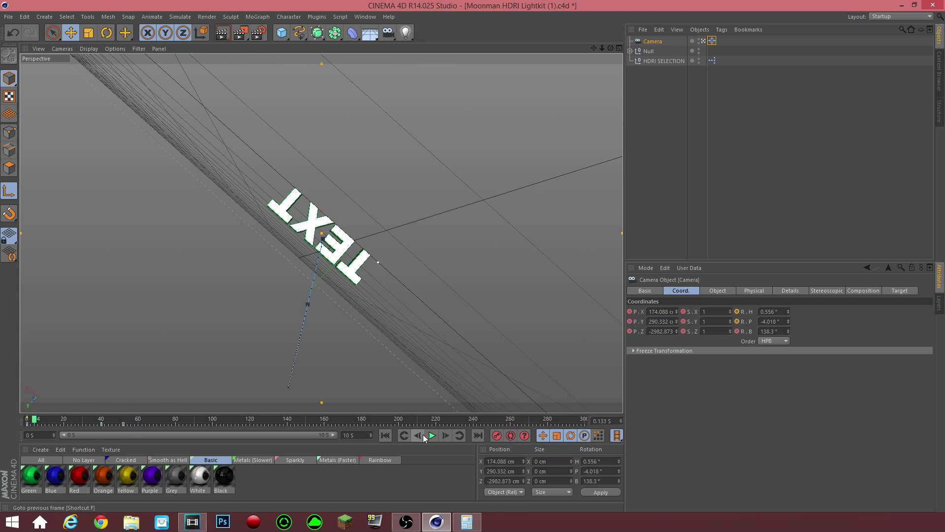
- Play the camera animation to preview the move and stop around frame 40
left_click(431, 434)
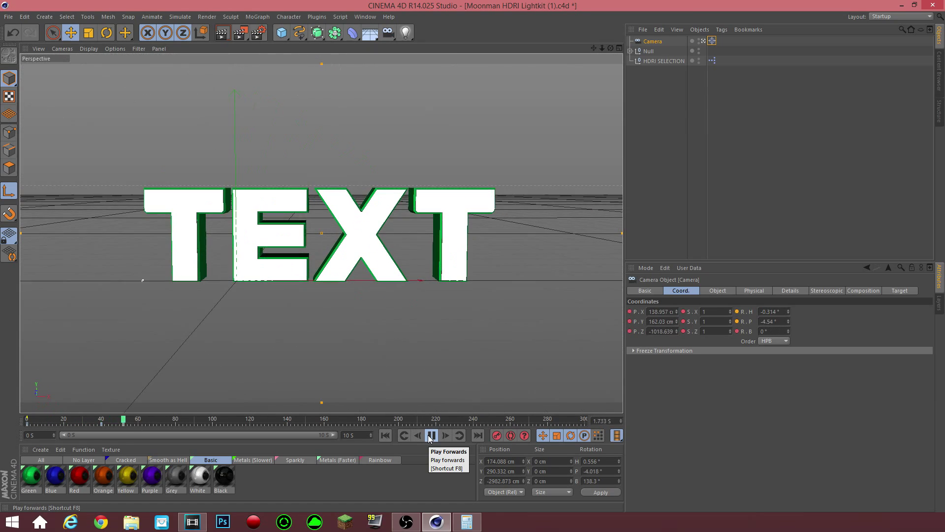
left_click(431, 434)
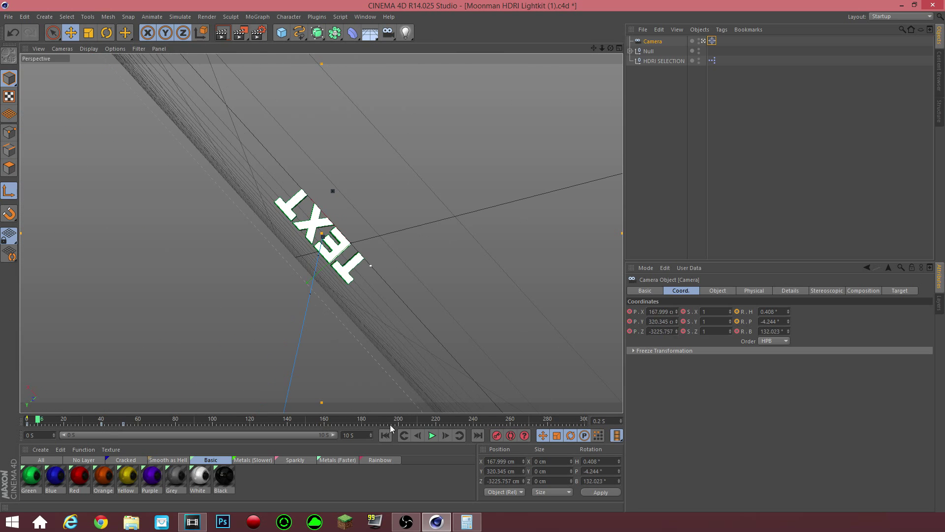
left_click(432, 434)
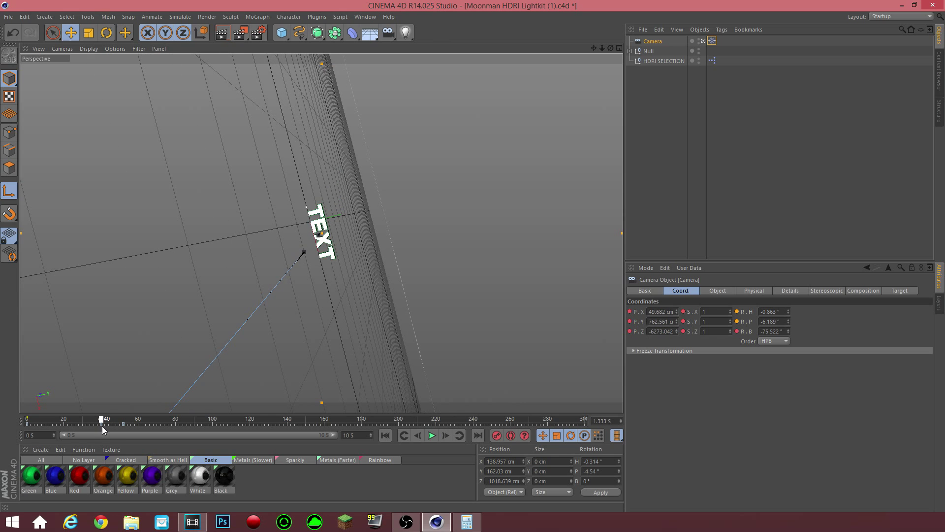
left_click(648, 50)
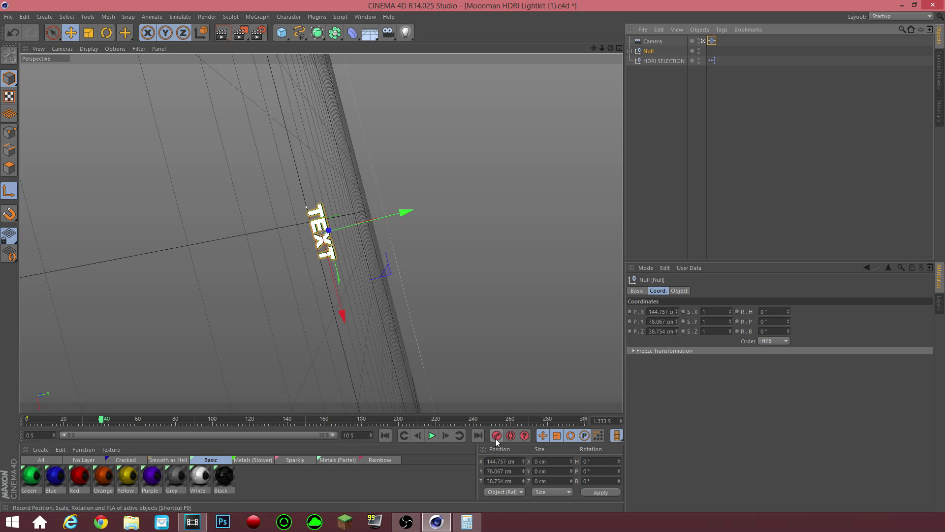
- With the Camera selected and the Rotate tool active, step the timeline to about frame 152
left_click_drag(103, 419, 124, 420)
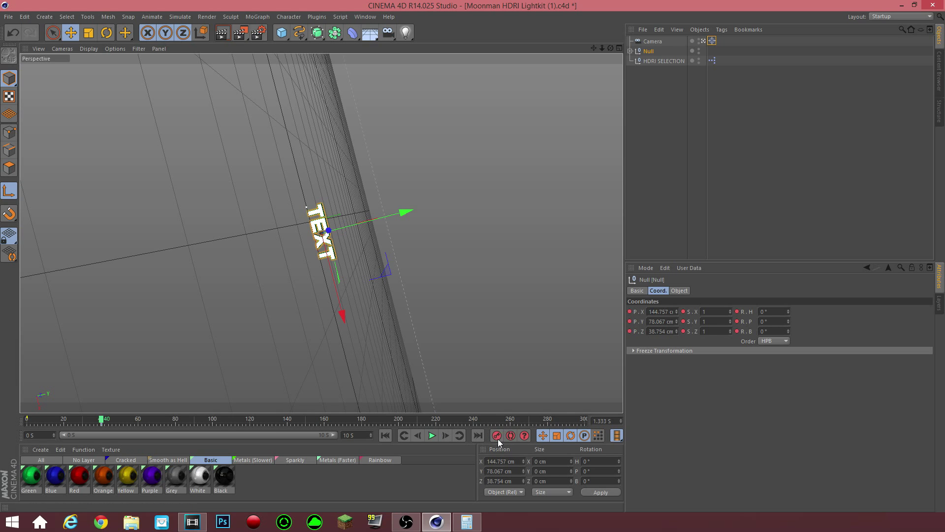
left_click(651, 41)
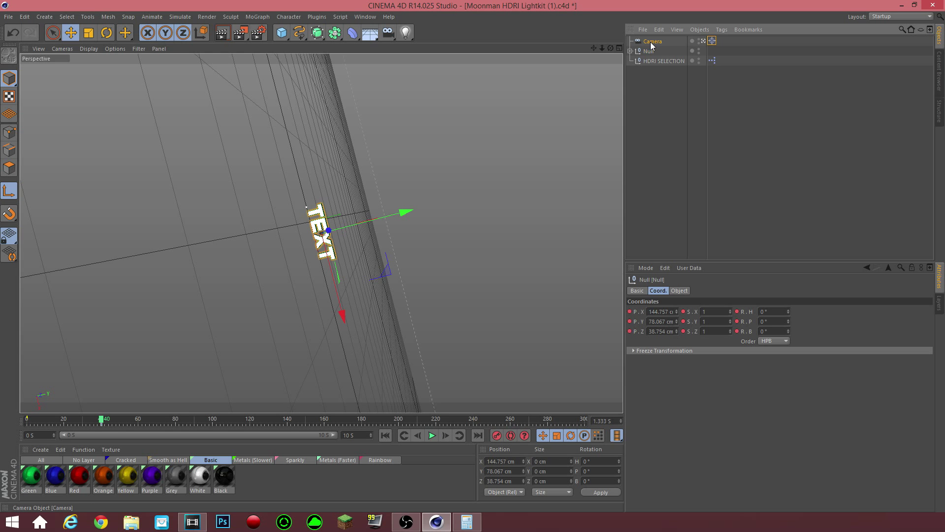
left_click(652, 41)
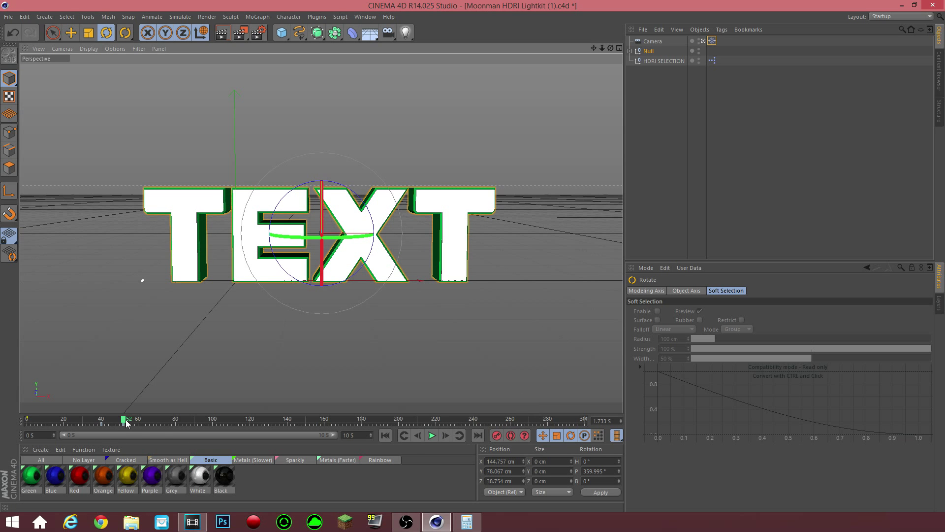
left_click(431, 435)
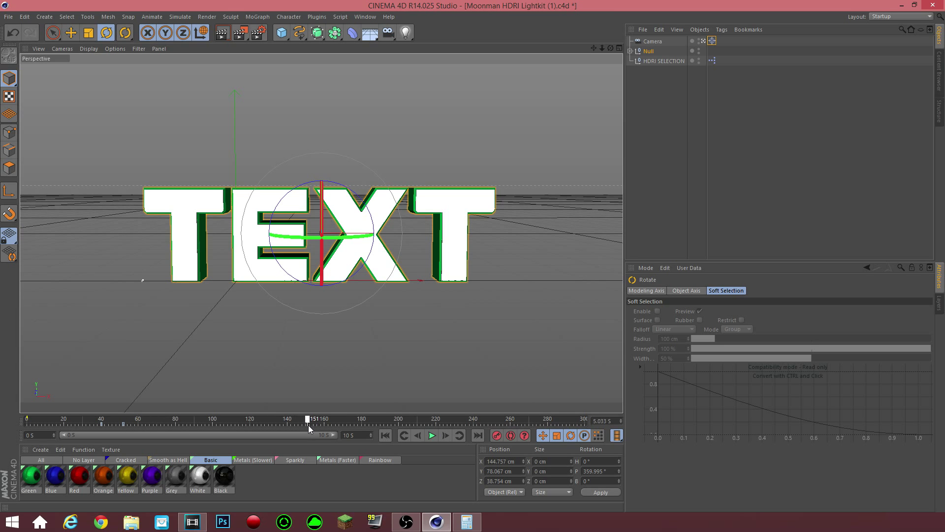
left_click_drag(308, 419, 508, 418)
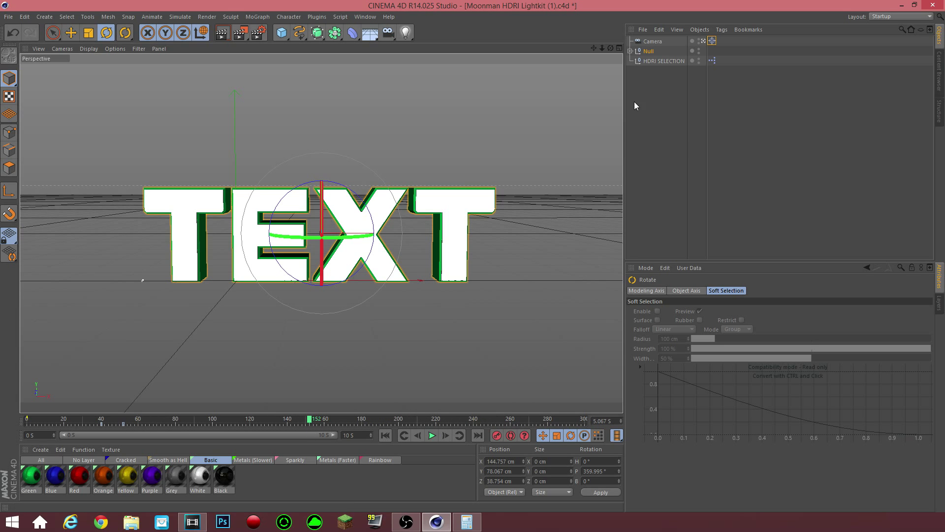
mouse_move(648, 41)
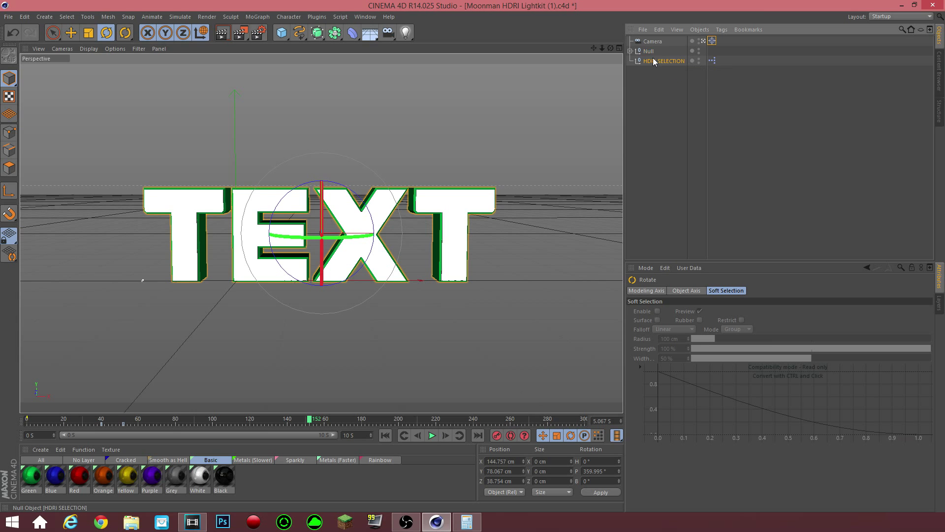
- Rotate the camera near frame 248 so TEXT is viewed from a slight side angle
left_click(653, 41)
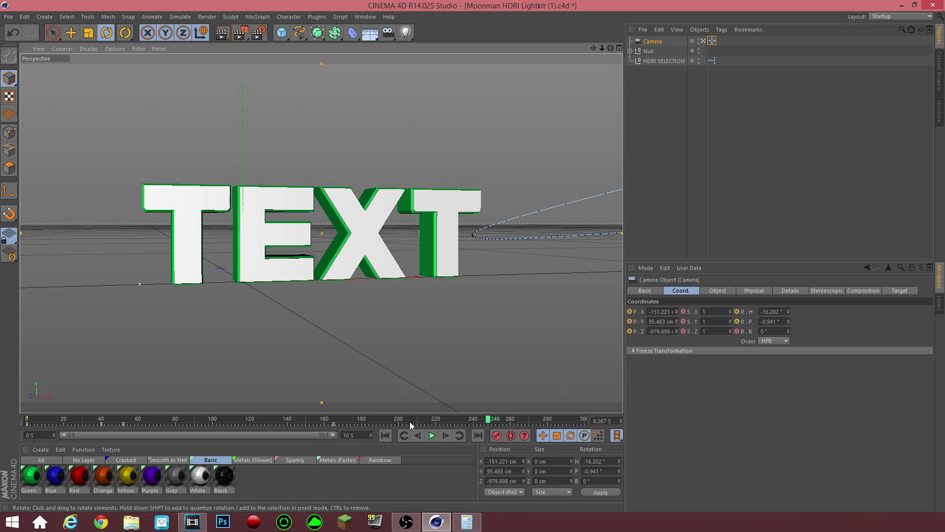
left_click(192, 522)
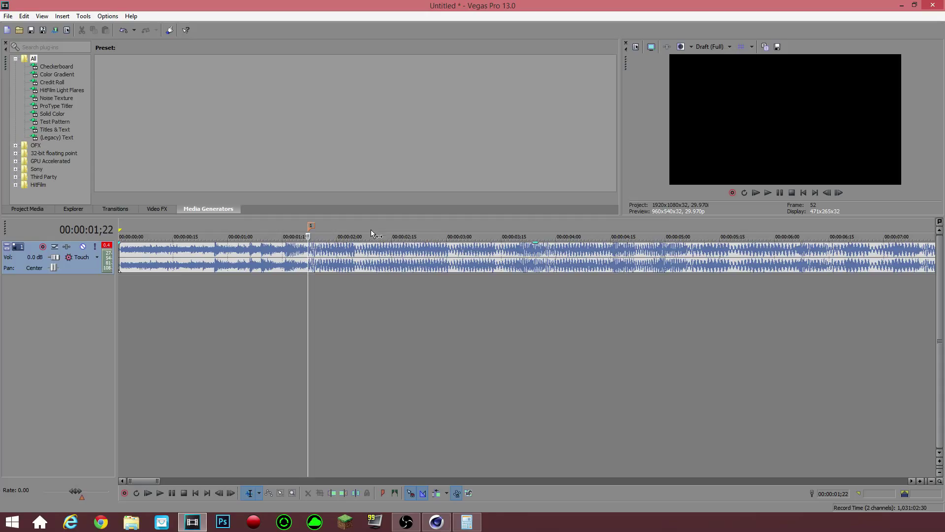
mouse_move(374, 236)
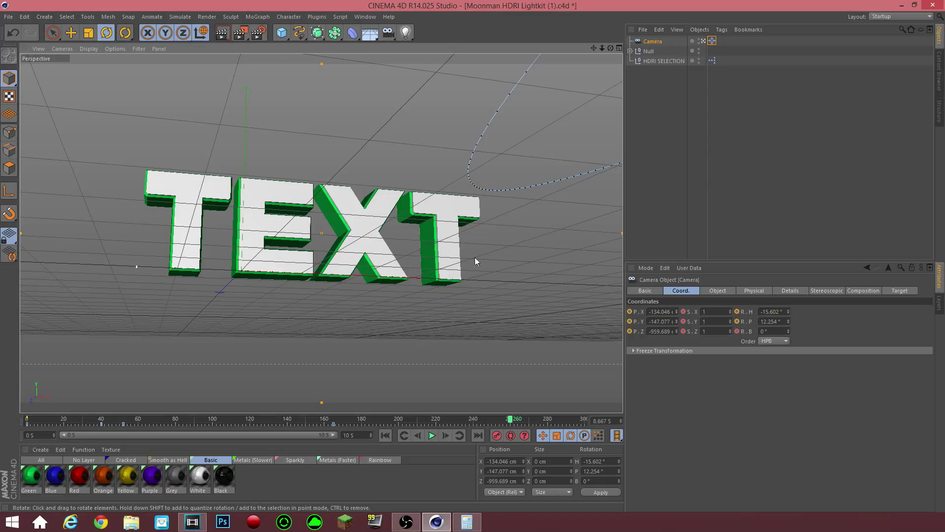
mouse_move(478, 264)
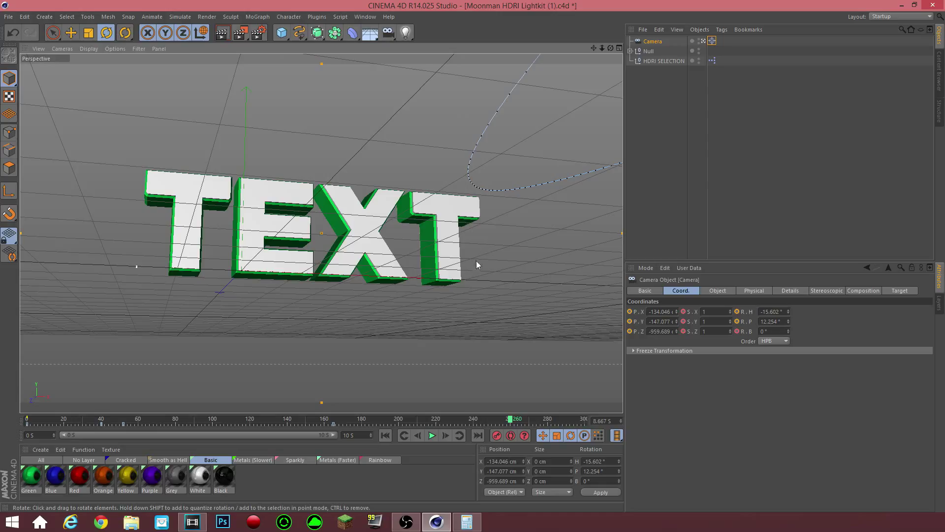
mouse_move(496, 434)
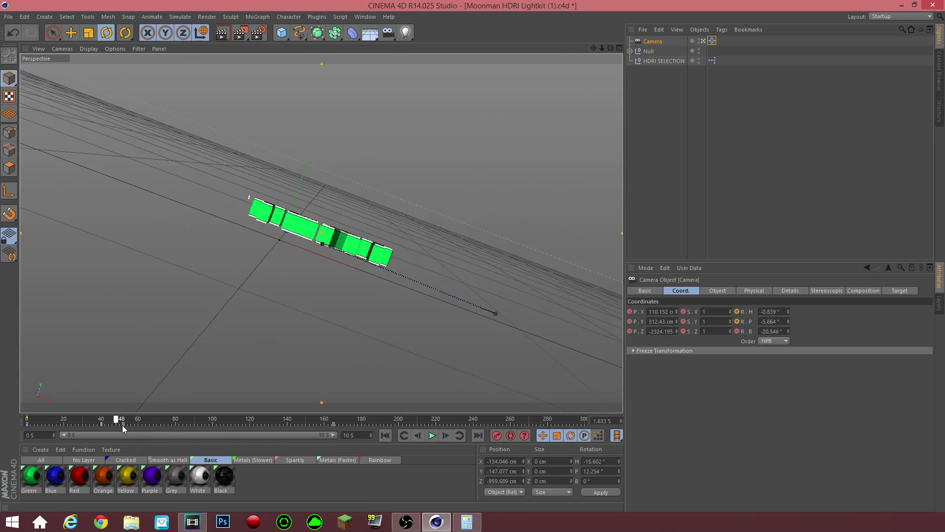
- Play the camera animation forwards from around frame 45 and pause it
left_click(431, 434)
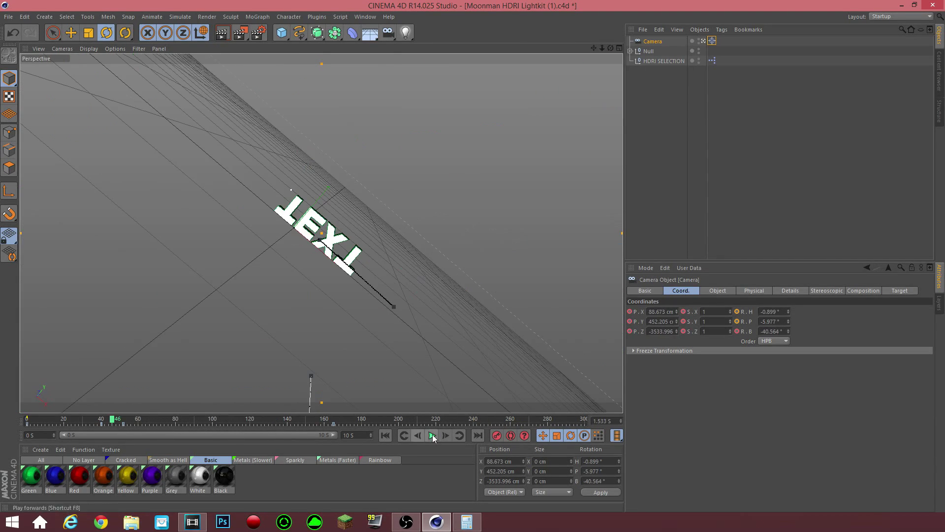
left_click(432, 435)
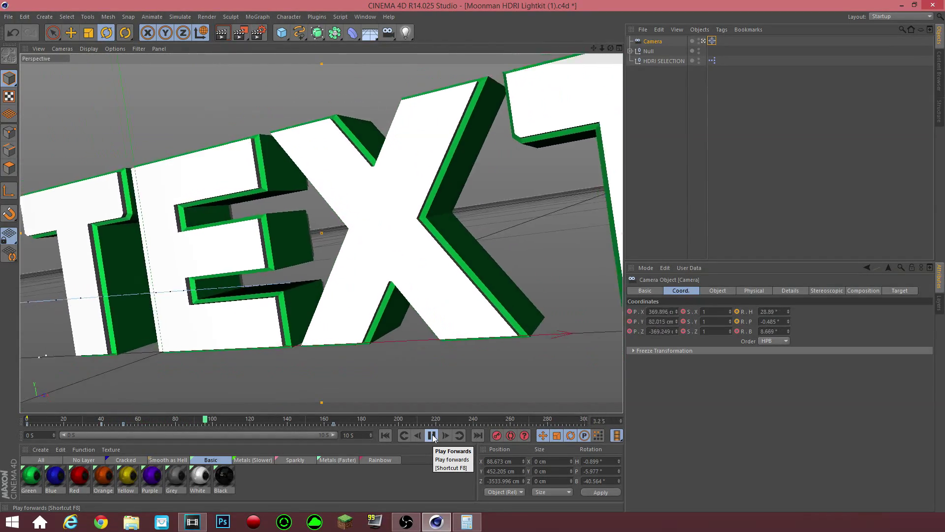
left_click(431, 434)
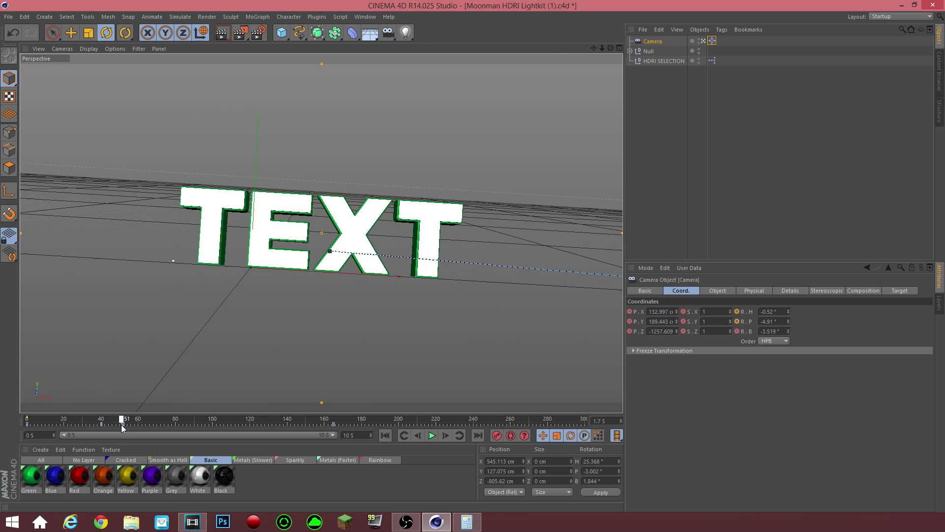
- Scrub the time slider to frame 260 and select the camera's keyframes there
left_click_drag(124, 418, 213, 418)
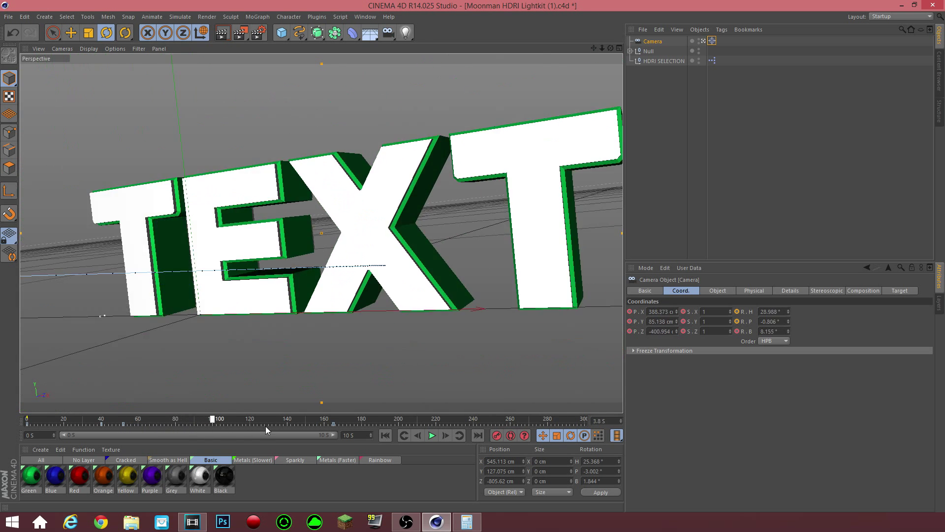
left_click_drag(211, 419, 513, 419)
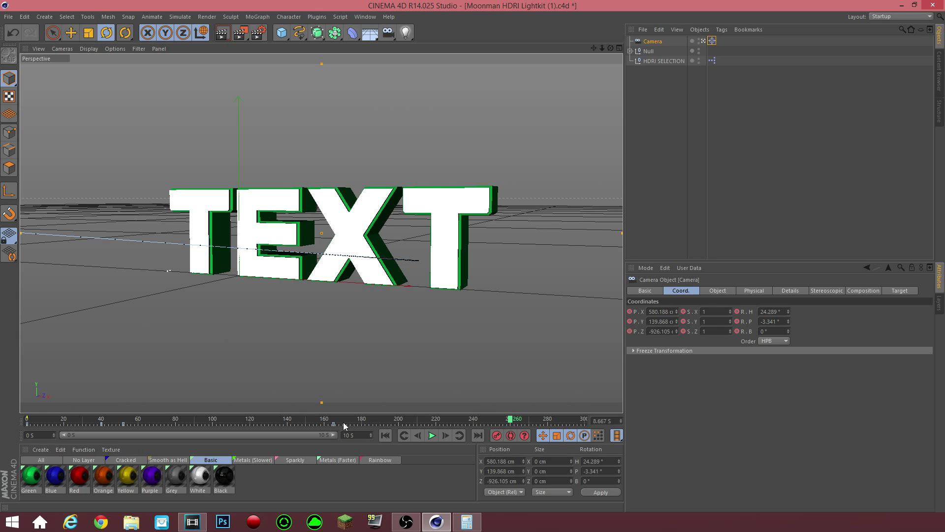
left_click(515, 418)
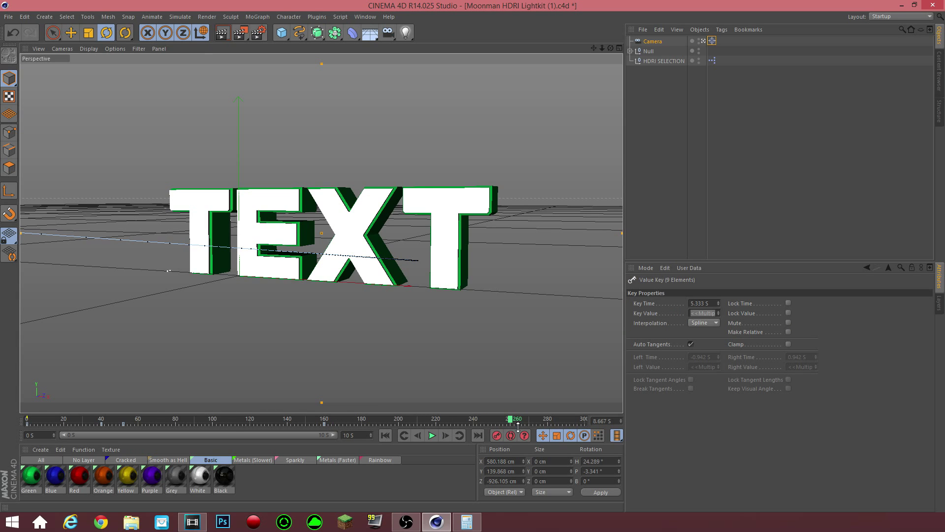
mouse_move(509, 426)
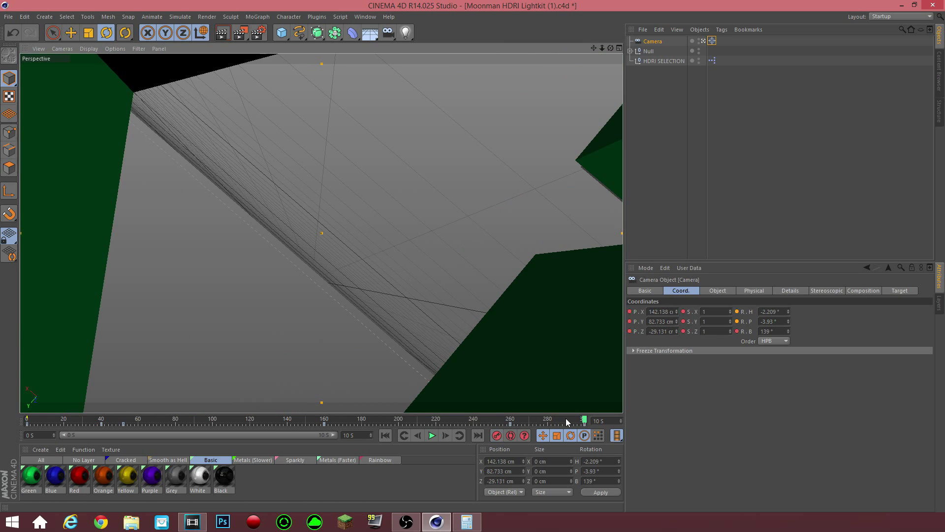
left_click(431, 434)
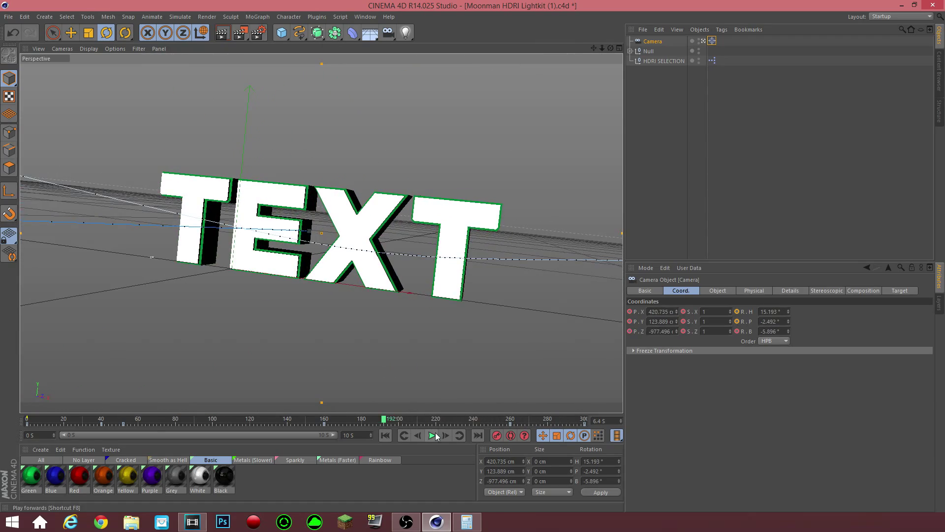
left_click(432, 434)
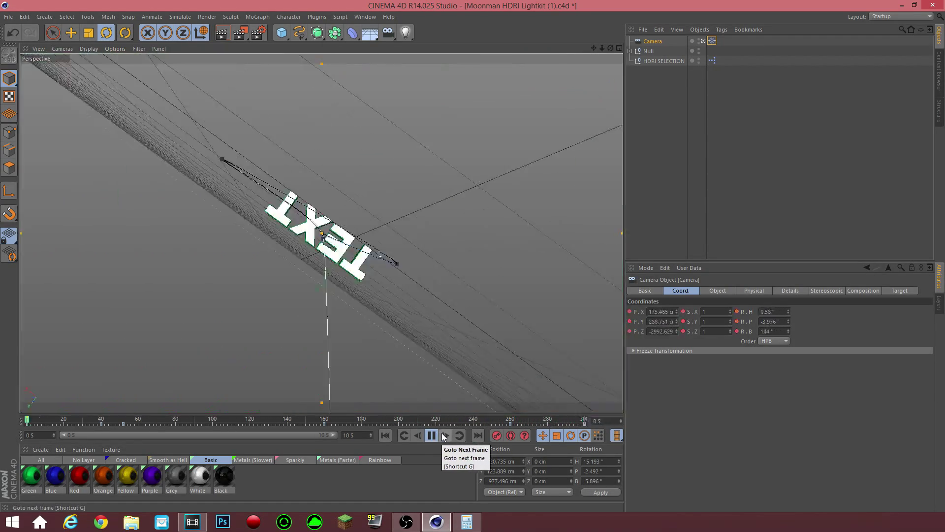
left_click(432, 436)
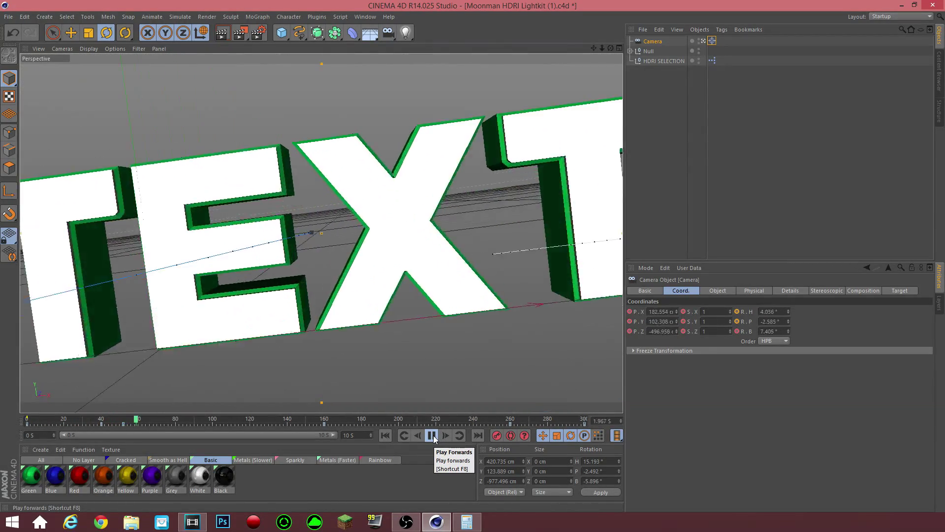
left_click(431, 435)
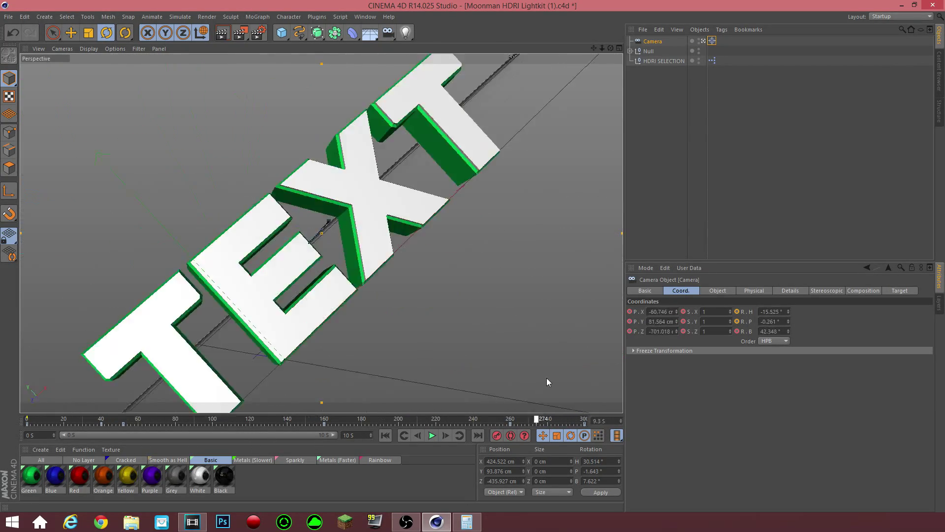
left_click(432, 434)
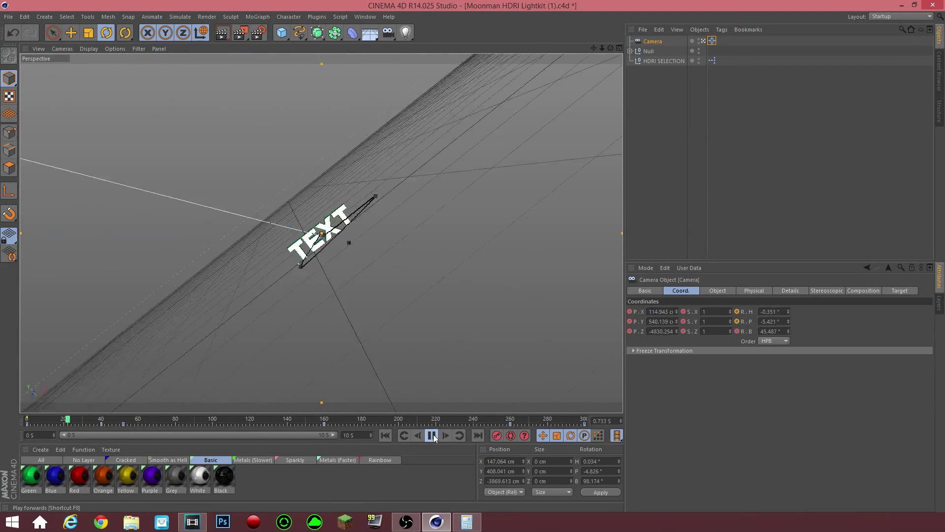
left_click(432, 435)
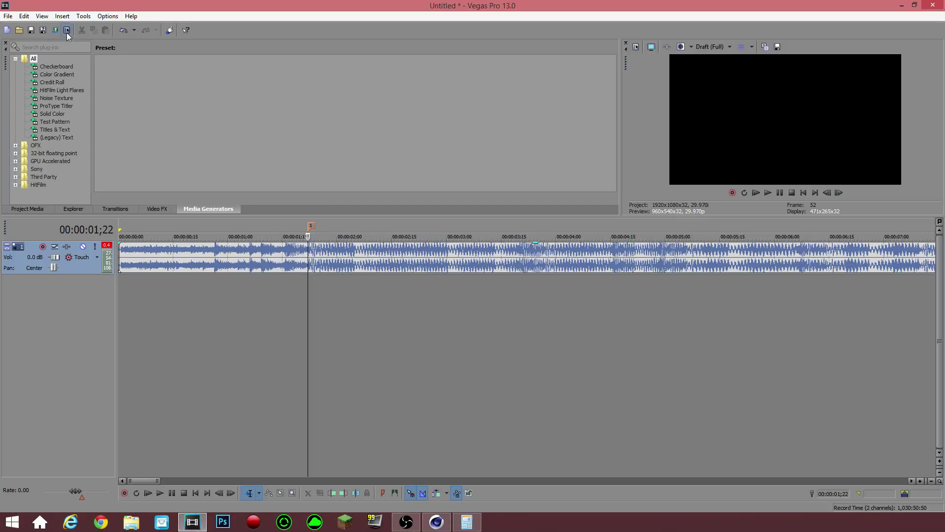
mouse_move(55, 31)
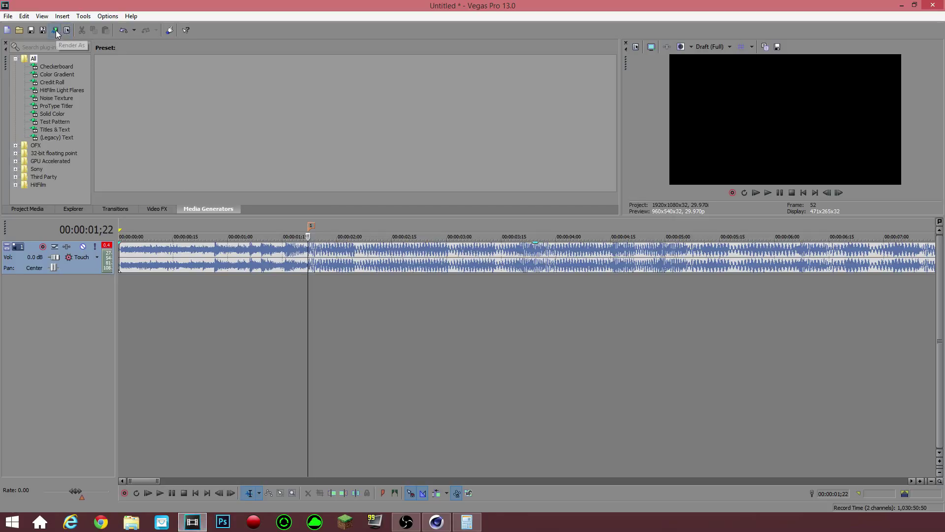
- Render the music clip as an MP3 named 'Te...' to the Desktop via Render As
left_click(55, 31)
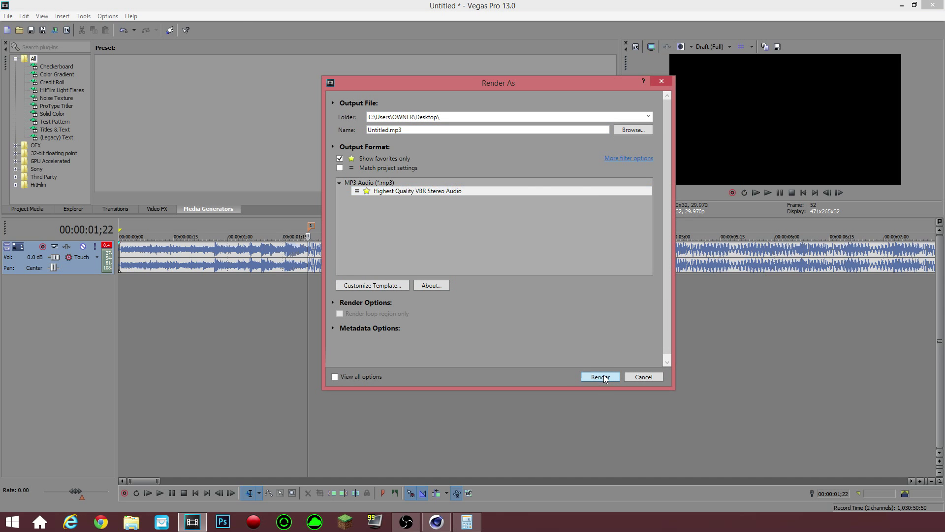
mouse_move(412, 139)
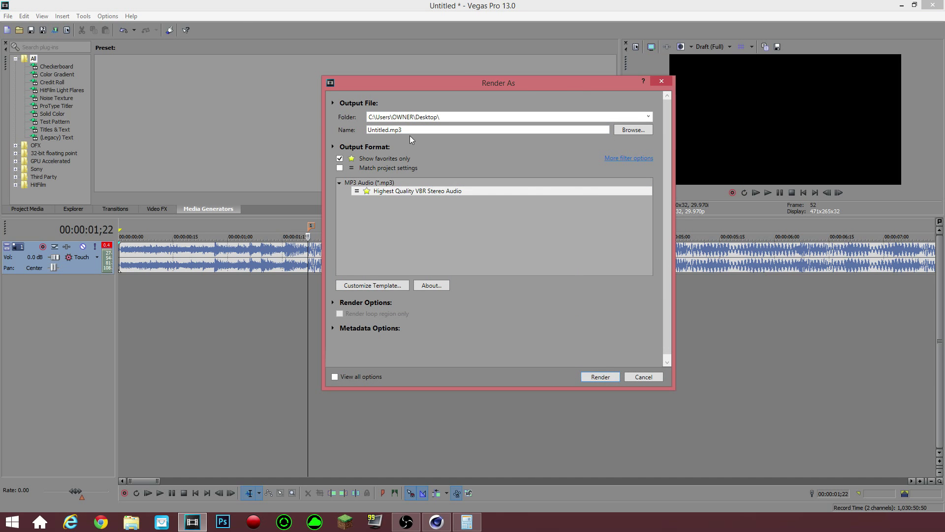
type("Te")
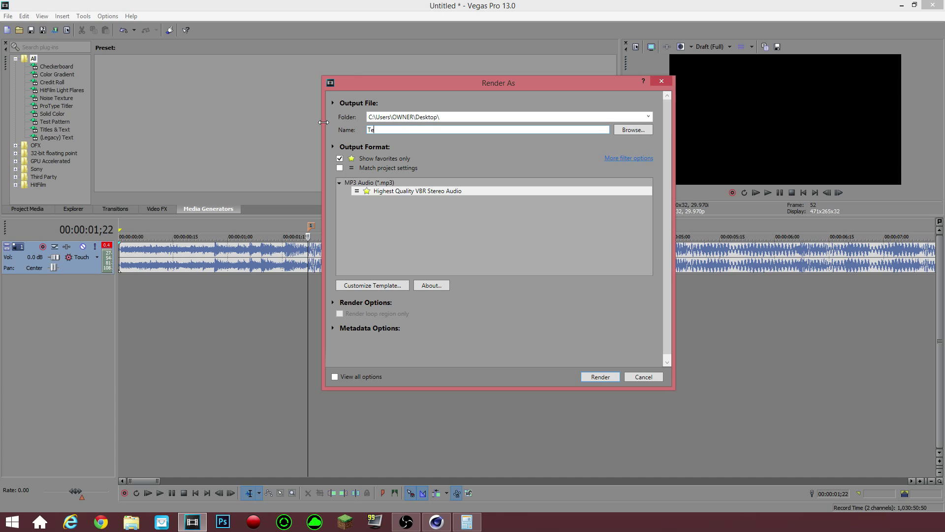
left_click(600, 376)
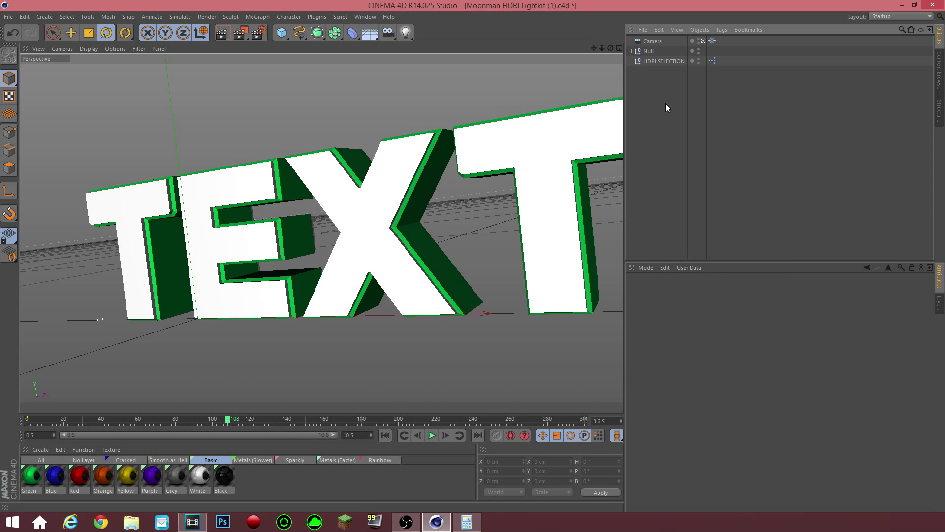
mouse_move(670, 104)
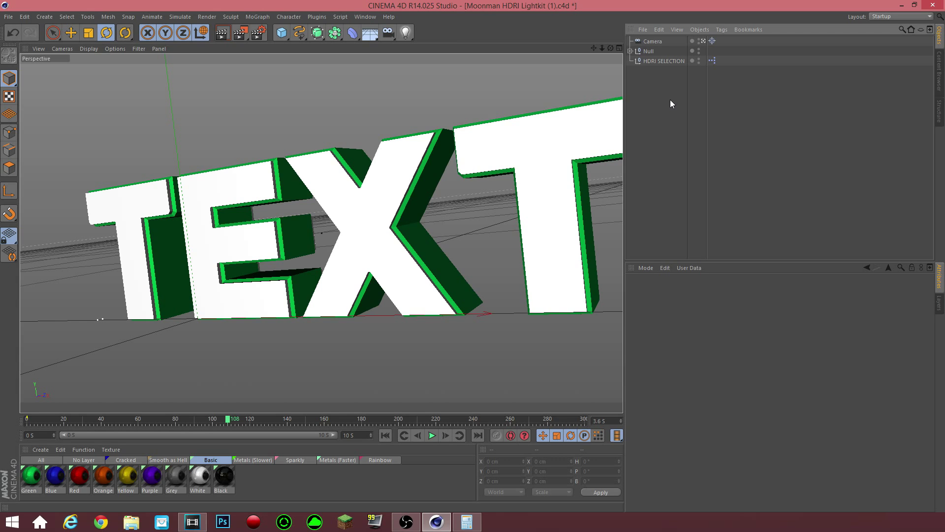
mouse_move(673, 83)
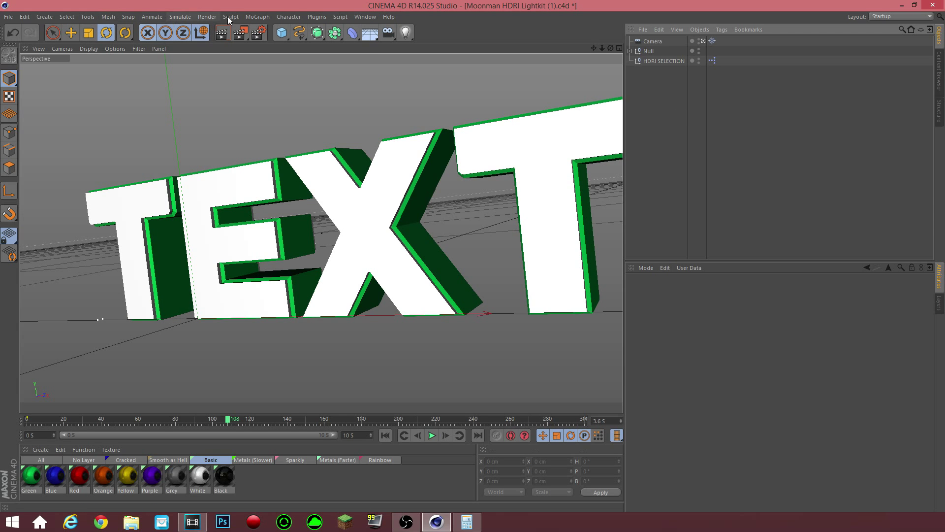
- Add a MoGraph Sound effector to the scene and show its Effector settings
left_click(257, 17)
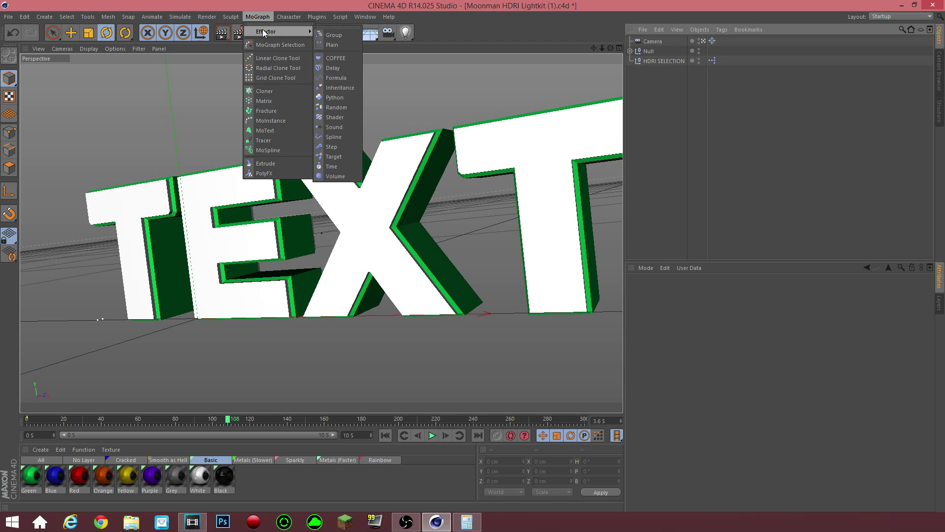
mouse_move(335, 97)
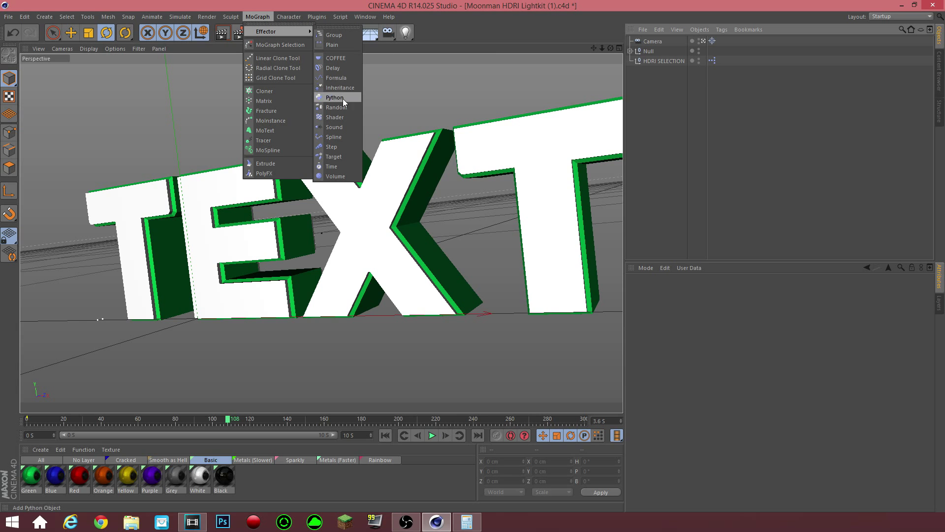
mouse_move(338, 127)
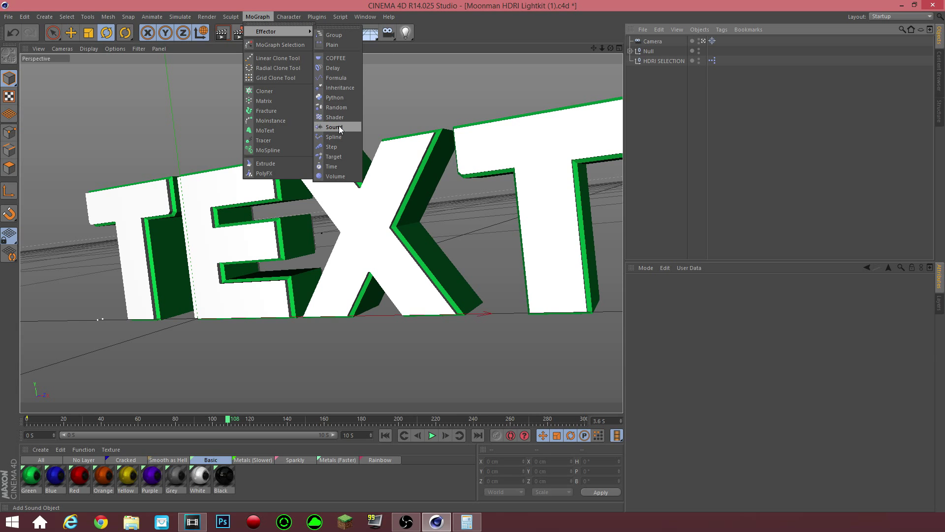
left_click(335, 127)
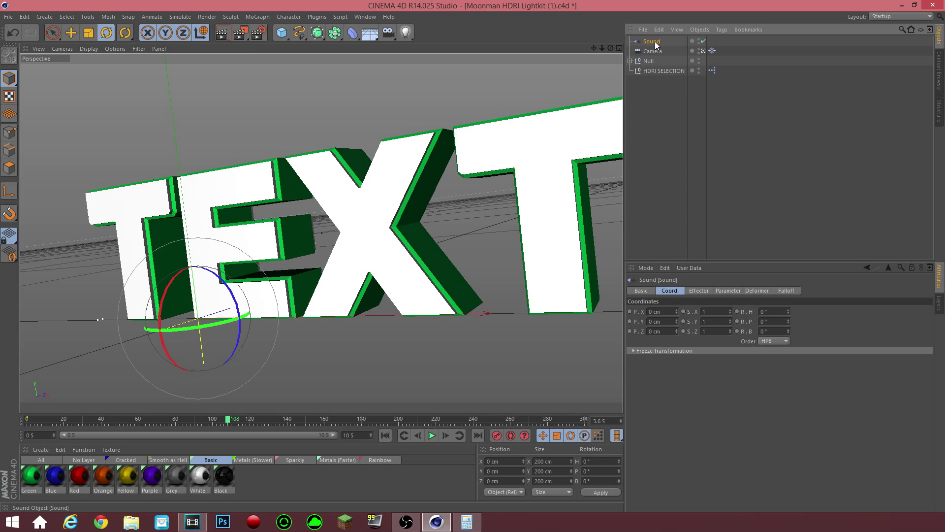
mouse_move(697, 298)
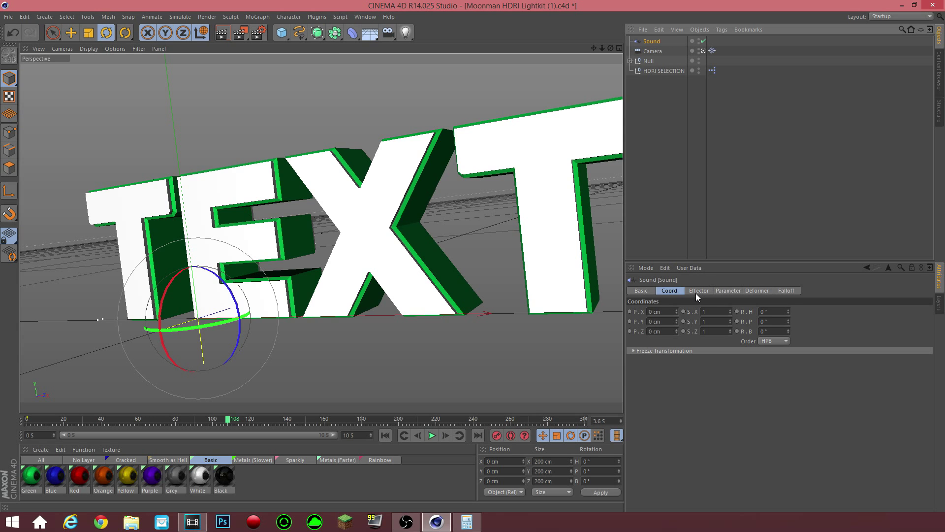
left_click(698, 289)
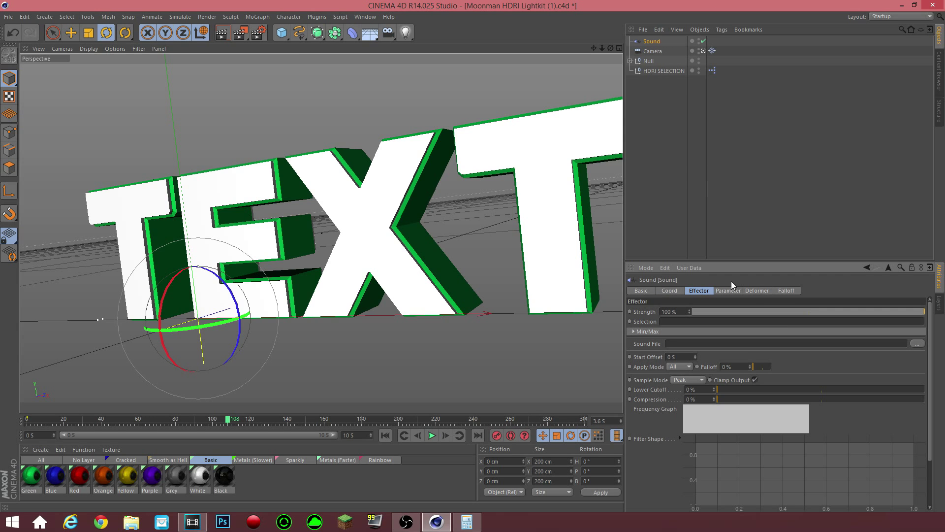
mouse_move(924, 352)
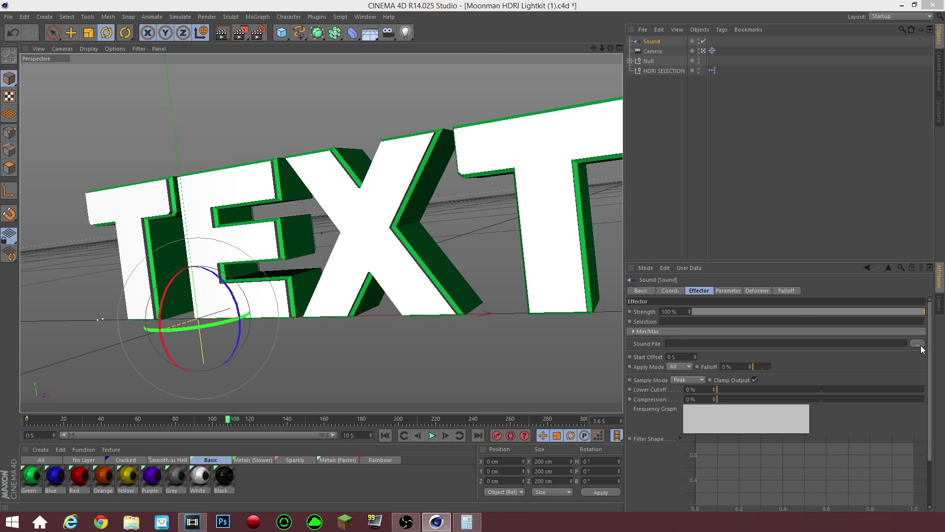
- Load Text.mp3 from the Desktop as the Sound effector's sound file
left_click(916, 344)
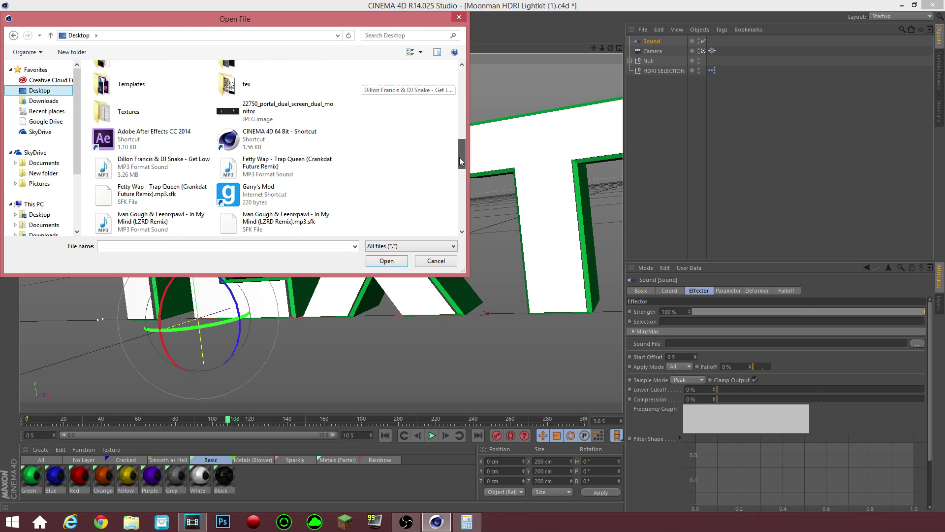
scroll("down", 3)
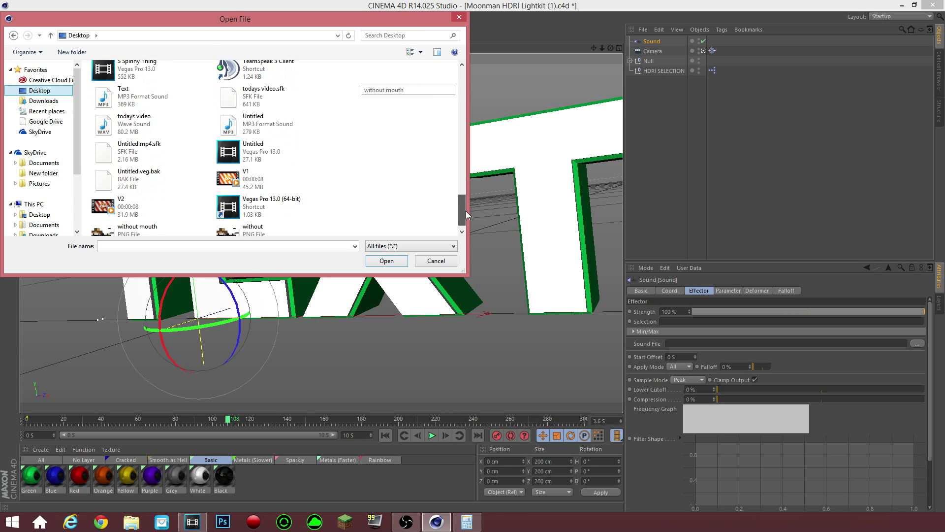
left_click(386, 260)
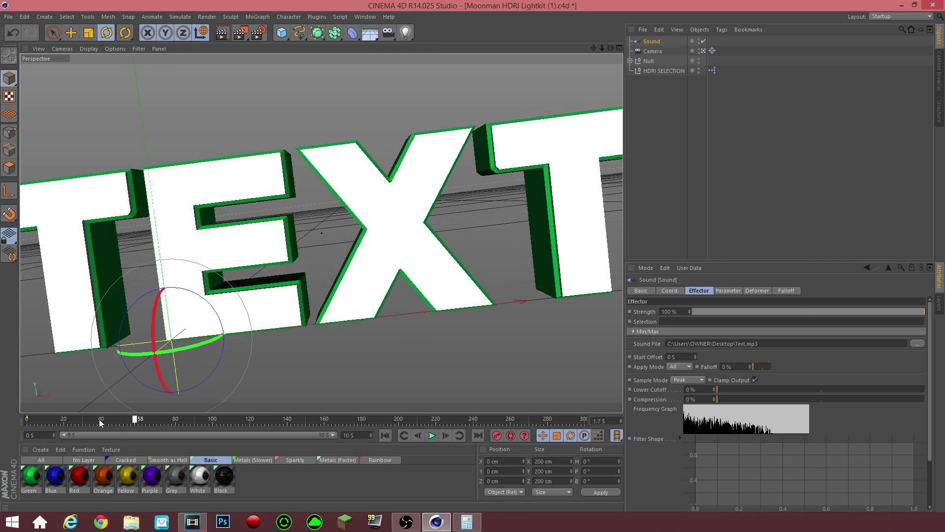
left_click(432, 434)
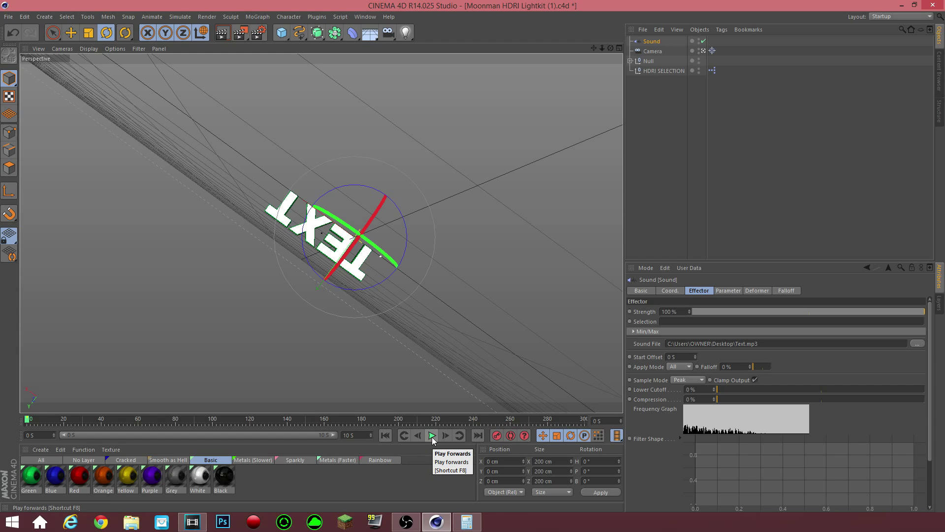
left_click(431, 434)
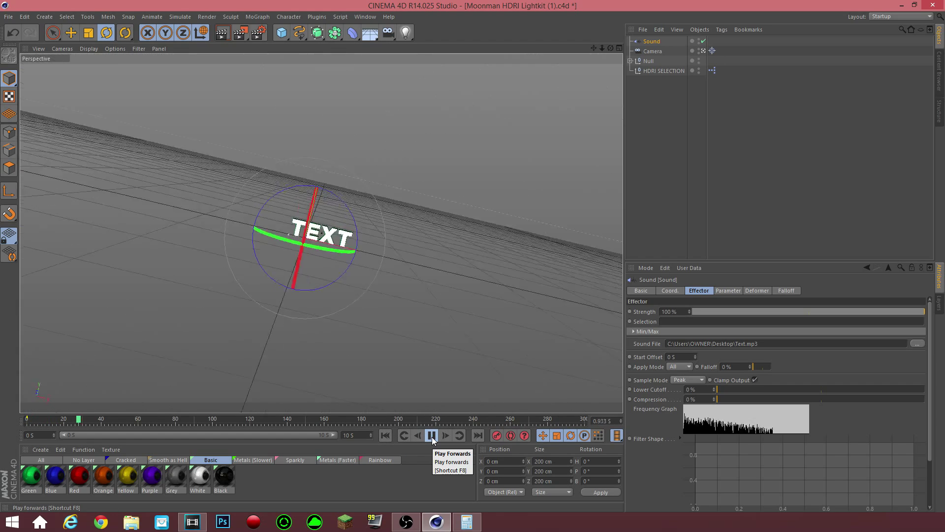
left_click(431, 434)
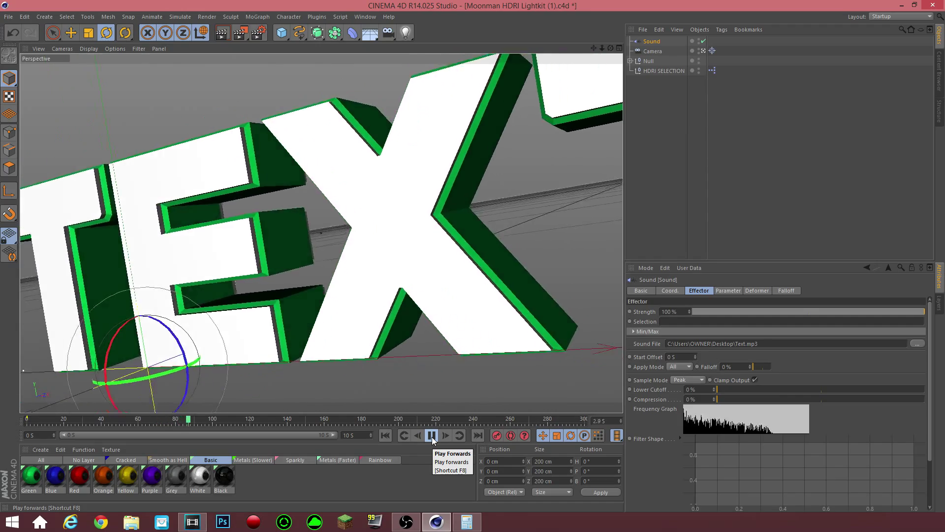
left_click(432, 435)
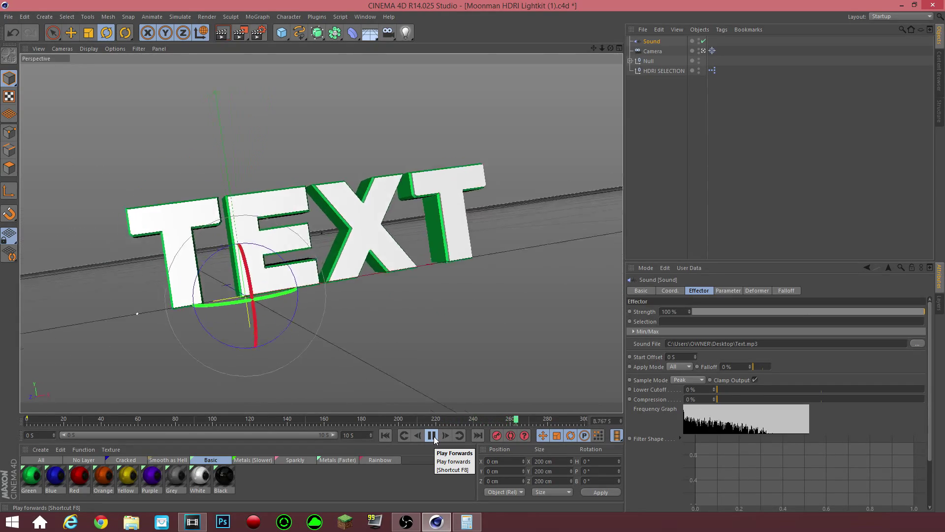
left_click(431, 434)
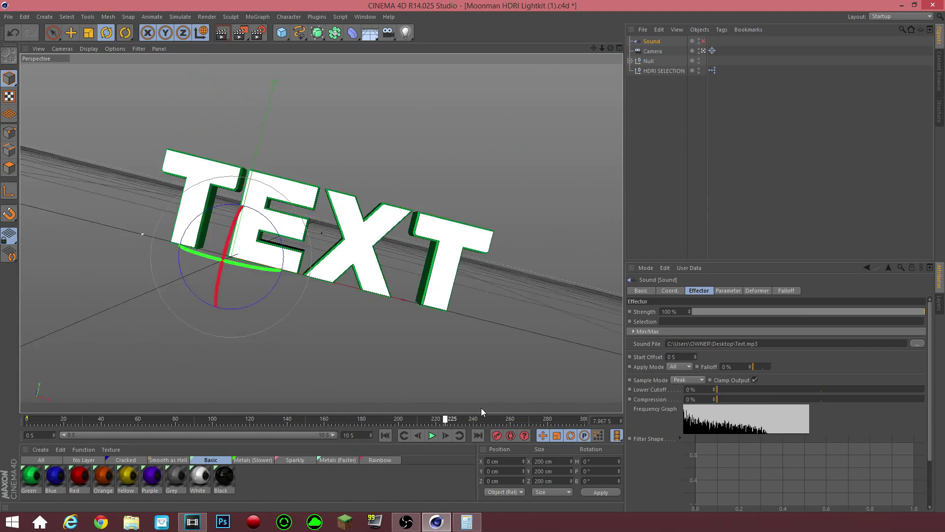
left_click_drag(445, 419, 531, 419)
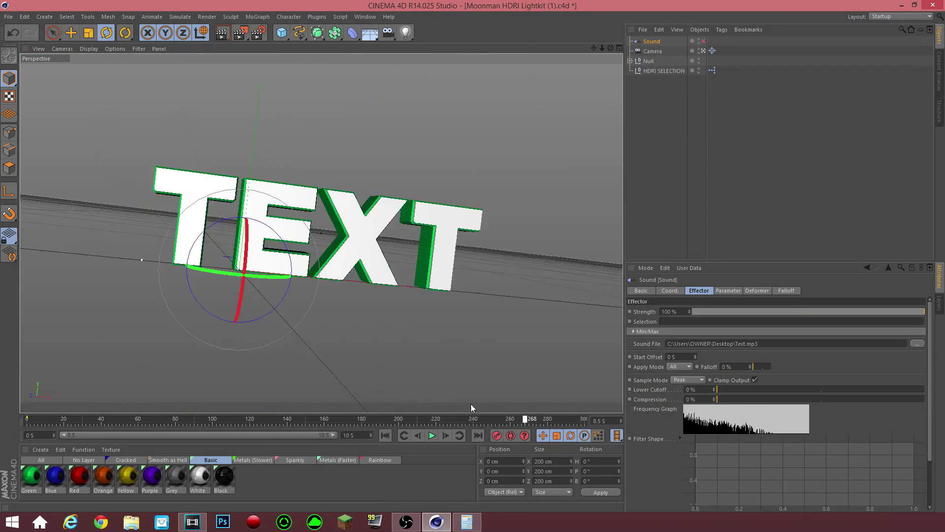
left_click_drag(531, 419, 426, 418)
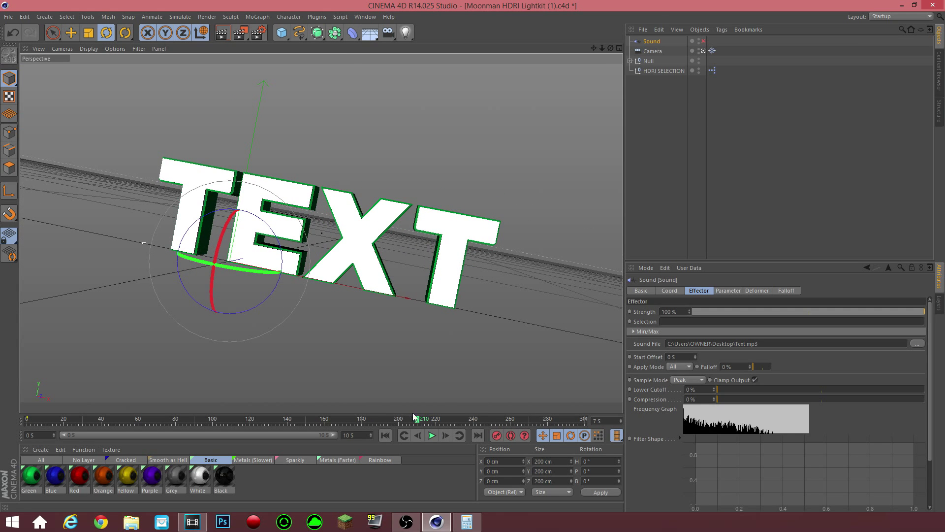
left_click(257, 17)
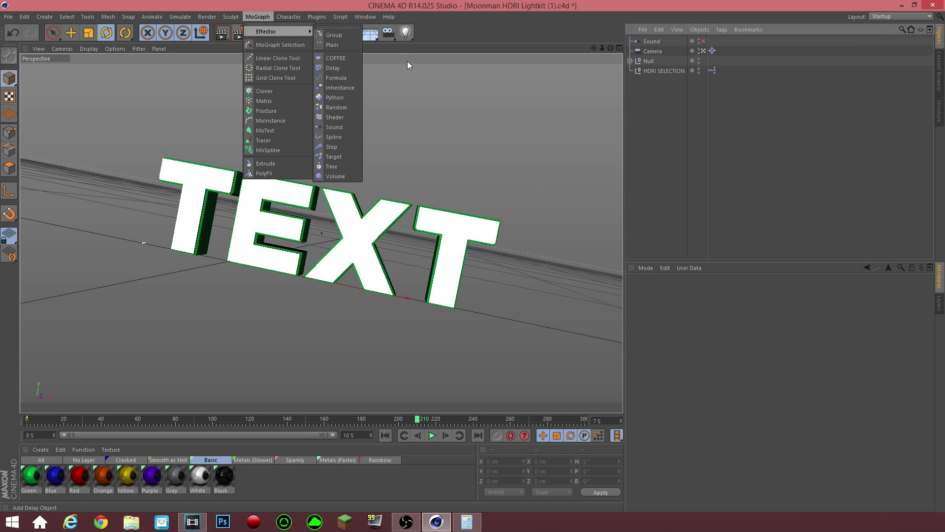
mouse_move(690, 117)
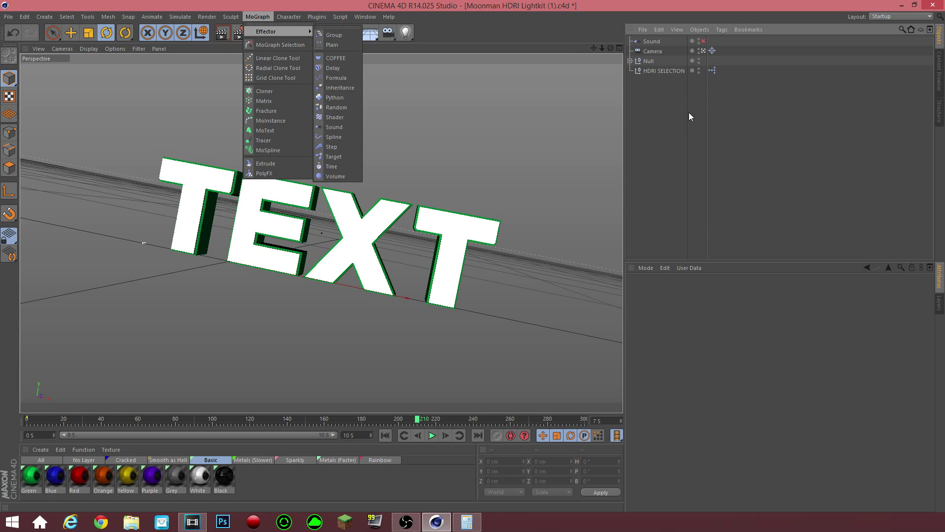
left_click(261, 316)
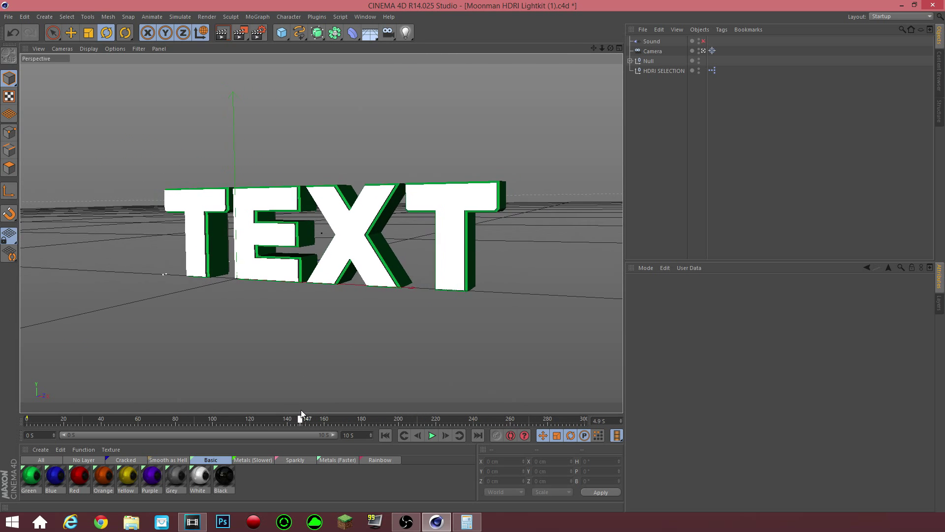
left_click_drag(302, 419, 495, 418)
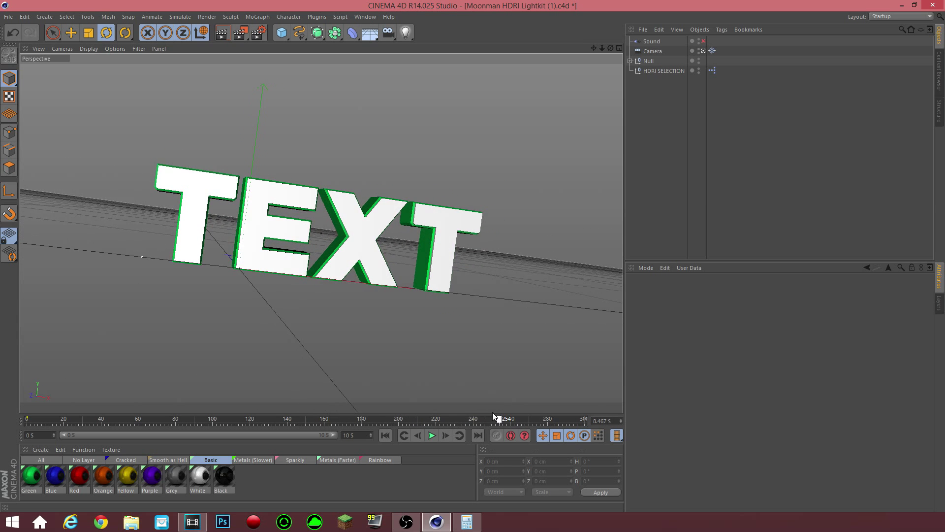
left_click_drag(495, 418, 441, 419)
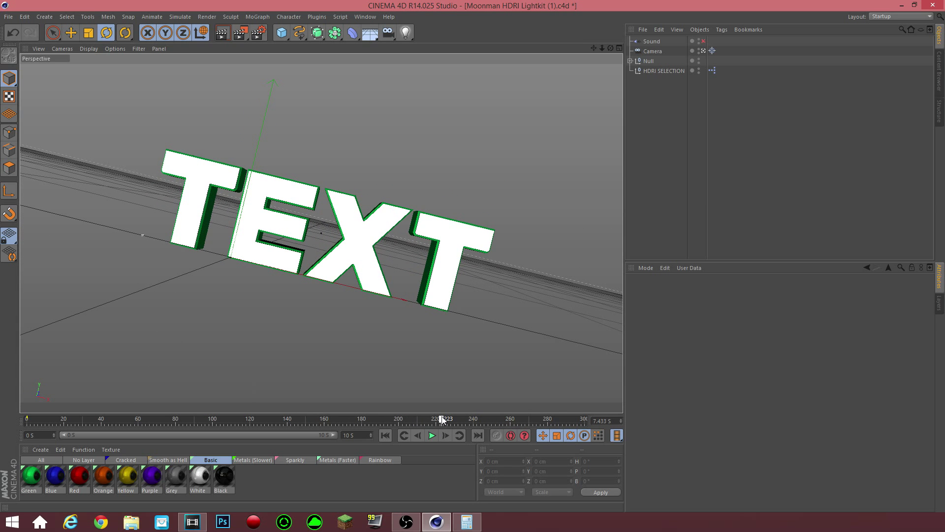
left_click_drag(440, 419, 448, 420)
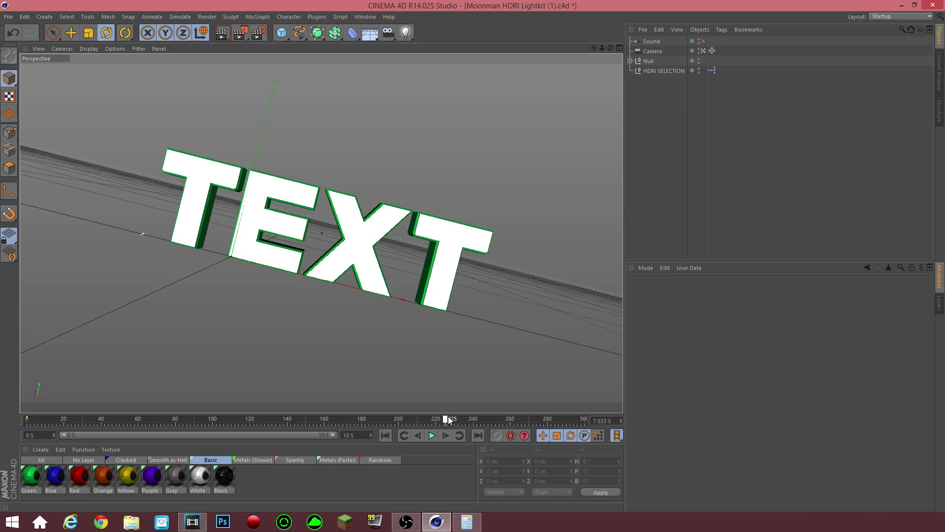
left_click_drag(446, 418, 543, 418)
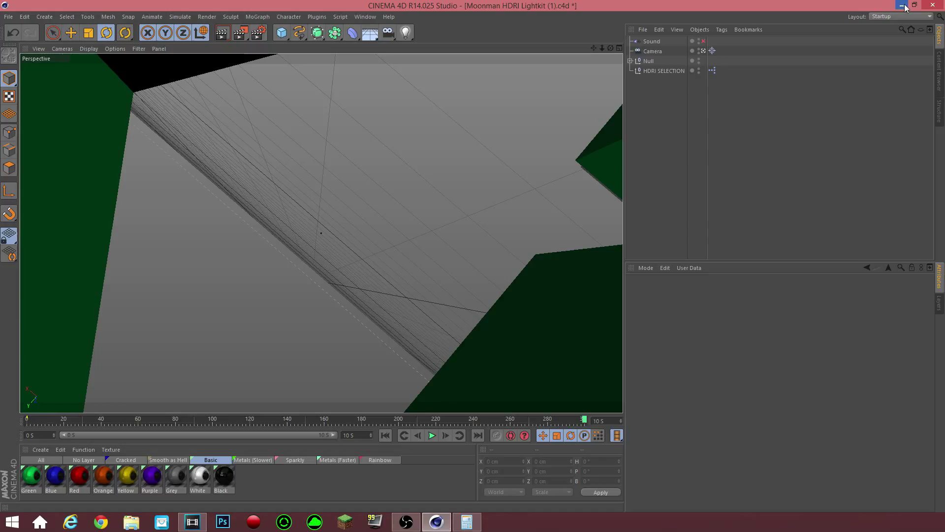
mouse_move(904, 6)
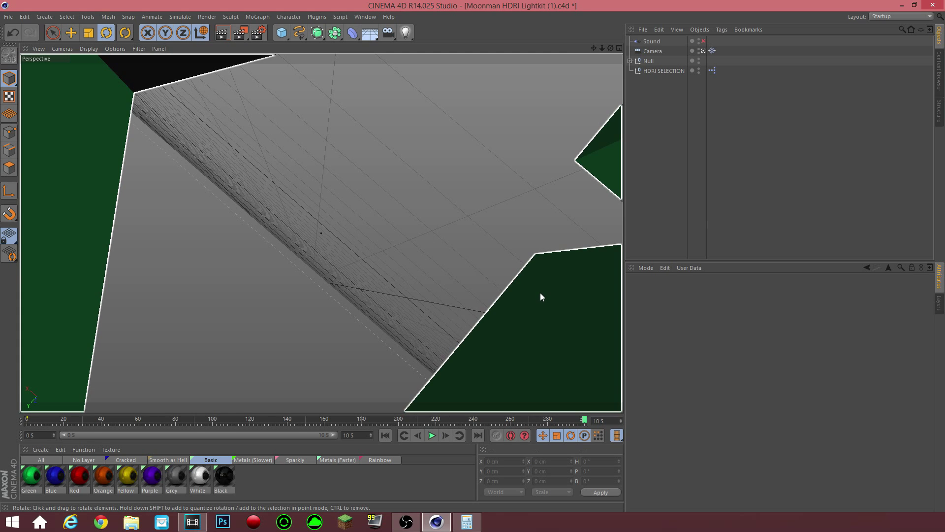
mouse_move(589, 283)
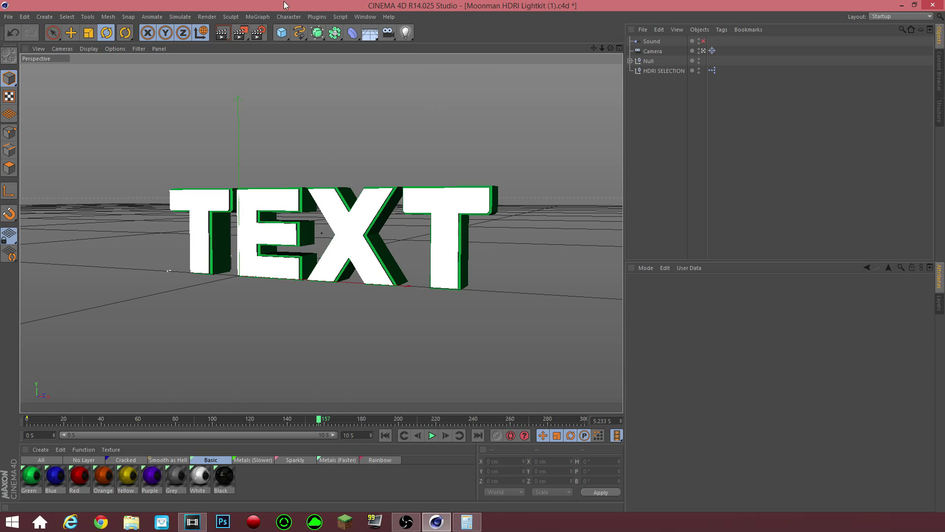
mouse_move(682, 72)
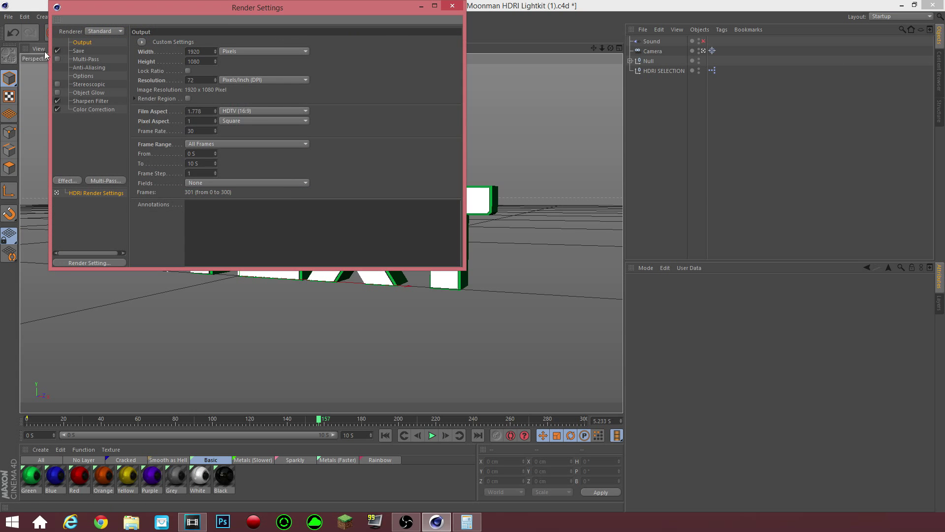
- Set render output to save frames into a new Desktop folder 'Text' and check the PNG format list
left_click(78, 50)
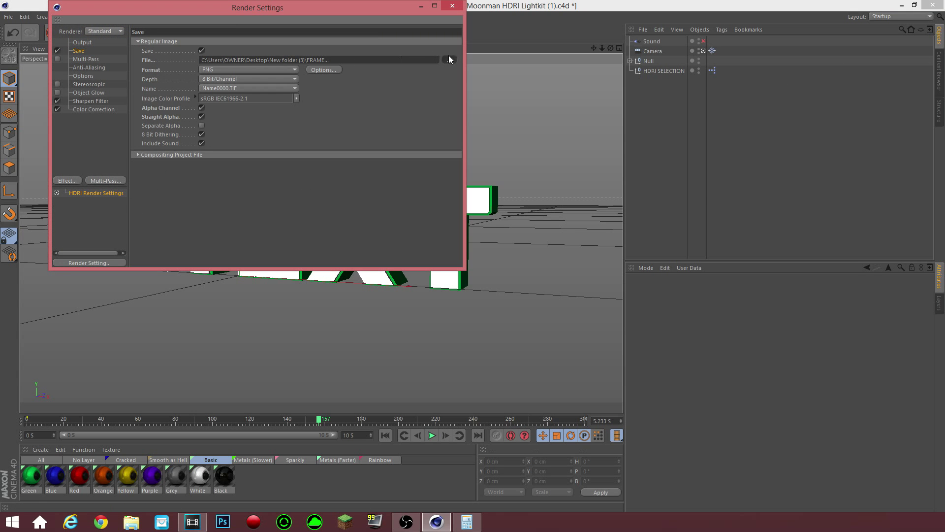
left_click(449, 60)
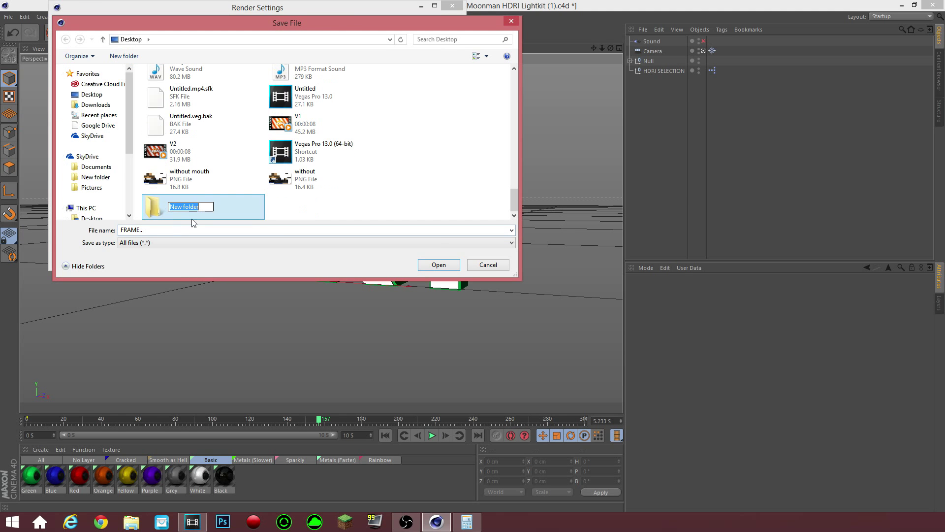
type("Text")
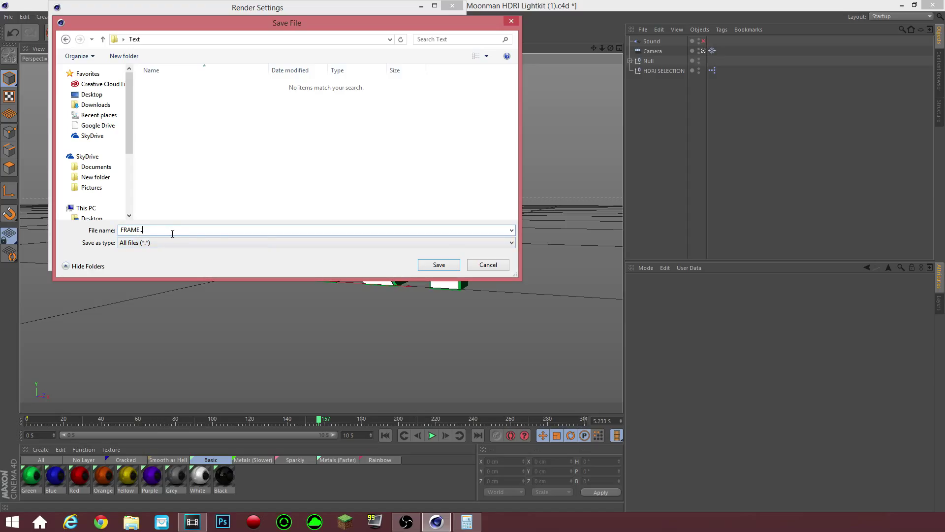
left_click(438, 264)
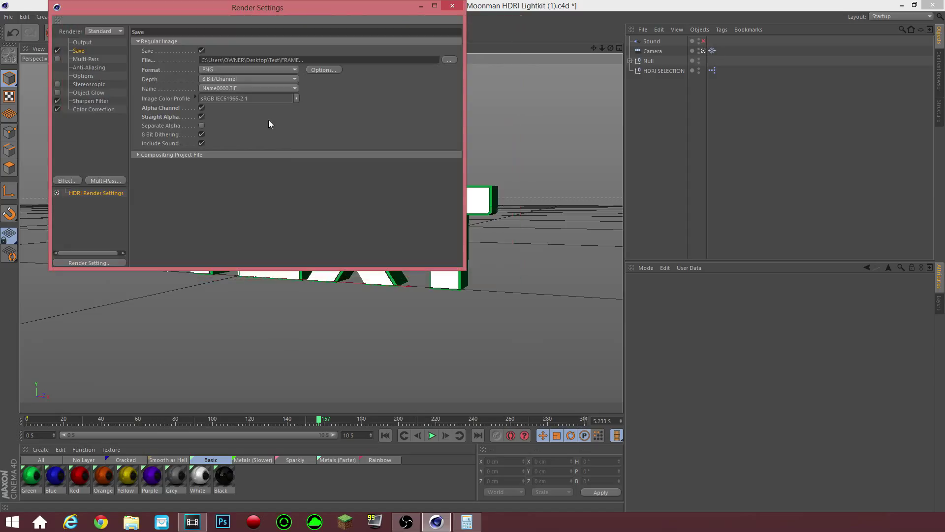
left_click(249, 69)
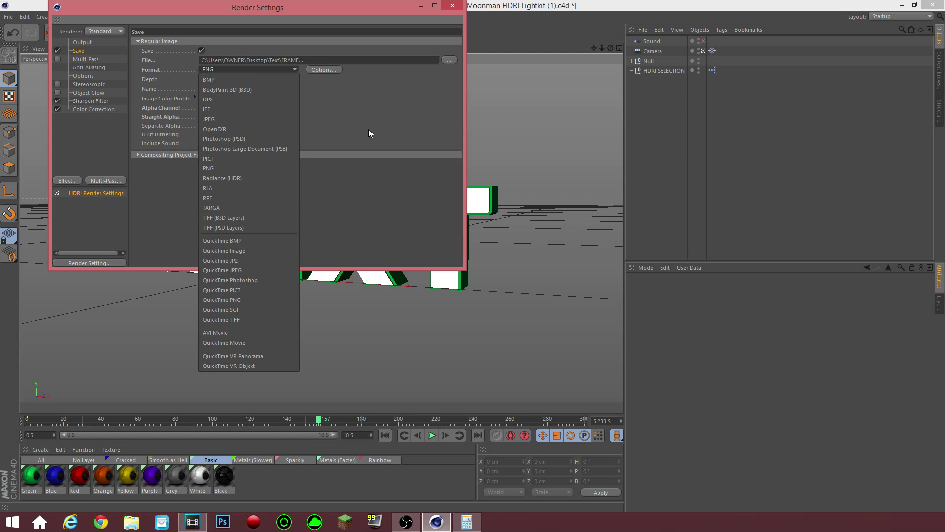
mouse_move(248, 169)
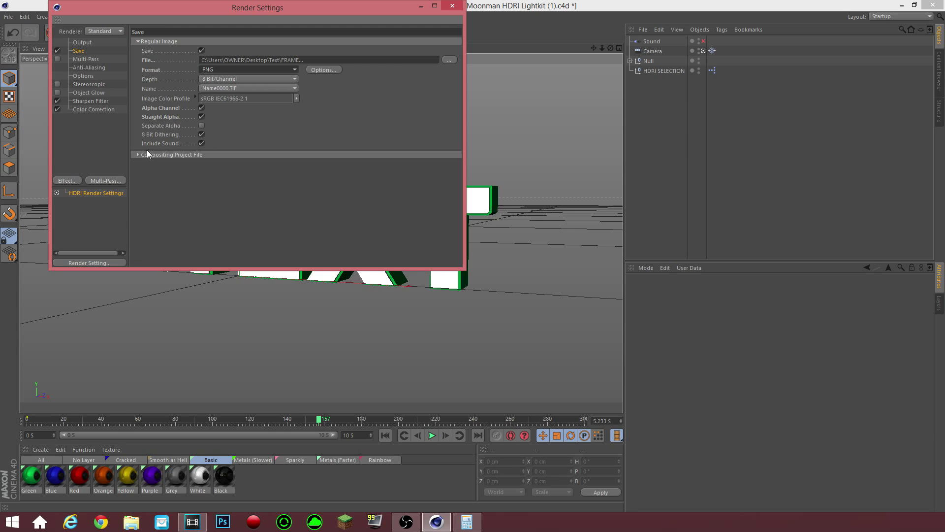
- Enable the After Effects compositing project file and start saving it
left_click(138, 155)
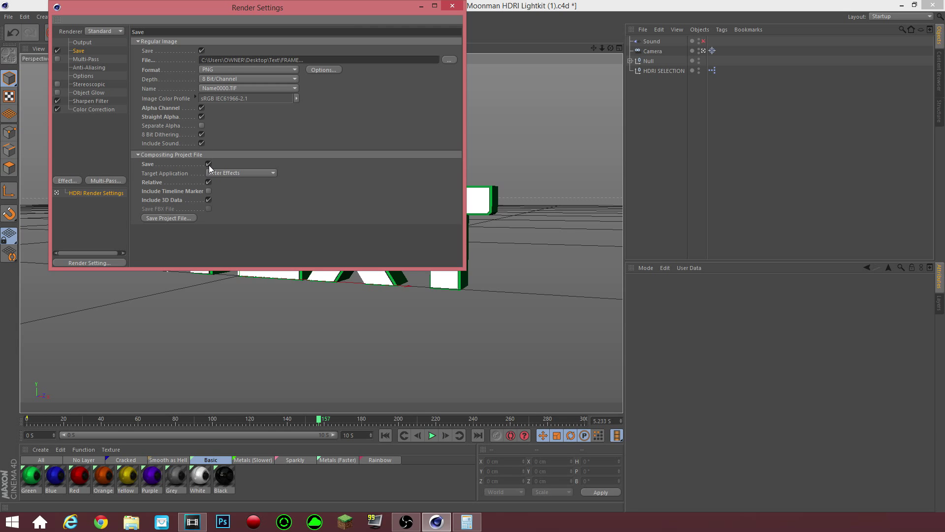
mouse_move(145, 157)
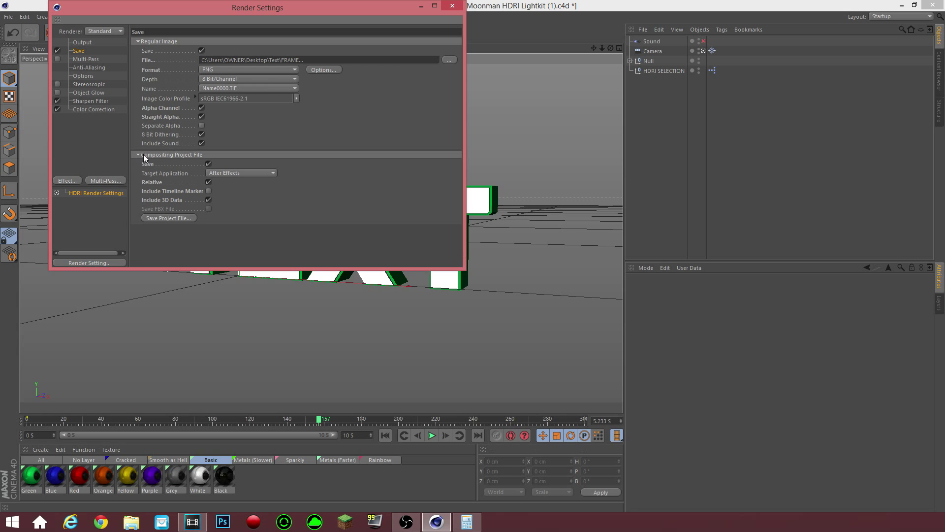
mouse_move(190, 158)
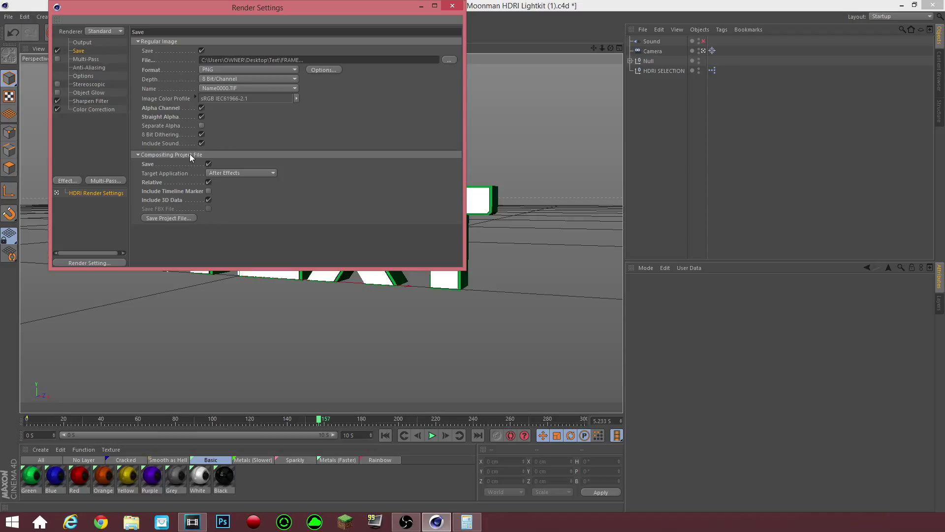
mouse_move(192, 159)
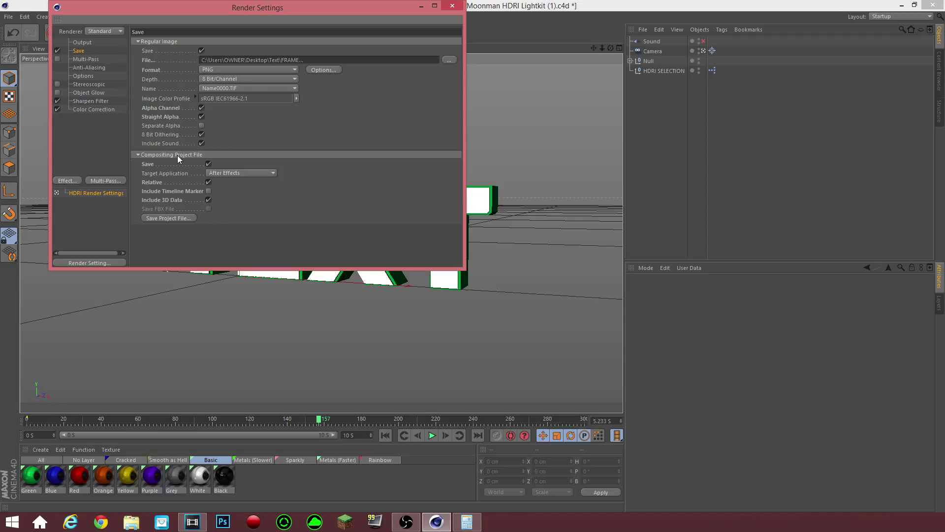
left_click(208, 164)
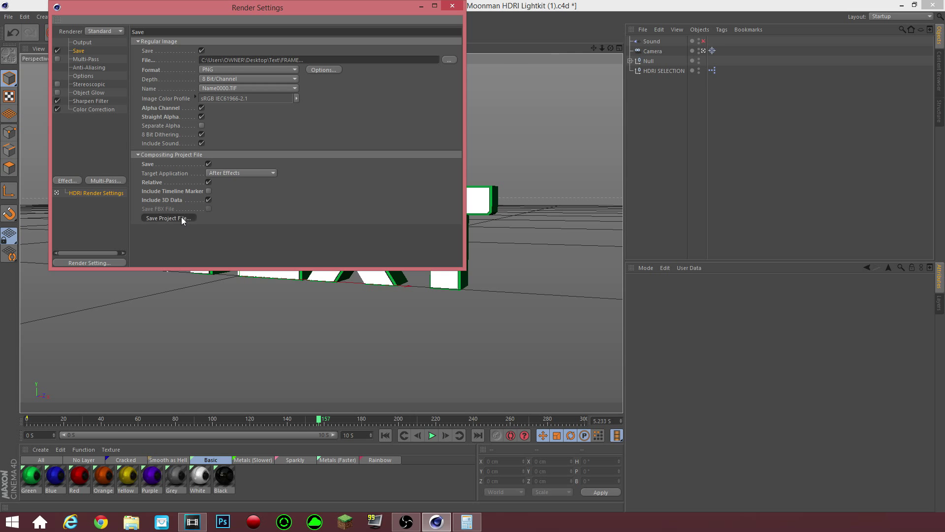
left_click(167, 218)
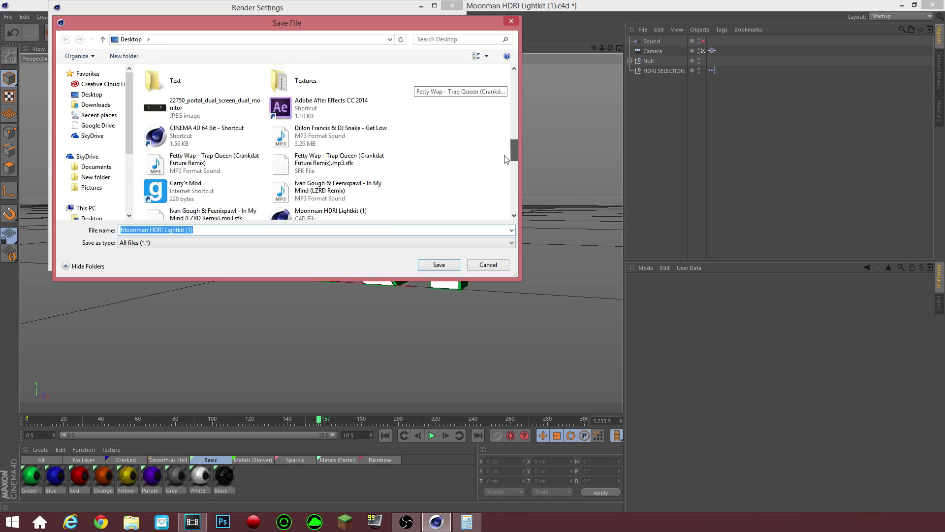
- Save the project file as 'FRAME...' inside the Desktop Text folder
scroll("down", 3)
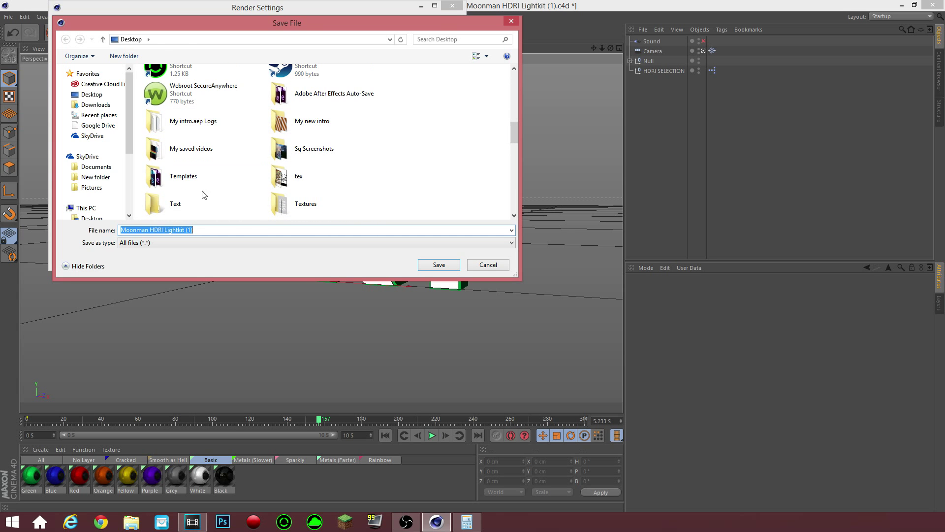
double_click(175, 203)
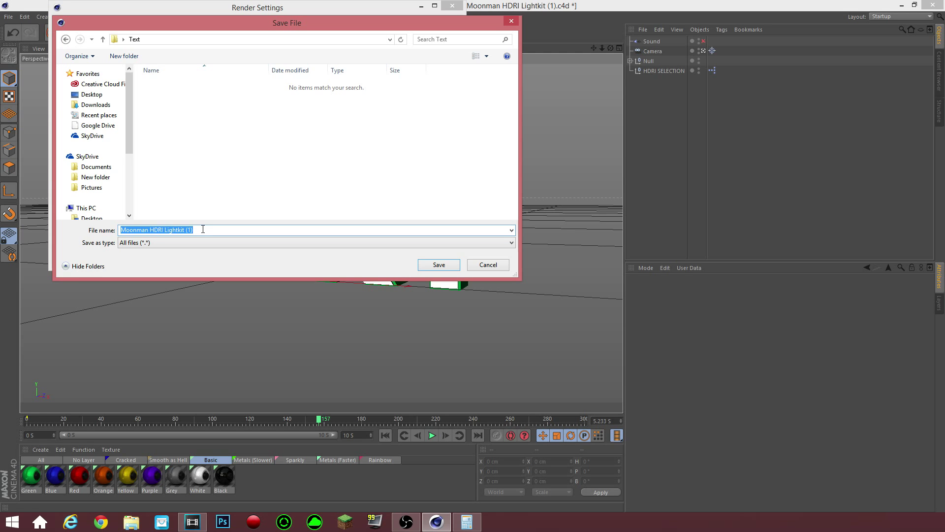
type("FRAME...")
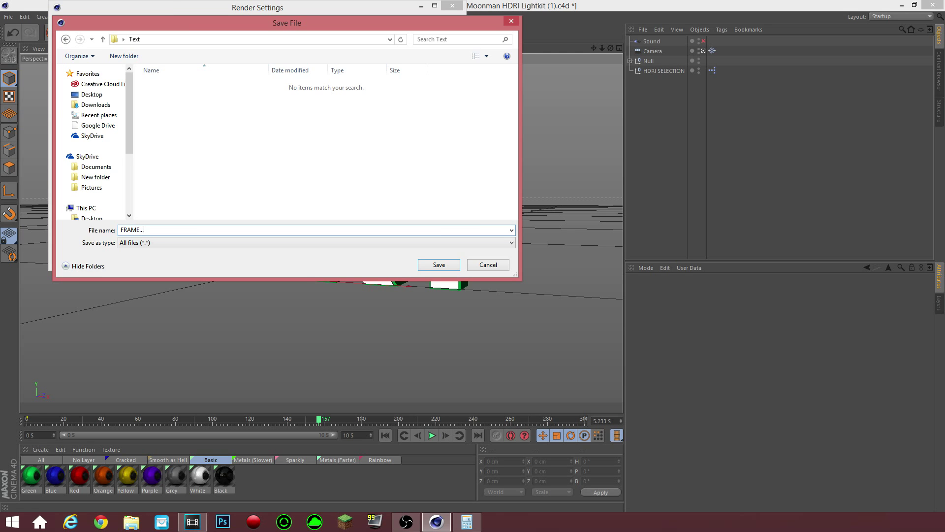
left_click(438, 265)
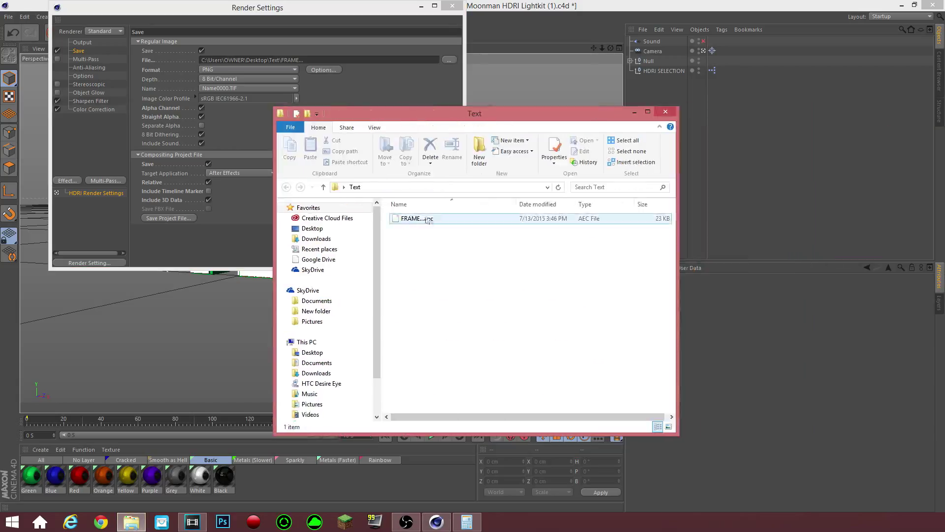
- Select the exported FRAME...aec file in the Text folder to verify it exists
left_click(415, 219)
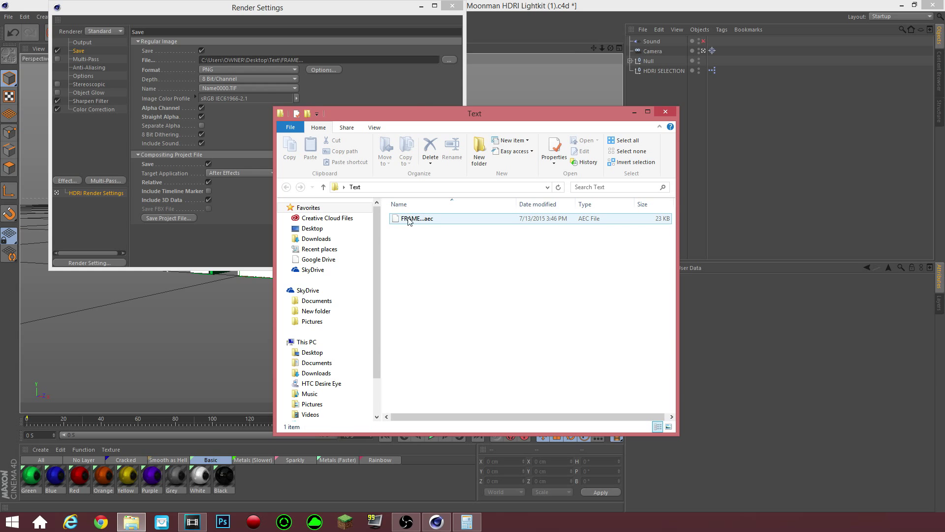
left_click(415, 235)
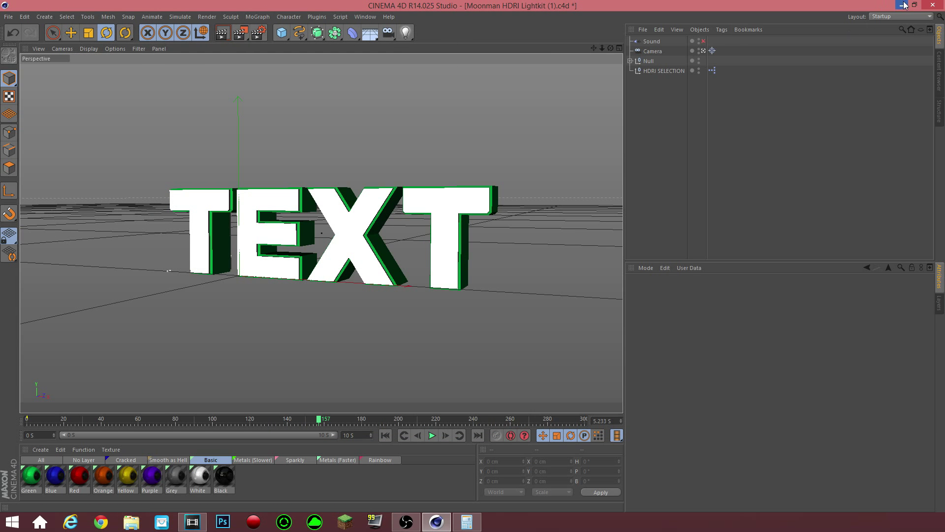
mouse_move(904, 5)
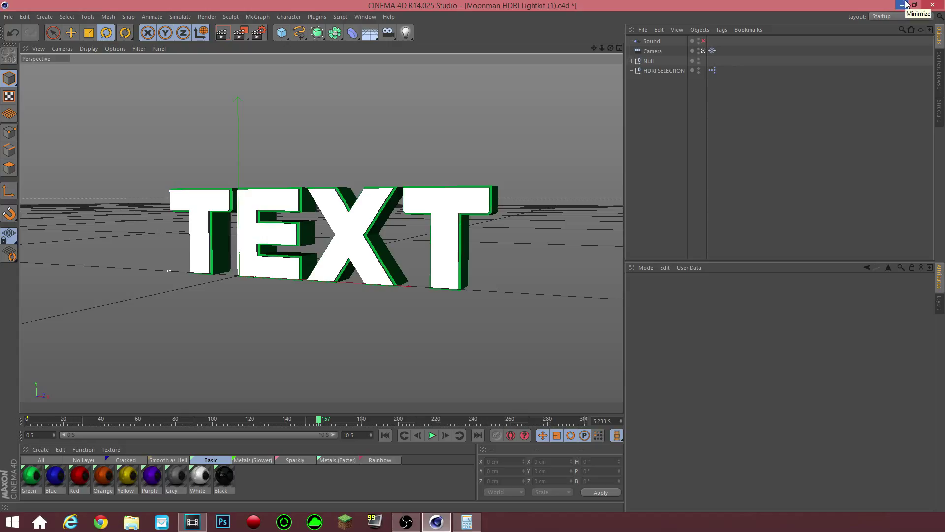